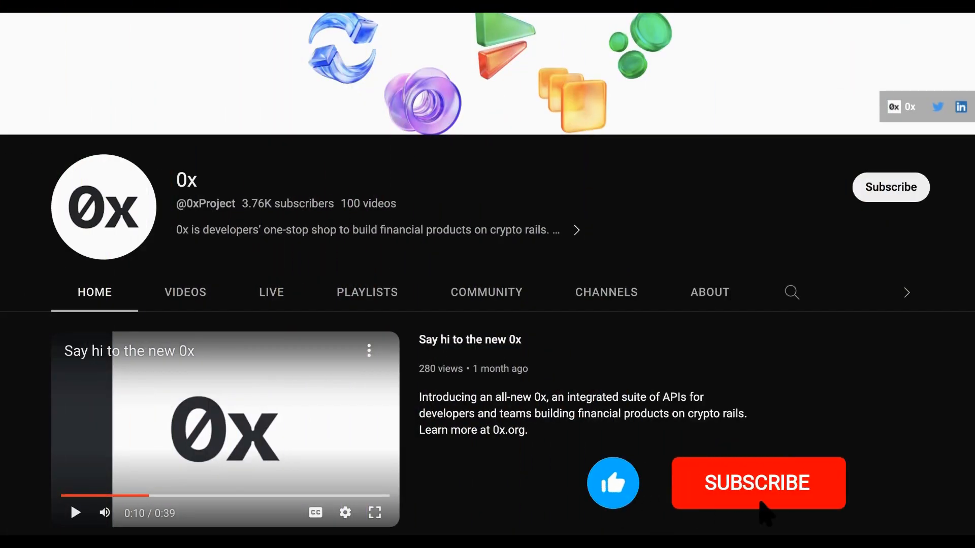
- Enter 1 as the WMATIC amount so the DAI field shows about 0.617
{"action": "left_click", "coordinate": [757, 483]}
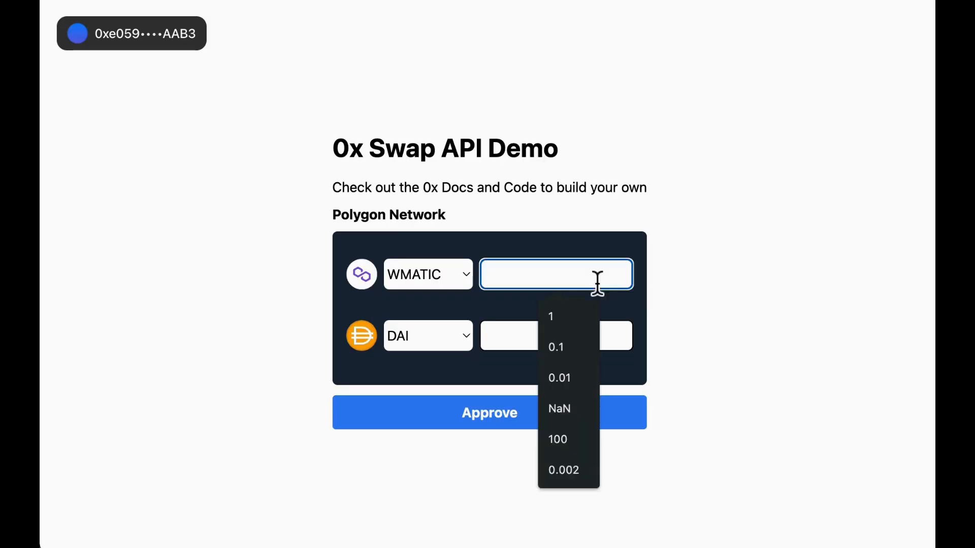
{"action": "left_click", "coordinate": [550, 317]}
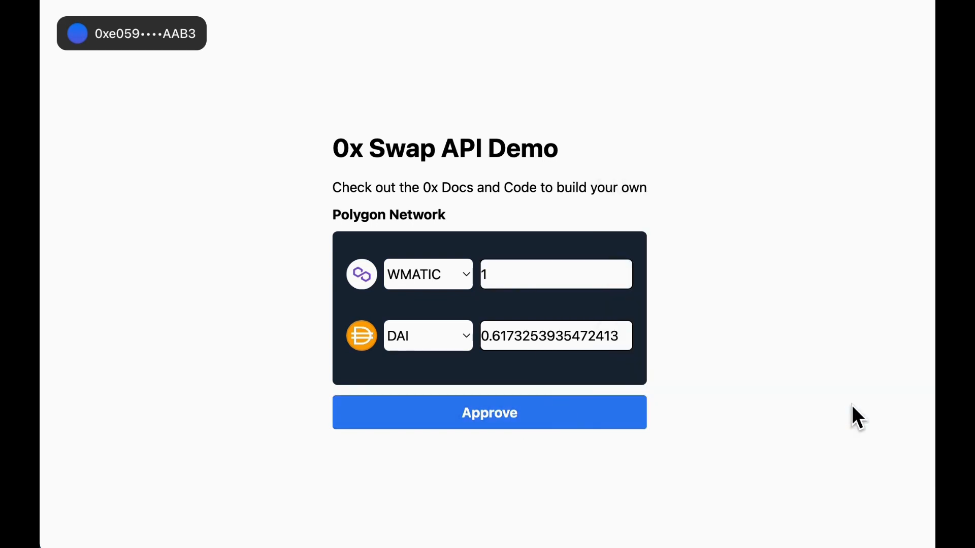
{"action": "left_click", "coordinate": [489, 412]}
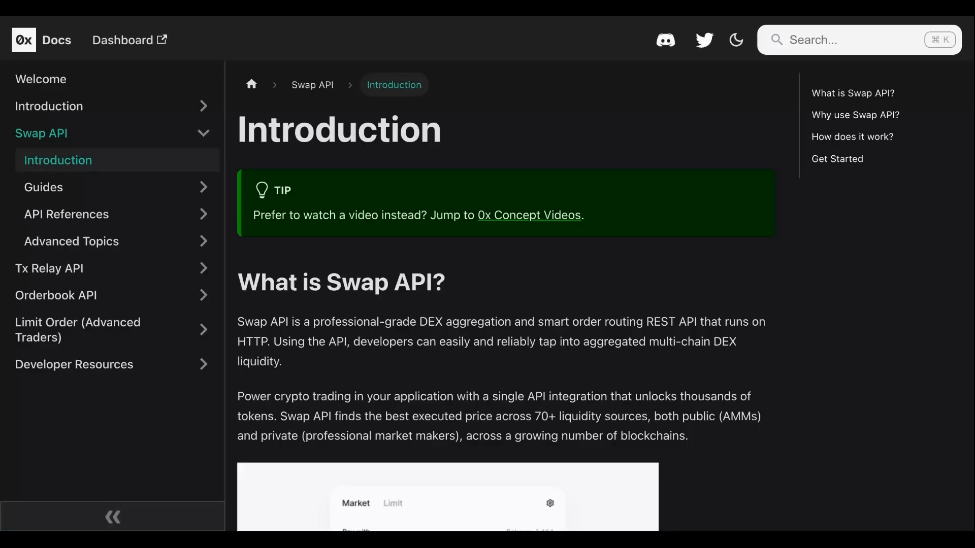
- Skim the Swap API Introduction and browse the 0x Concept Videos page
{"action": "scroll", "scroll_direction": "down", "scroll_amount": 3}
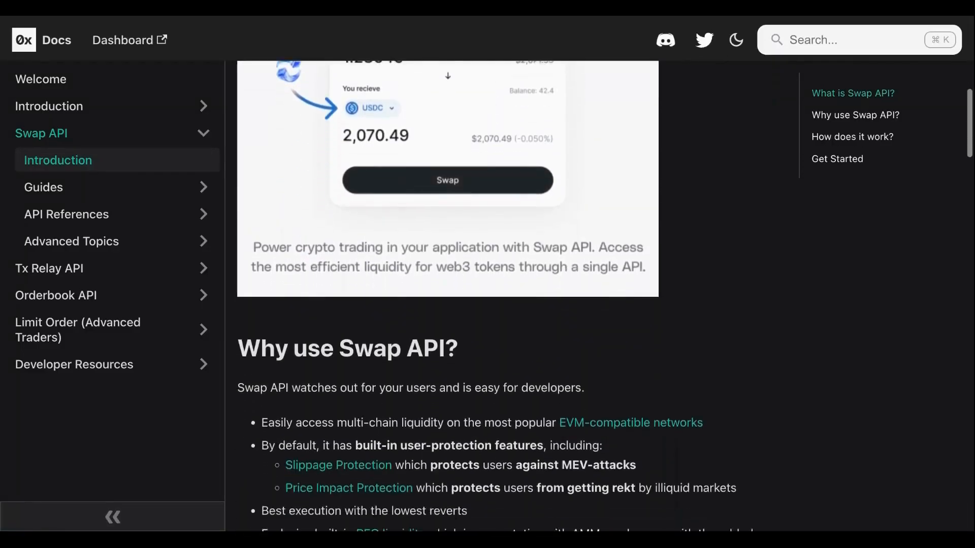
{"action": "scroll", "scroll_direction": "up", "scroll_amount": 3}
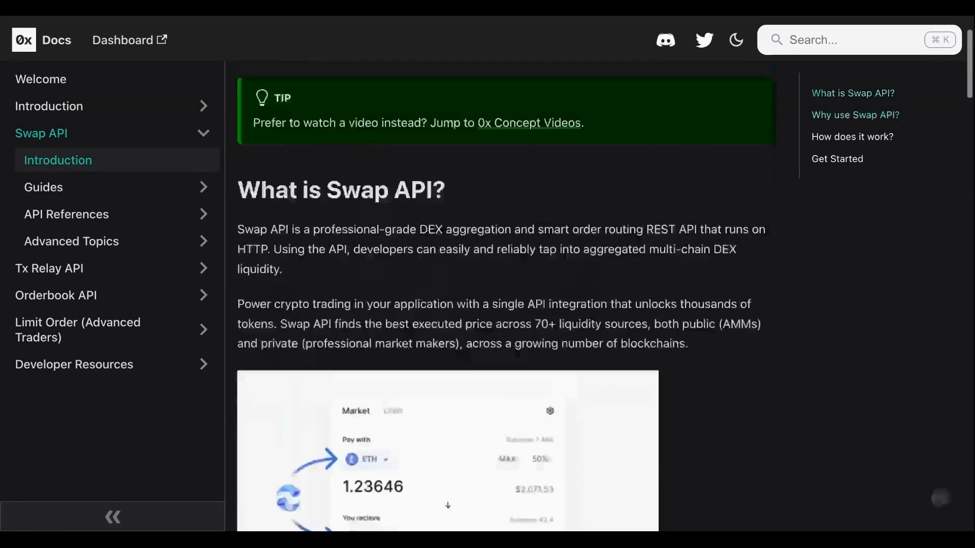
{"action": "left_click", "coordinate": [528, 122]}
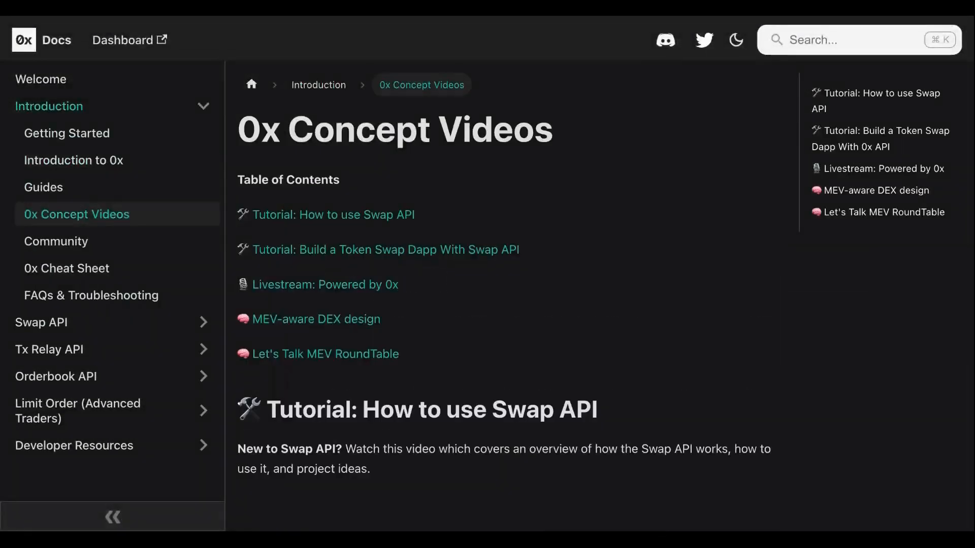
{"action": "scroll", "scroll_direction": "down", "scroll_amount": 3}
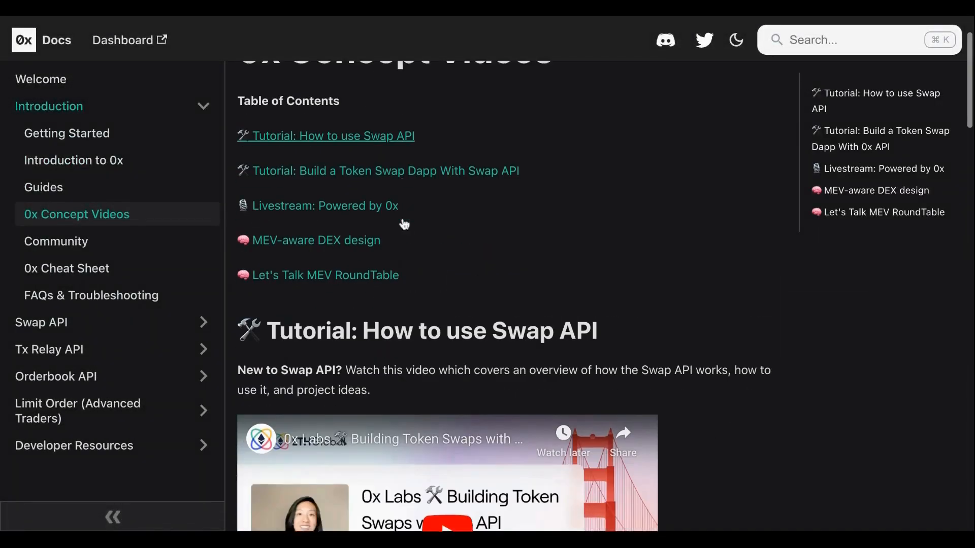
{"action": "scroll", "scroll_direction": "down", "scroll_amount": 3}
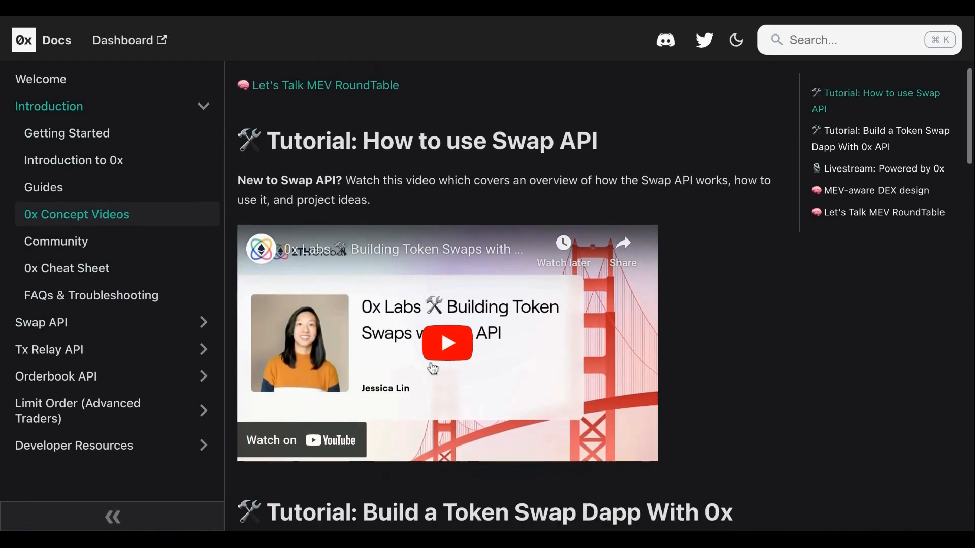
{"action": "mouse_move", "coordinate": [318, 443]}
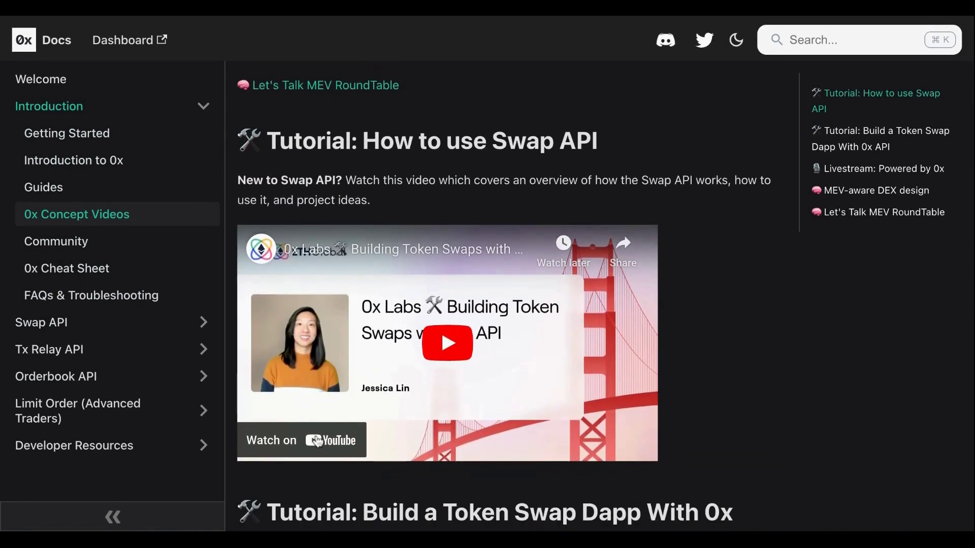
- Read through the How to Build a Token Swap DApp guide up to Part 1
{"action": "left_click", "coordinate": [42, 322]}
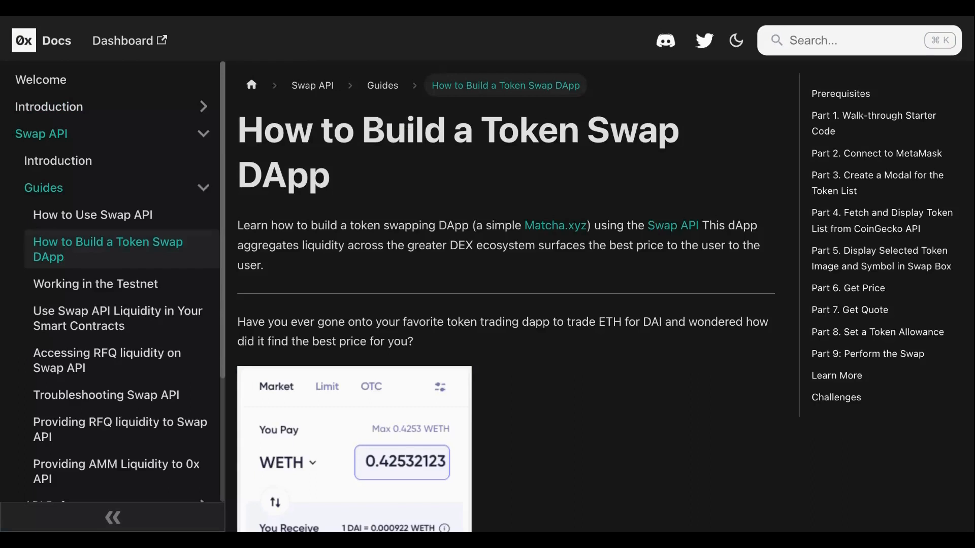
{"action": "scroll", "scroll_direction": "down", "scroll_amount": 3}
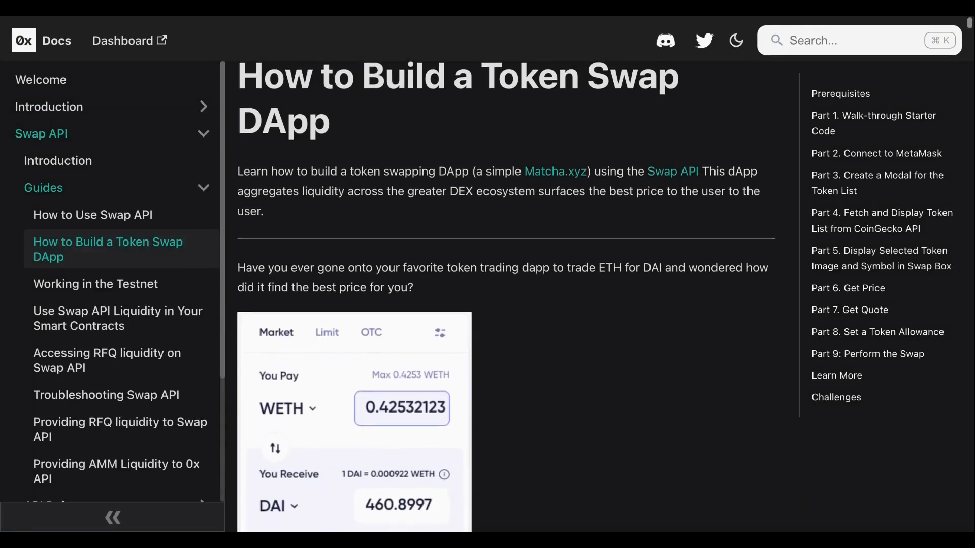
{"action": "scroll", "scroll_direction": "down", "scroll_amount": 3}
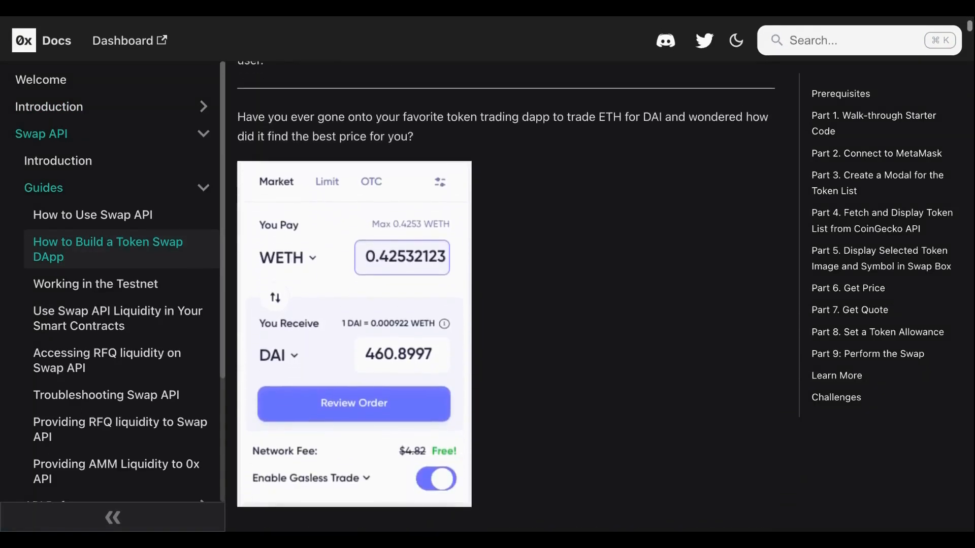
{"action": "scroll", "scroll_direction": "down", "scroll_amount": 3}
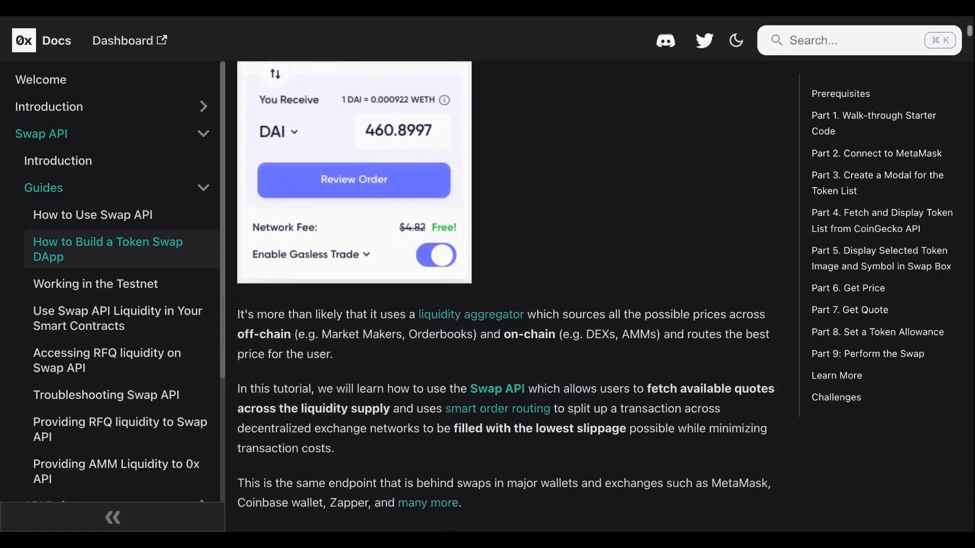
{"action": "scroll", "scroll_direction": "down", "scroll_amount": 3}
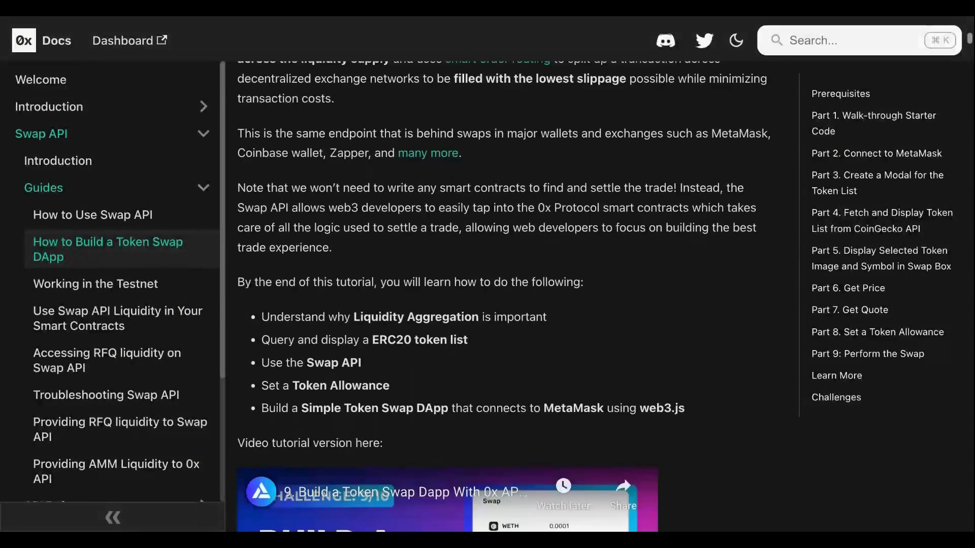
{"action": "scroll", "scroll_direction": "down", "scroll_amount": 3}
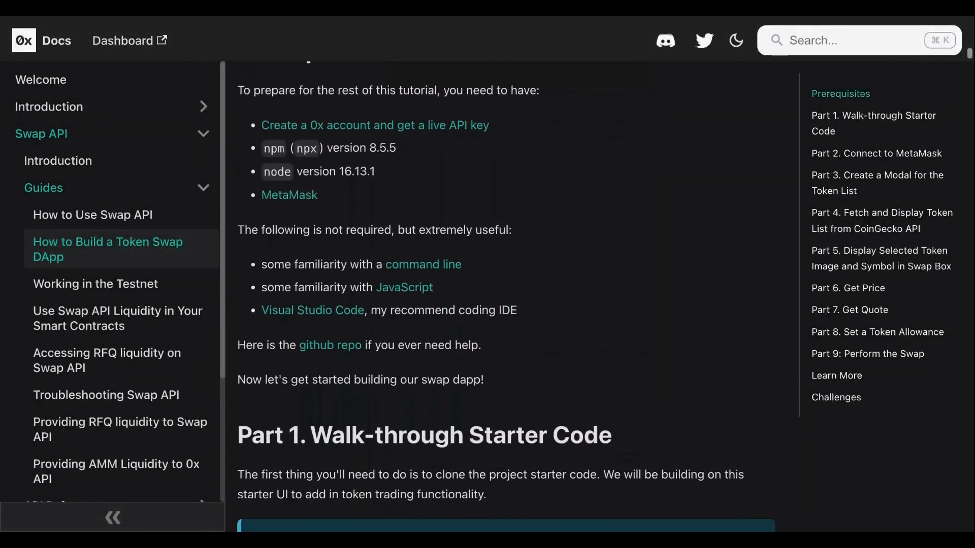
{"action": "scroll", "scroll_direction": "down", "scroll_amount": 3}
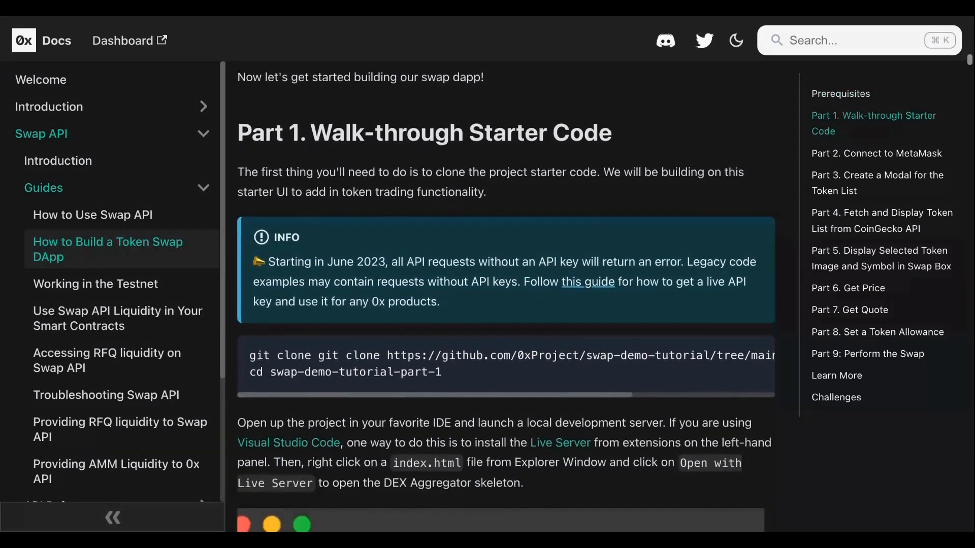
{"action": "scroll", "scroll_direction": "down", "scroll_amount": 3}
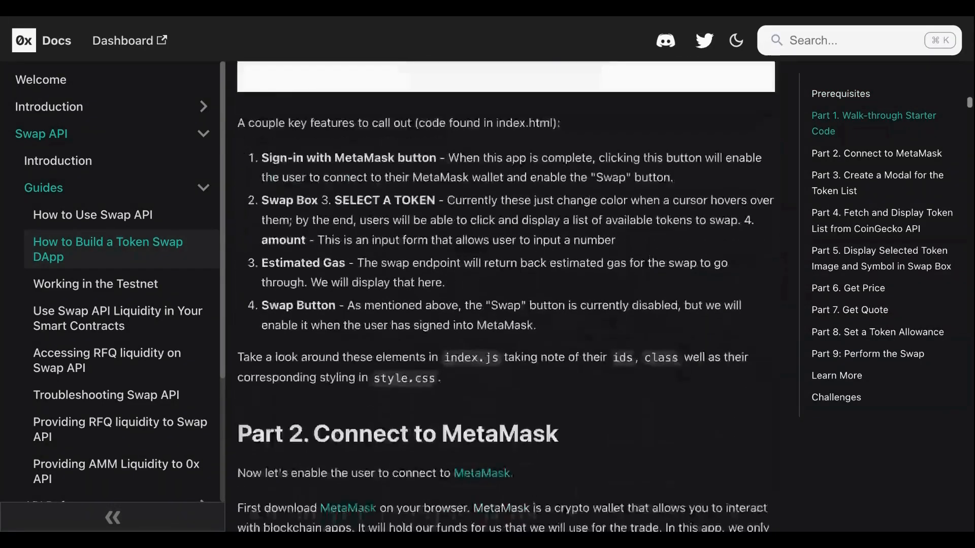
{"action": "scroll", "scroll_direction": "down", "scroll_amount": 3}
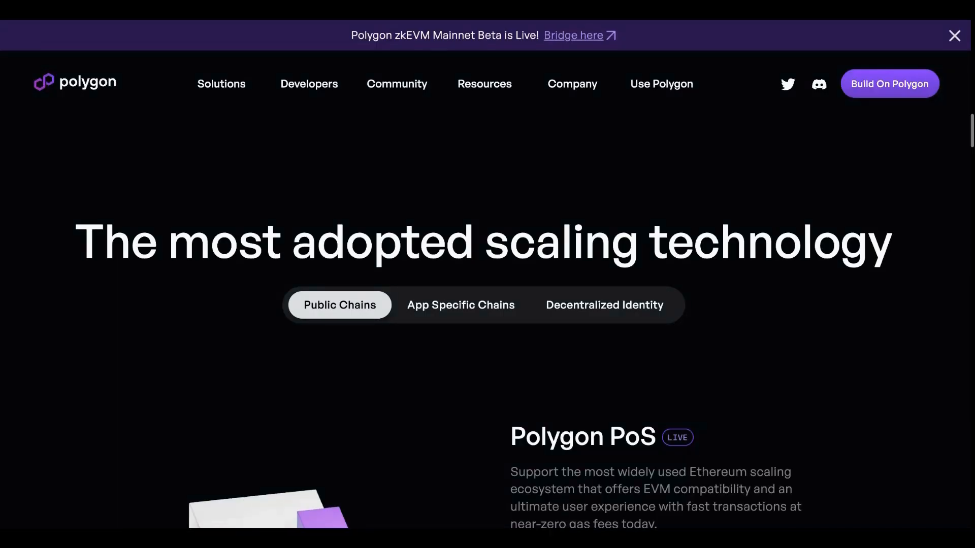
{"action": "scroll", "scroll_direction": "down", "scroll_amount": 3}
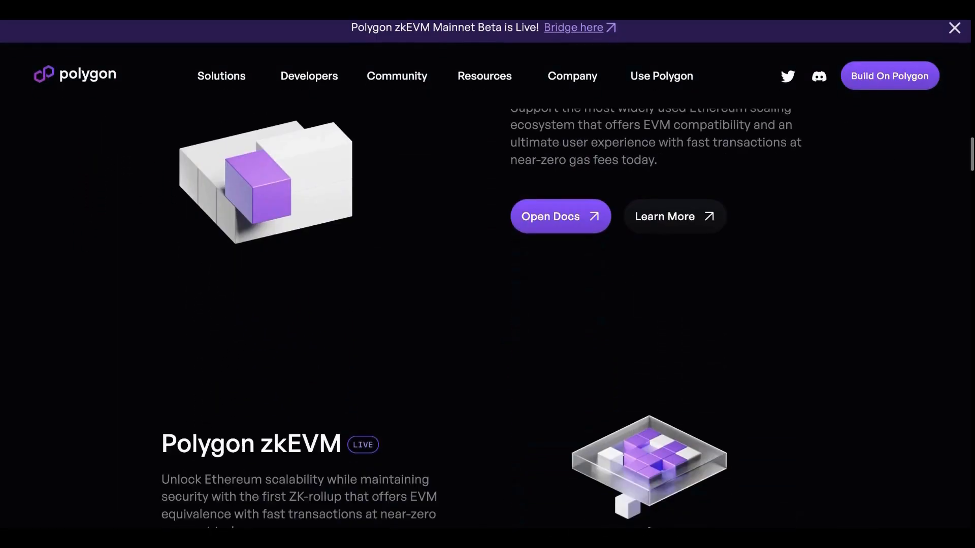
{"action": "scroll", "scroll_direction": "down", "scroll_amount": 3}
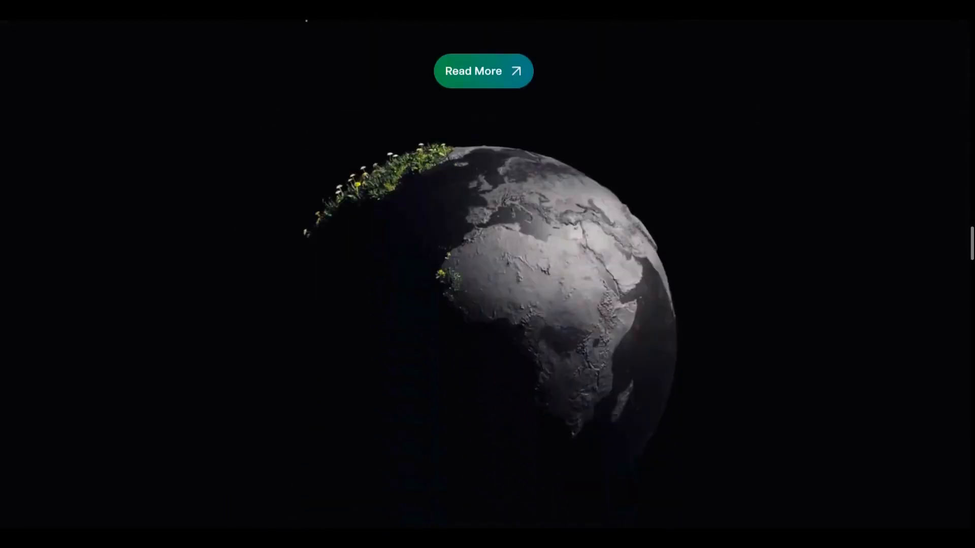
{"action": "scroll", "scroll_direction": "down", "scroll_amount": 3}
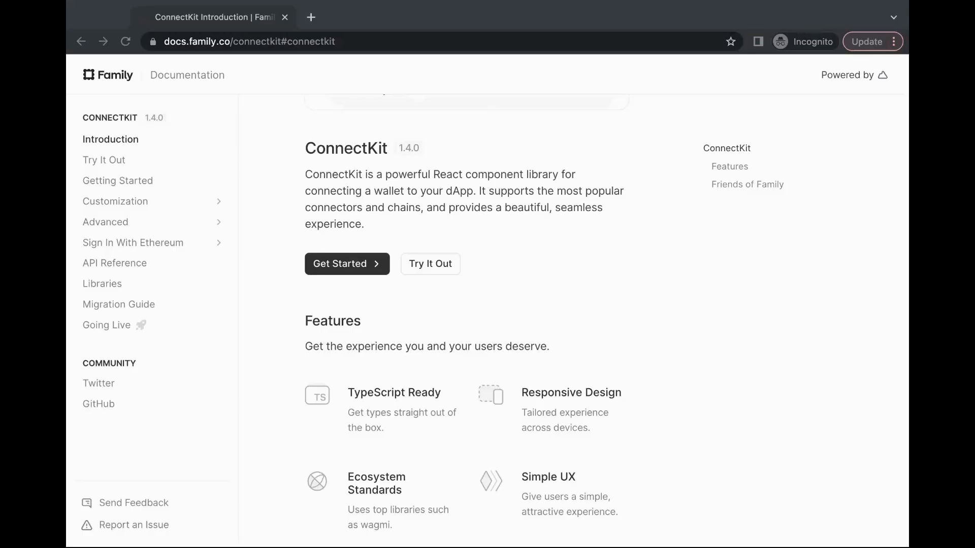
{"action": "mouse_move", "coordinate": [731, 257]}
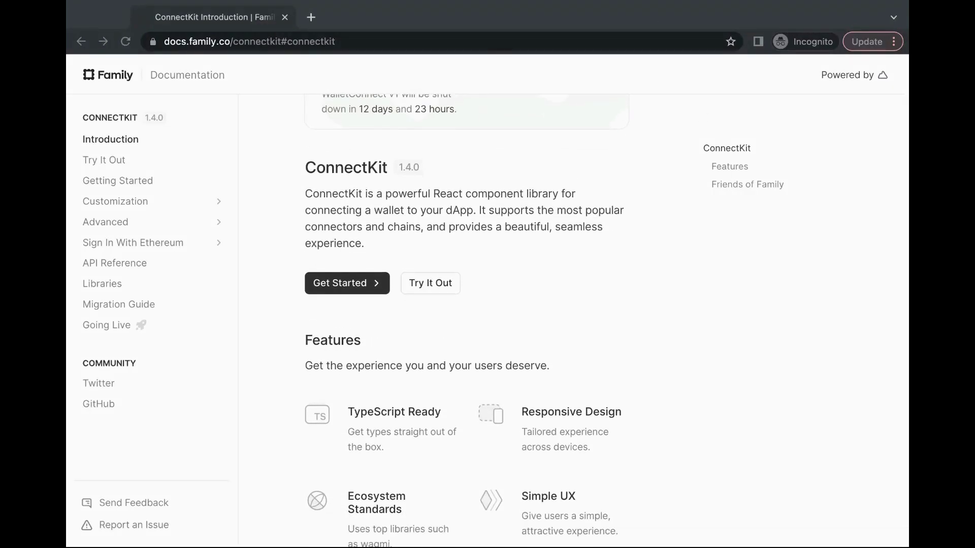
- Preview the Try It Out wallet demo in the Web95 theme, then view Getting Started
{"action": "scroll", "scroll_direction": "up", "scroll_amount": 3}
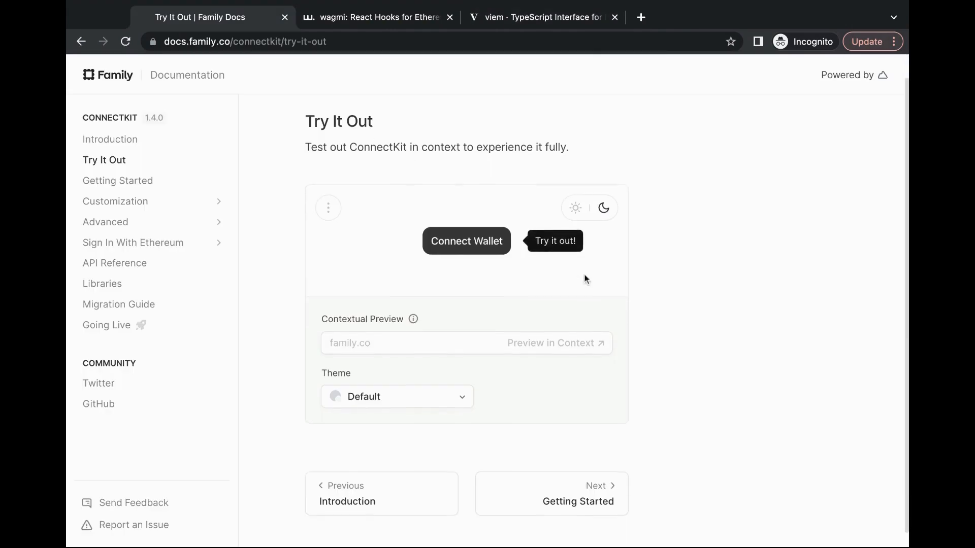
{"action": "left_click", "coordinate": [465, 241]}
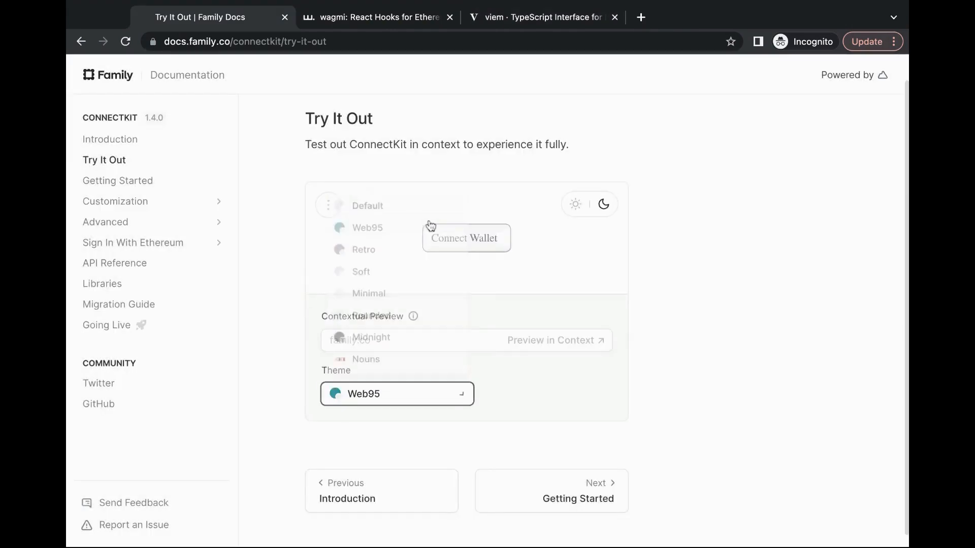
{"action": "left_click", "coordinate": [361, 244]}
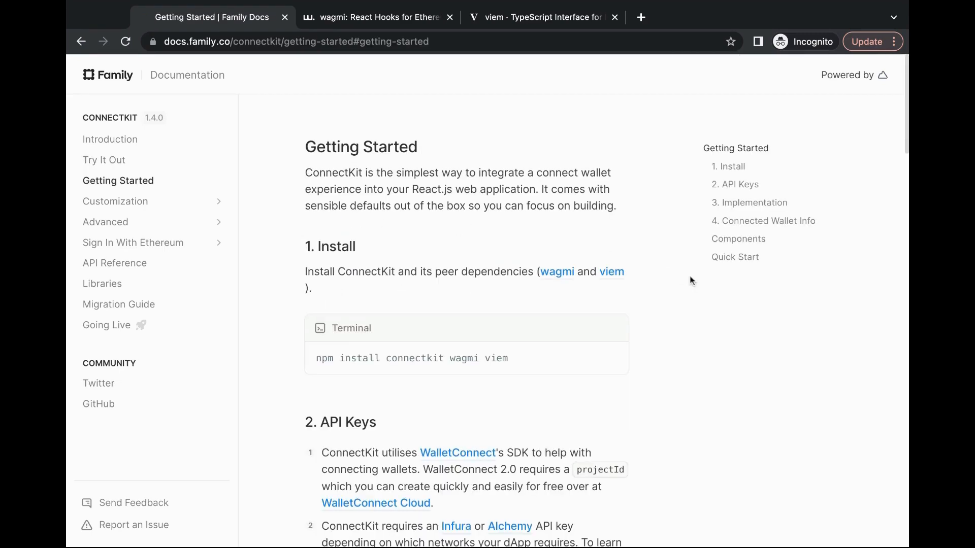
- Skim the Customization and Advanced sections of the ConnectKit docs
{"action": "left_click", "coordinate": [115, 201]}
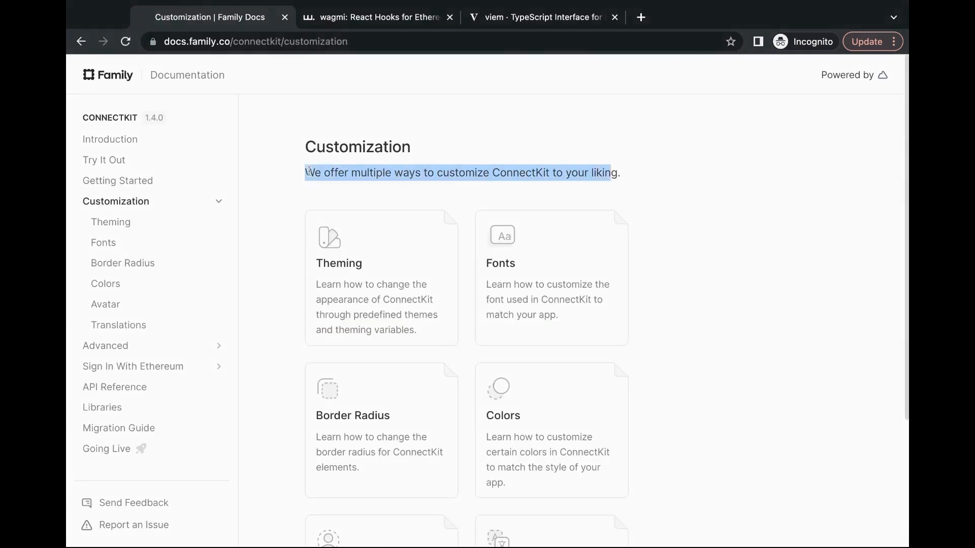
{"action": "scroll", "scroll_direction": "down", "scroll_amount": 3}
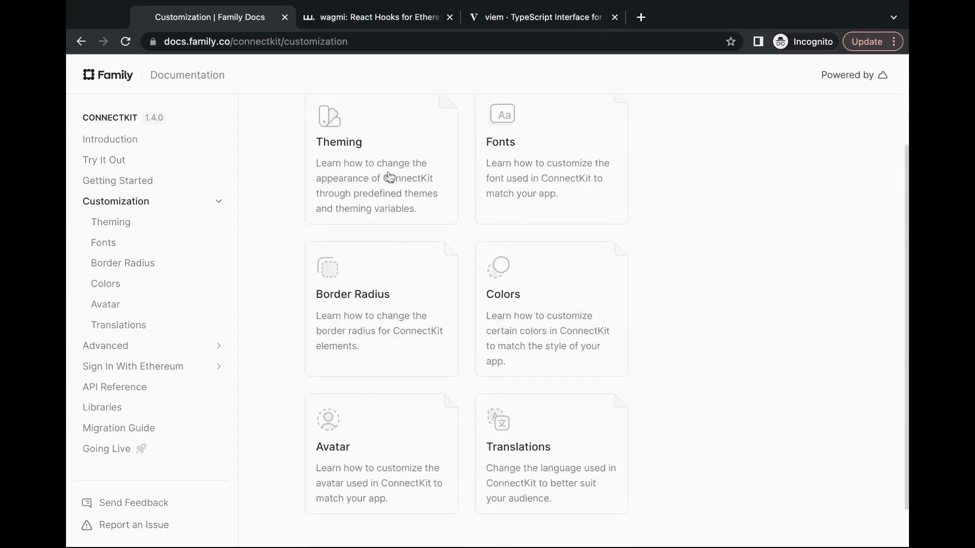
{"action": "scroll", "scroll_direction": "down", "scroll_amount": 3}
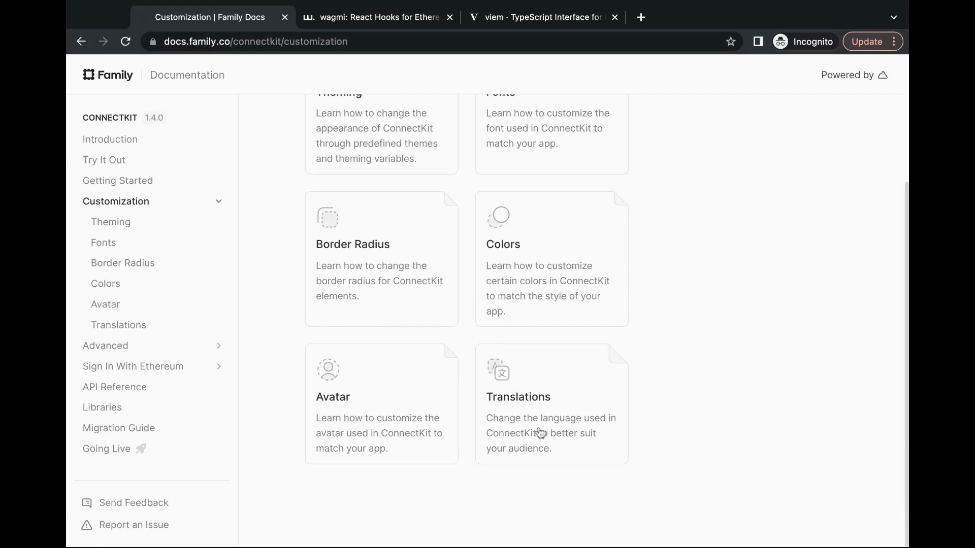
{"action": "mouse_move", "coordinate": [527, 437]}
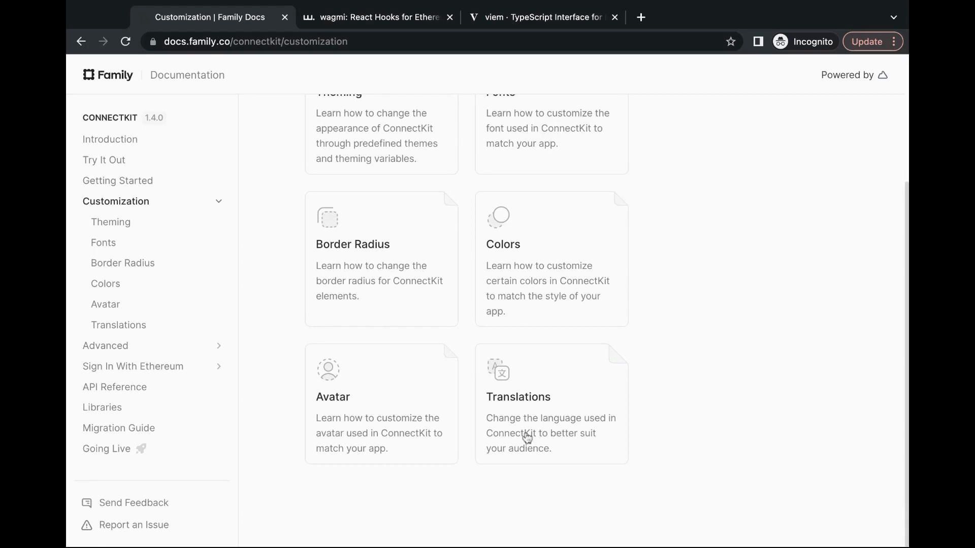
{"action": "mouse_move", "coordinate": [205, 351]}
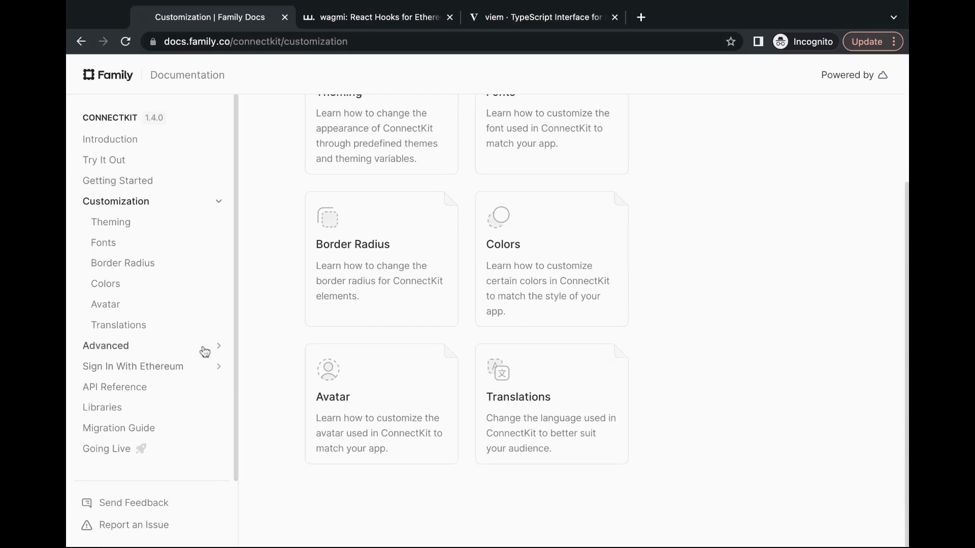
{"action": "left_click", "coordinate": [106, 345]}
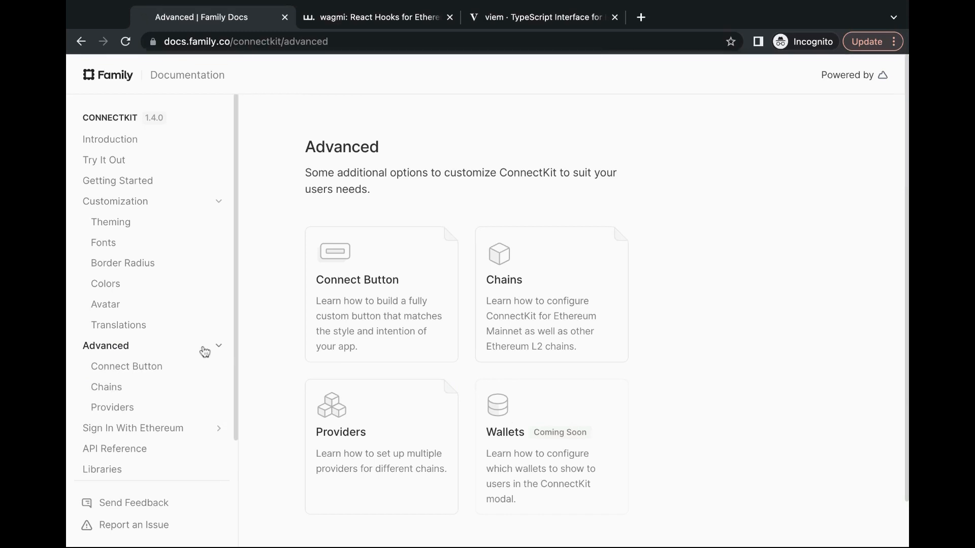
{"action": "scroll", "scroll_direction": "down", "scroll_amount": 3}
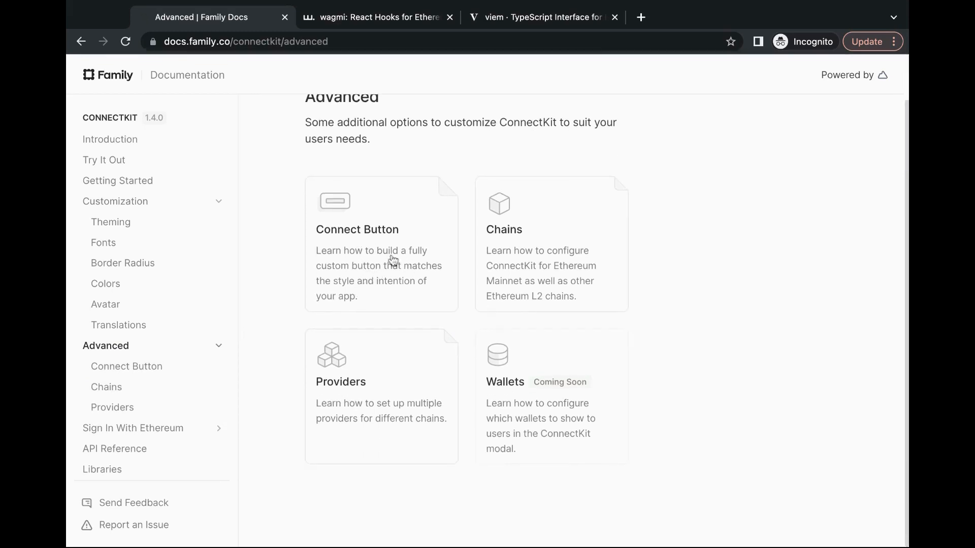
{"action": "mouse_move", "coordinate": [398, 408]}
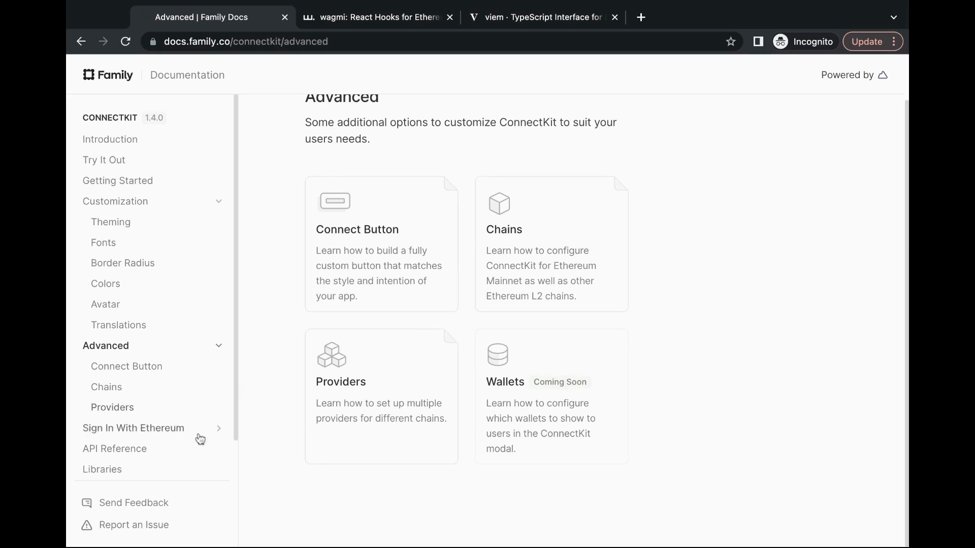
- Browse the Sign In With Ethereum, Libraries, Migration Guide and Going Live pages
{"action": "left_click", "coordinate": [133, 427]}
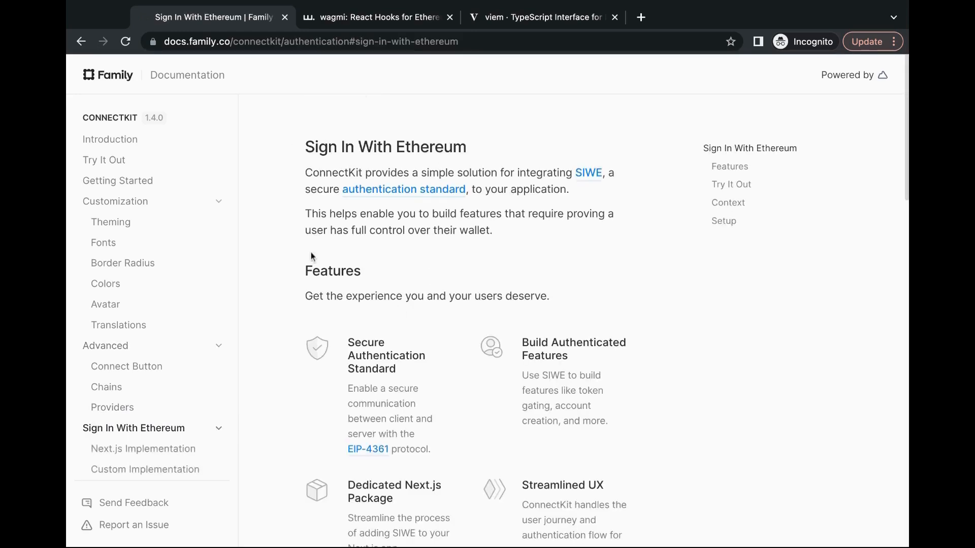
{"action": "scroll", "scroll_direction": "down", "scroll_amount": 3}
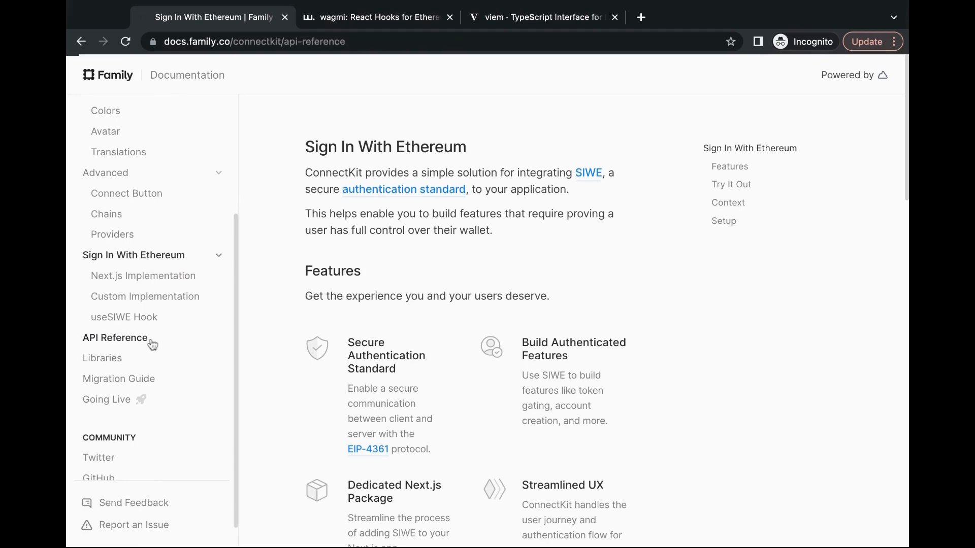
{"action": "left_click", "coordinate": [102, 358]}
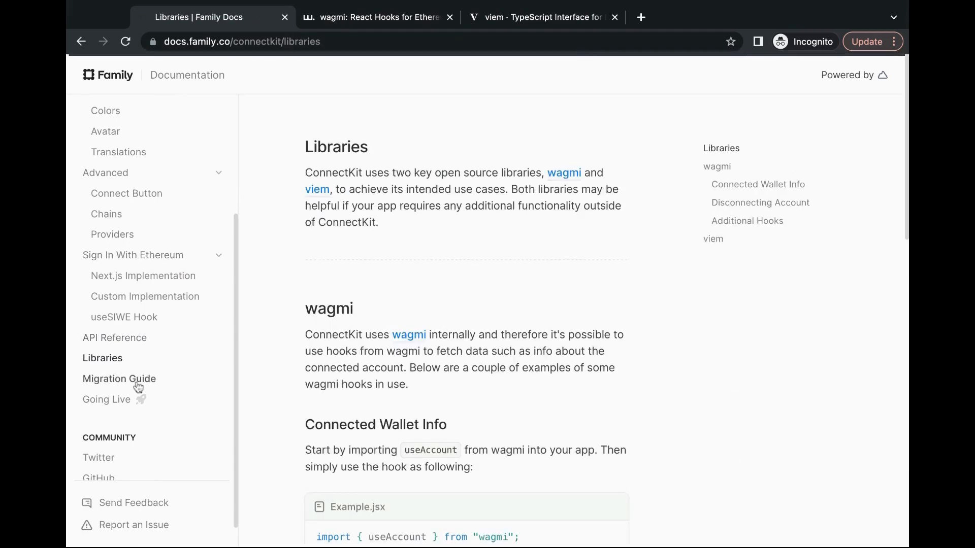
{"action": "left_click", "coordinate": [119, 378]}
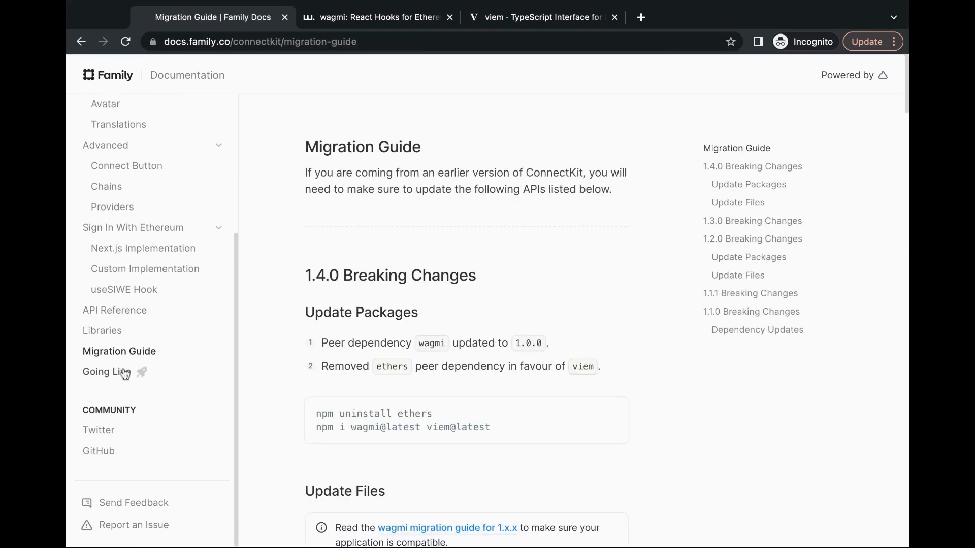
{"action": "left_click", "coordinate": [106, 372]}
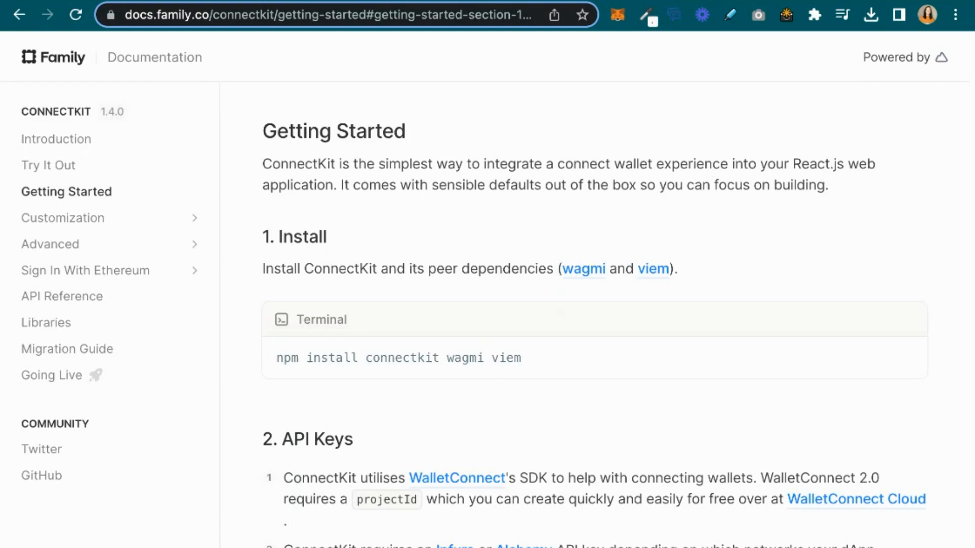
{"action": "mouse_move", "coordinate": [465, 188]}
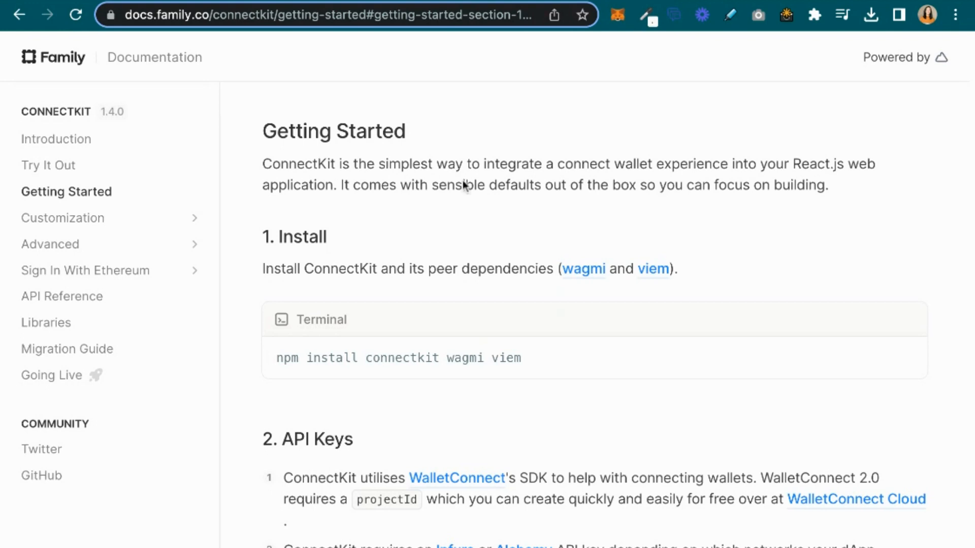
{"action": "double_click", "coordinate": [336, 131]}
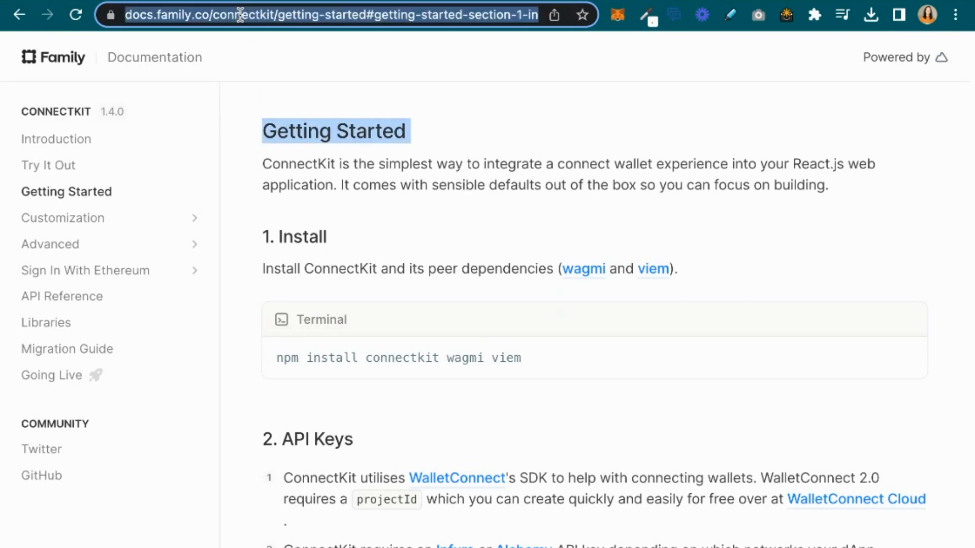
{"action": "left_click", "coordinate": [452, 185]}
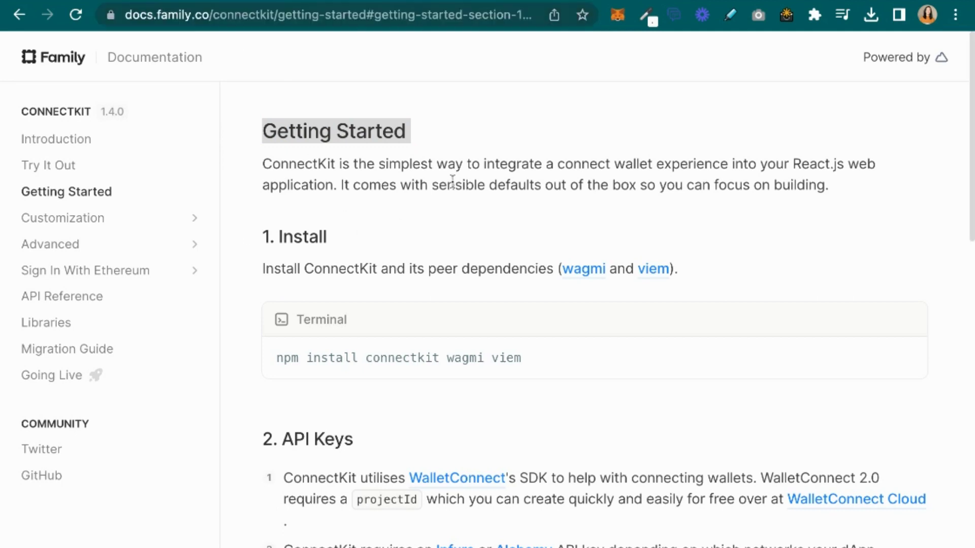
{"action": "scroll", "scroll_direction": "down", "scroll_amount": 3}
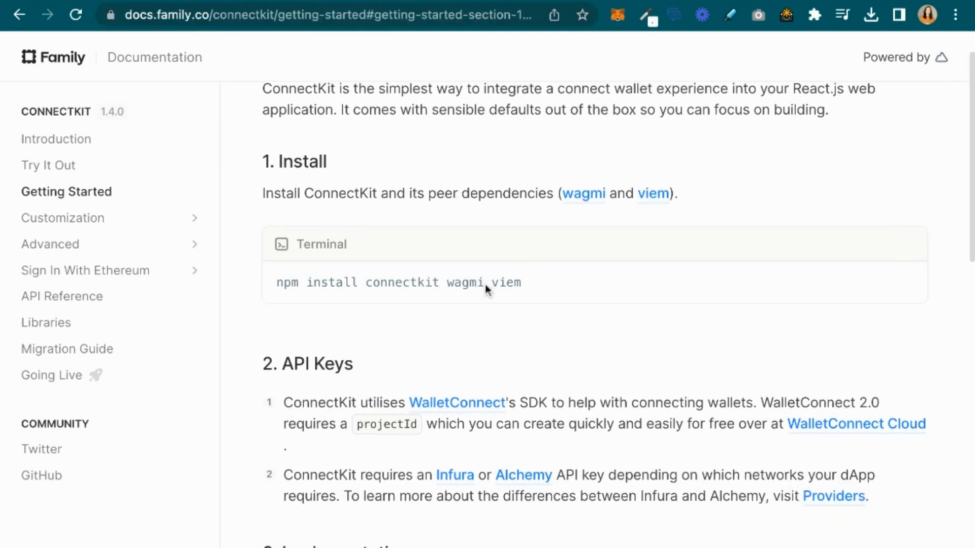
{"action": "mouse_move", "coordinate": [263, 199]}
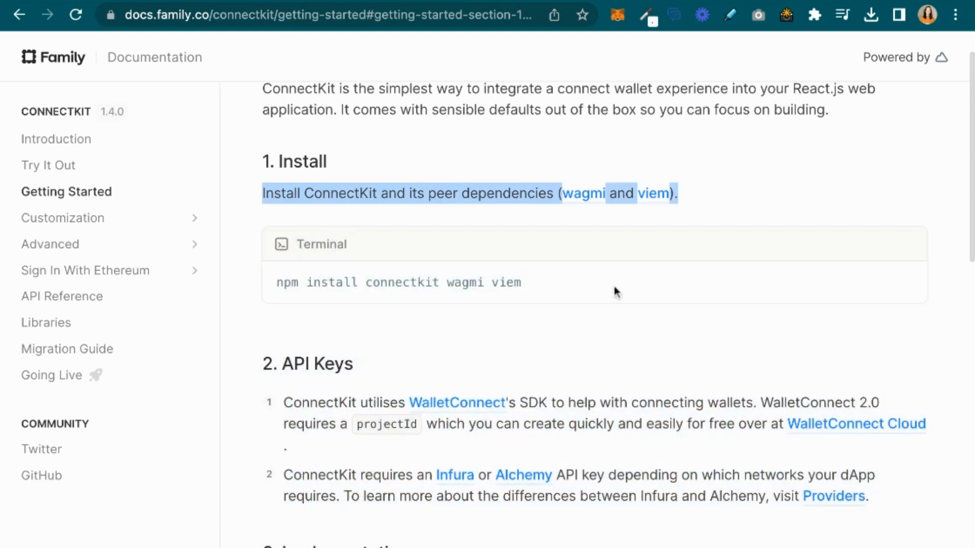
{"action": "left_click", "coordinate": [557, 288]}
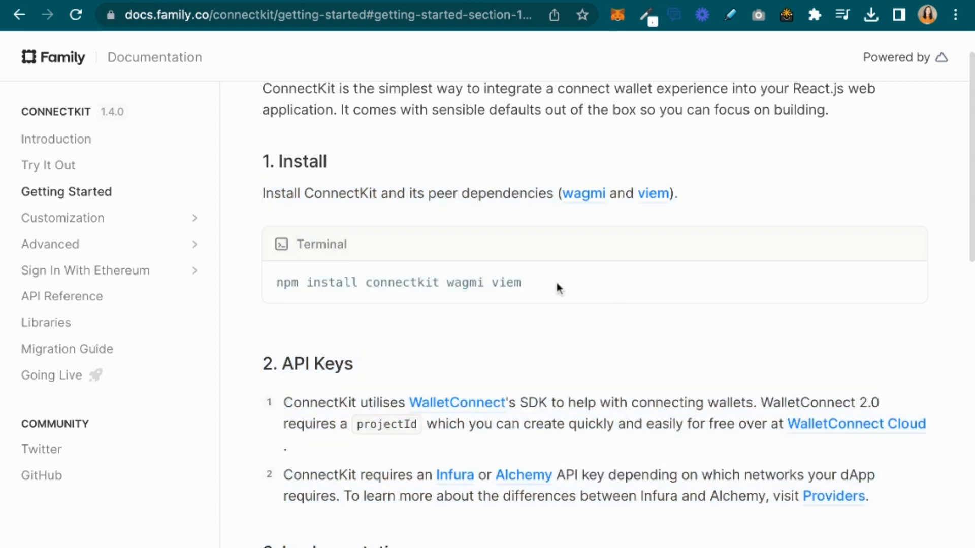
{"action": "mouse_move", "coordinate": [600, 309]}
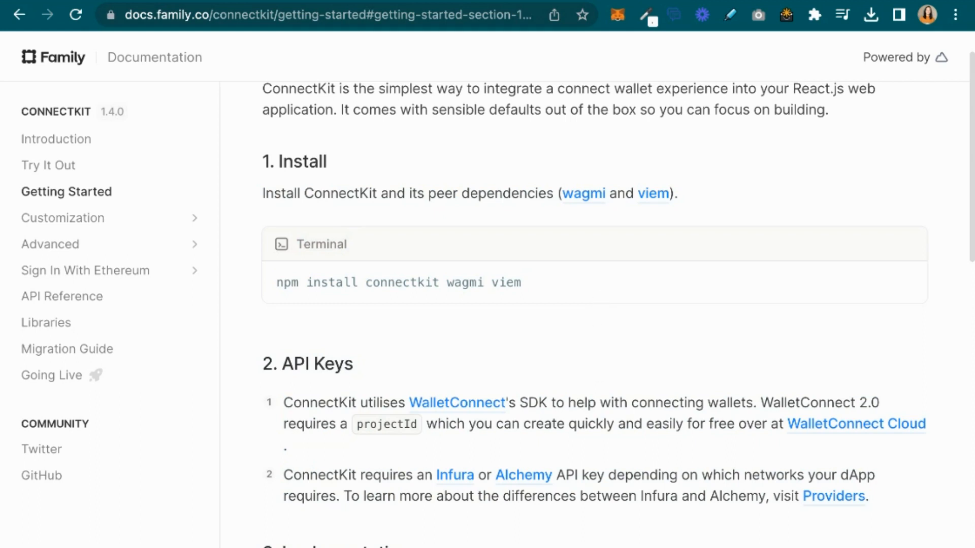
{"action": "scroll", "scroll_direction": "down", "scroll_amount": 3}
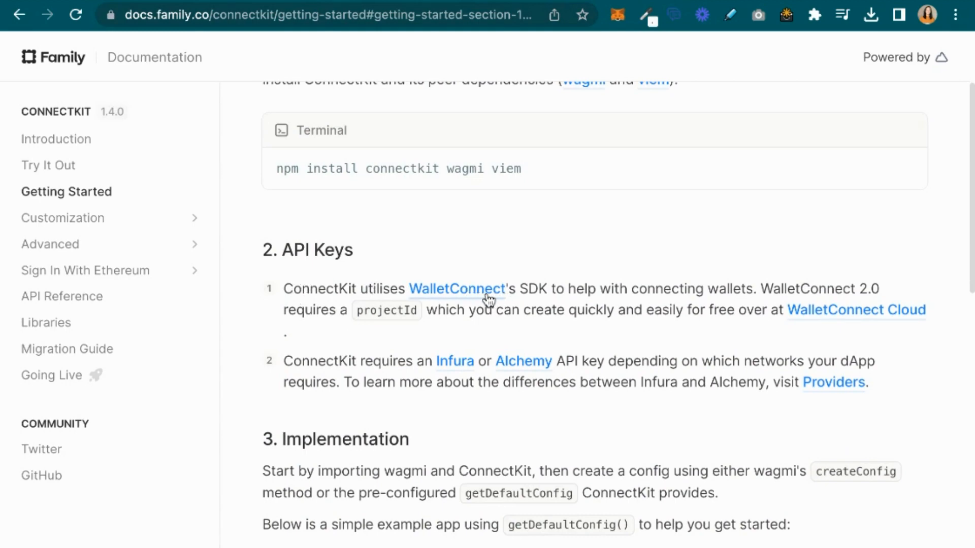
{"action": "left_click", "coordinate": [857, 310]}
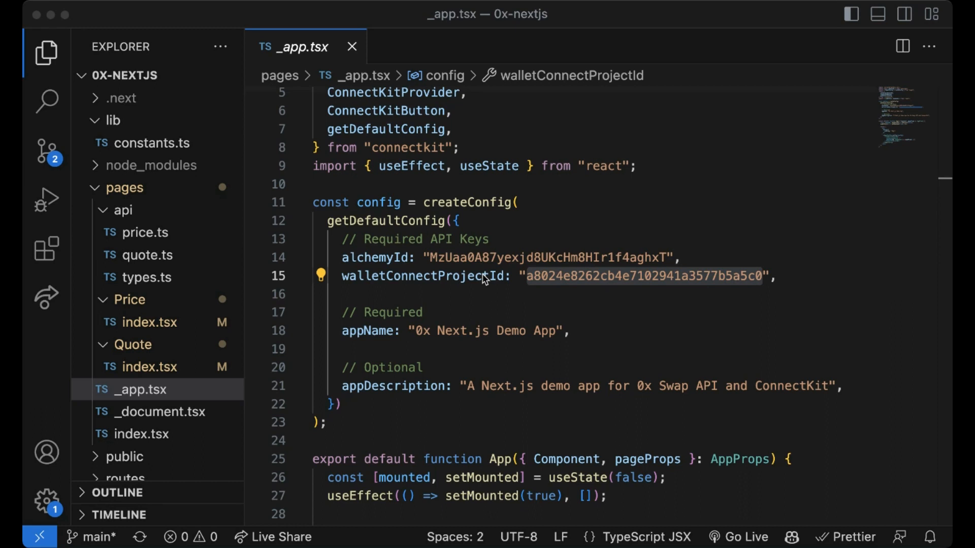
{"action": "mouse_move", "coordinate": [524, 261]}
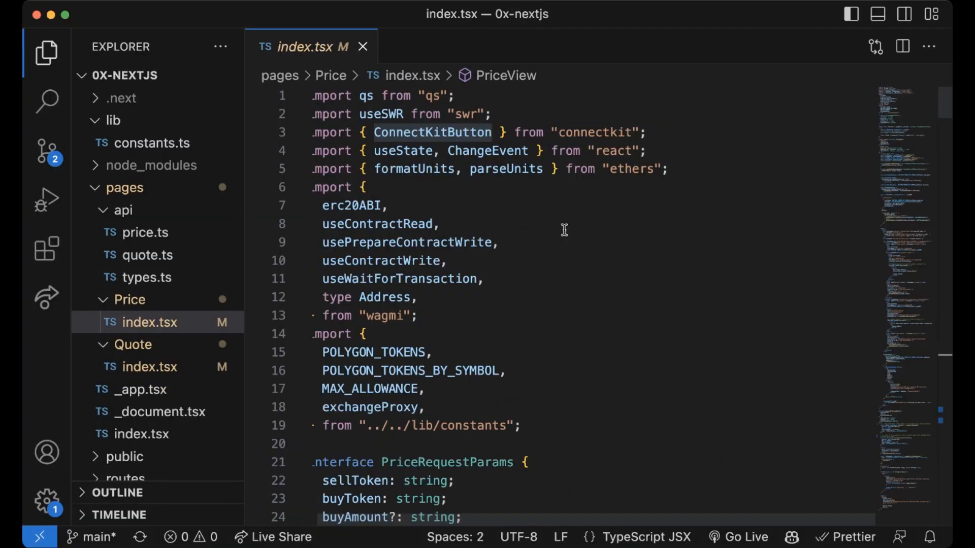
{"action": "mouse_move", "coordinate": [423, 86]}
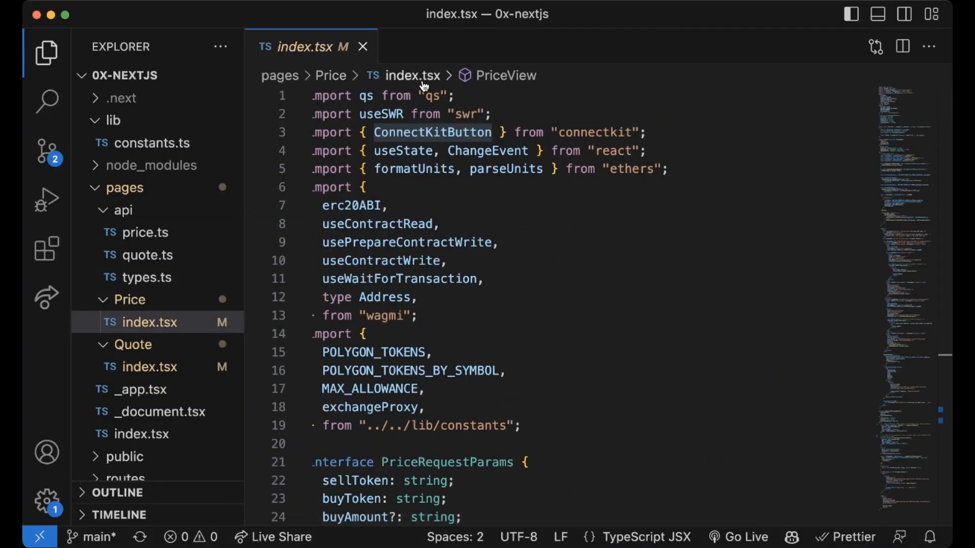
{"action": "mouse_move", "coordinate": [432, 132]}
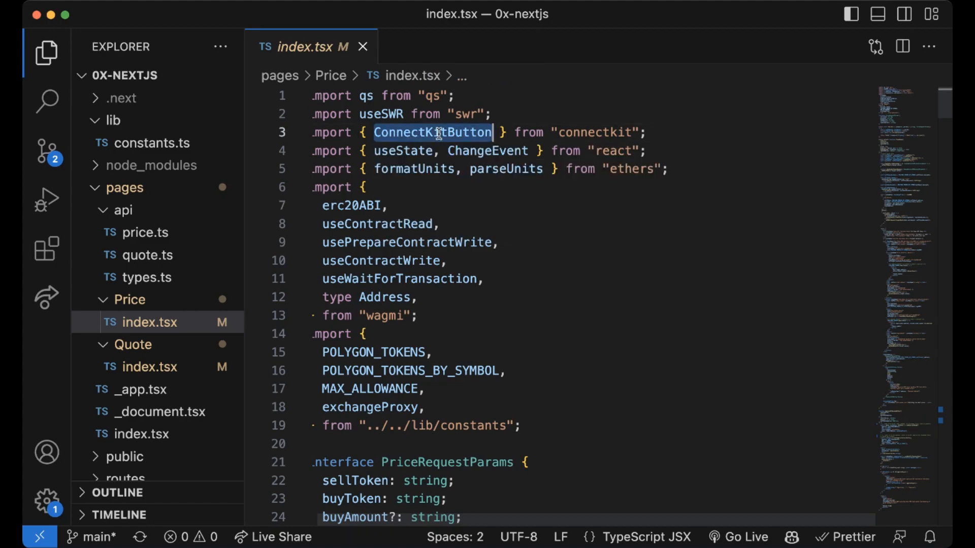
- Scroll index.tsx down from the ConnectKitButton import to the swap form markup
{"action": "scroll", "scroll_direction": "down", "scroll_amount": 3}
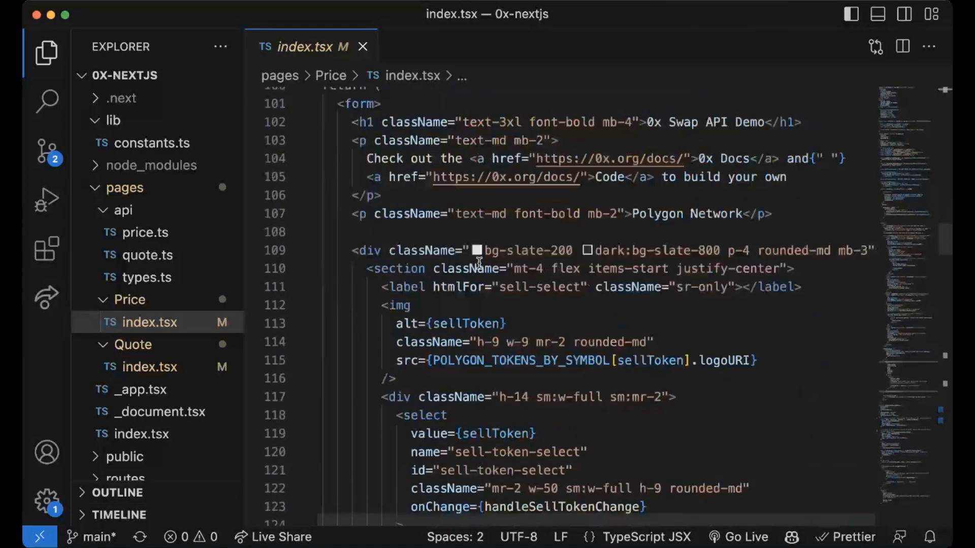
{"action": "scroll", "scroll_direction": "down", "scroll_amount": 3}
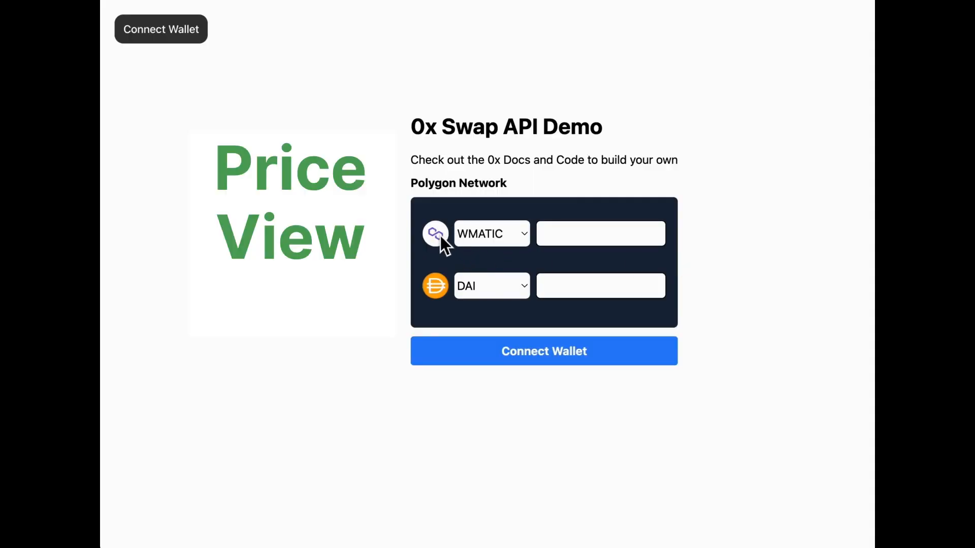
{"action": "mouse_move", "coordinate": [444, 293]}
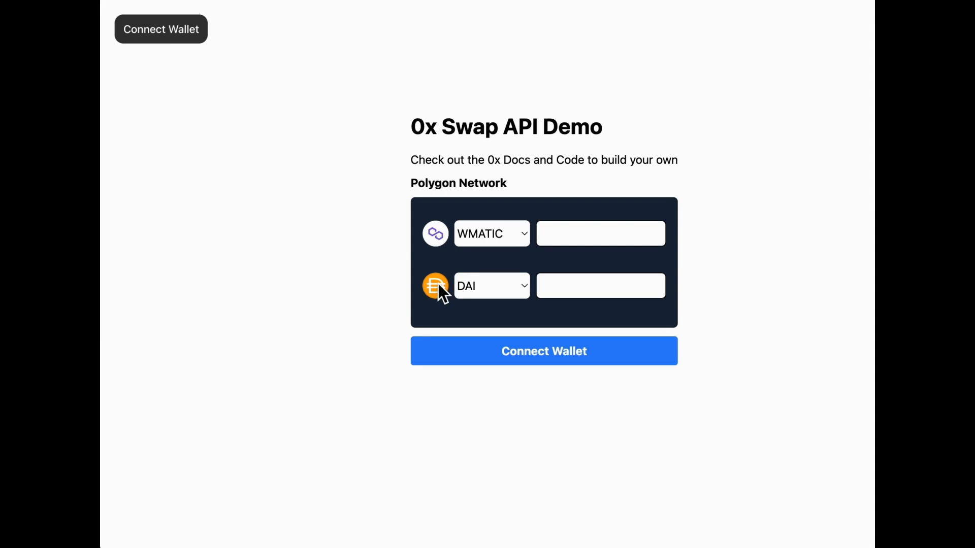
- Quote 0.1 WMATIC, keep DAI as the buy token, then quote 2 WMATIC (about 1.186 DAI)
{"action": "left_click", "coordinate": [600, 233]}
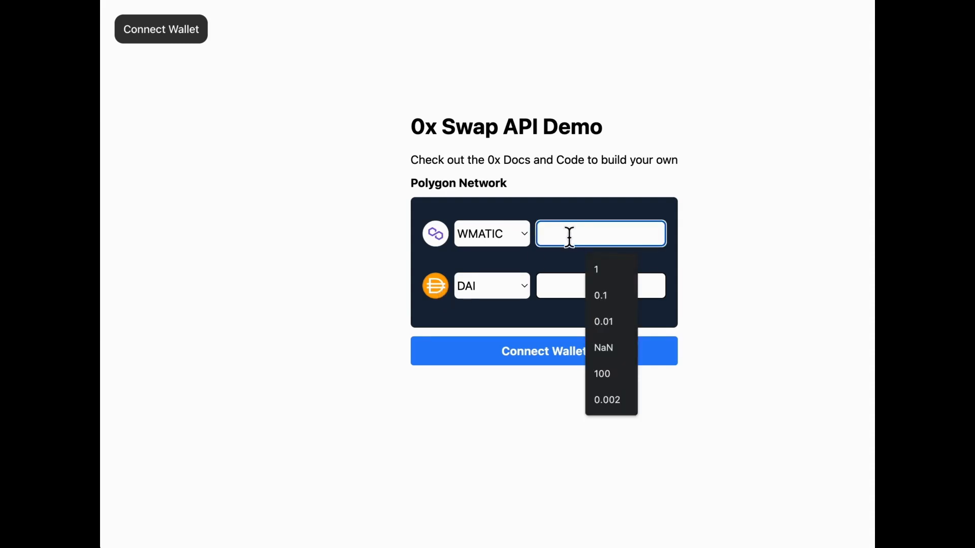
{"action": "left_click", "coordinate": [599, 295]}
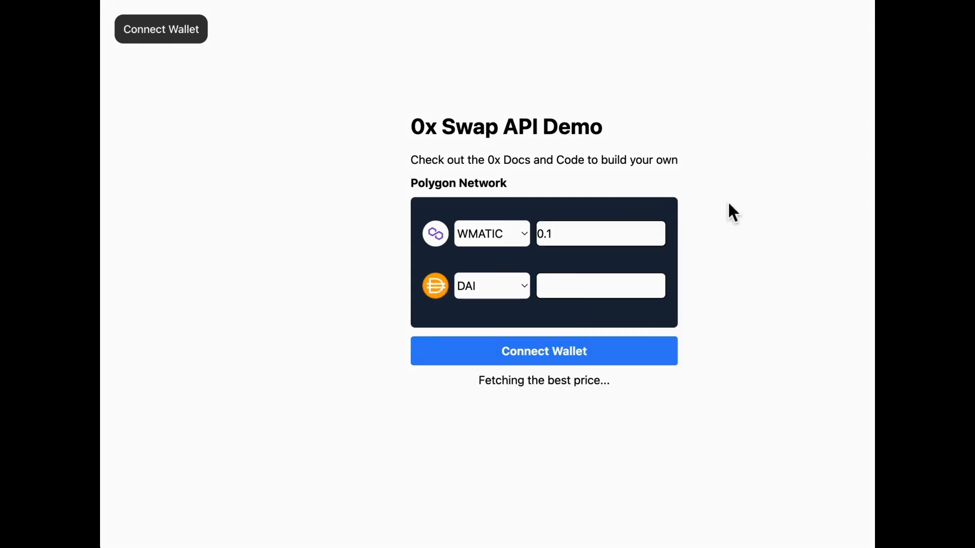
{"action": "mouse_move", "coordinate": [698, 250]}
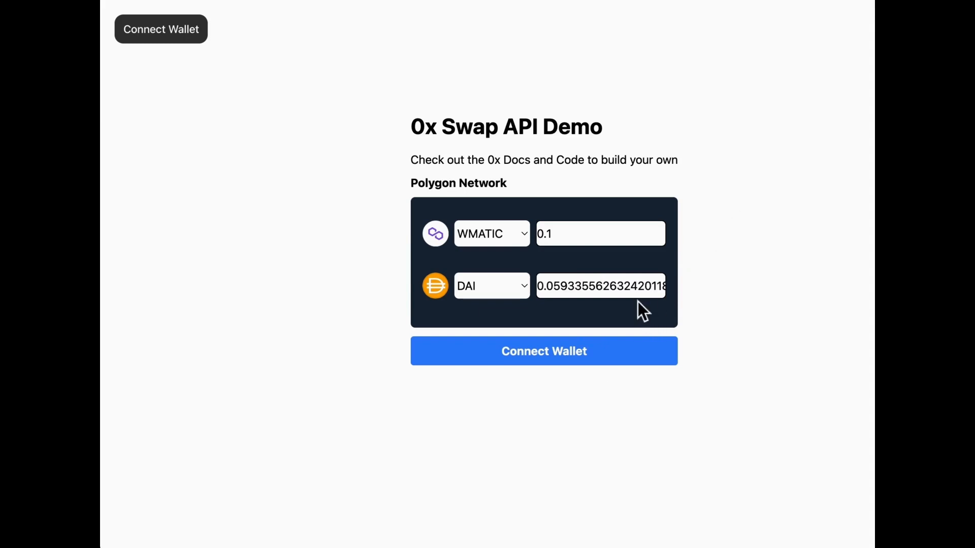
{"action": "mouse_move", "coordinate": [644, 317]}
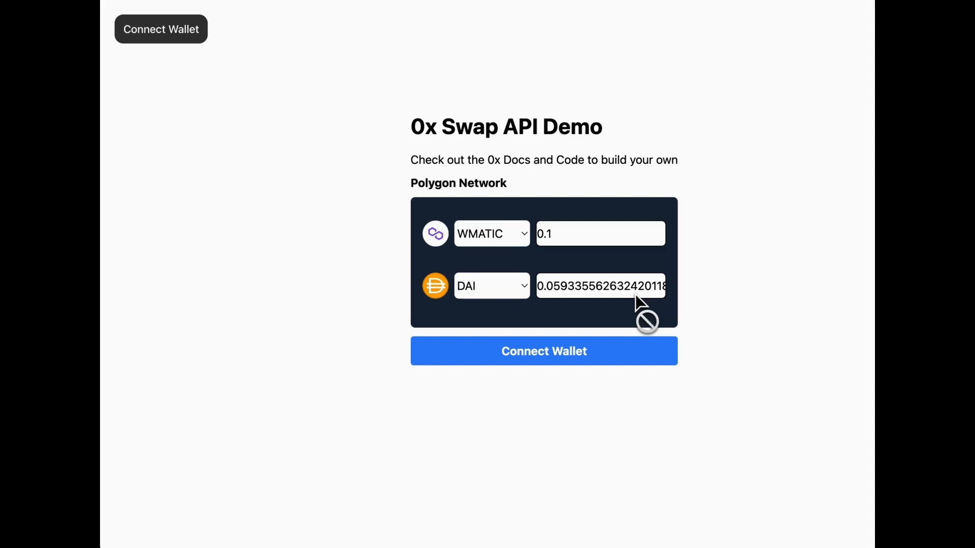
{"action": "mouse_move", "coordinate": [622, 292]}
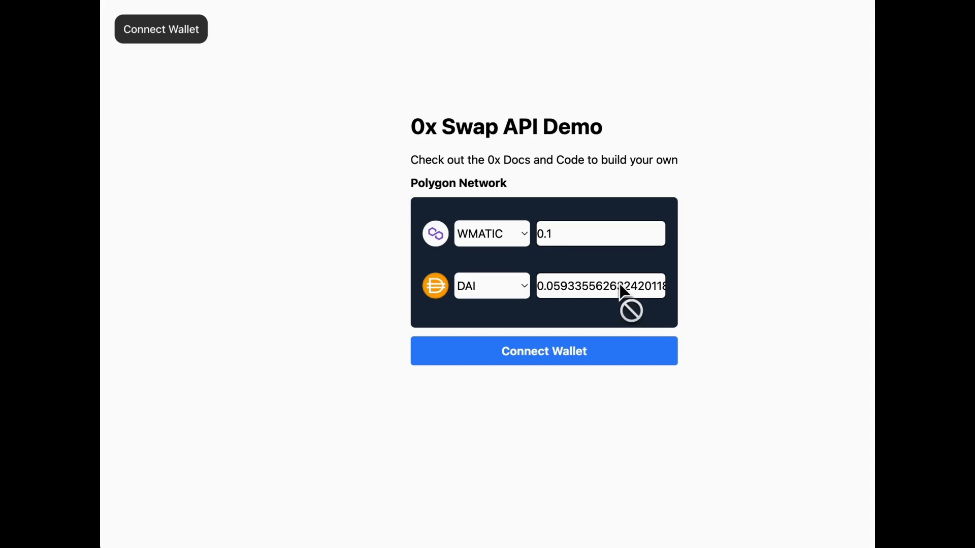
{"action": "left_click", "coordinate": [491, 233]}
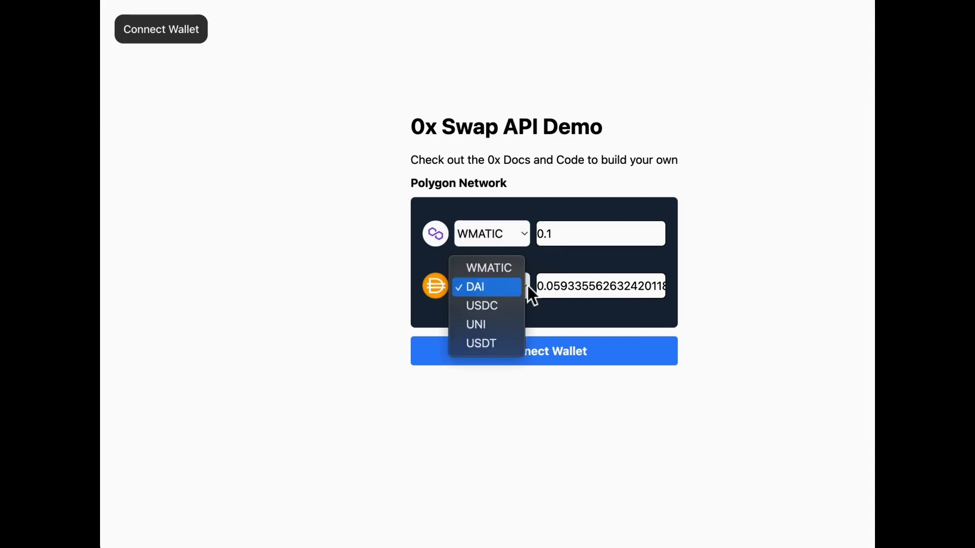
{"action": "left_click", "coordinate": [475, 286]}
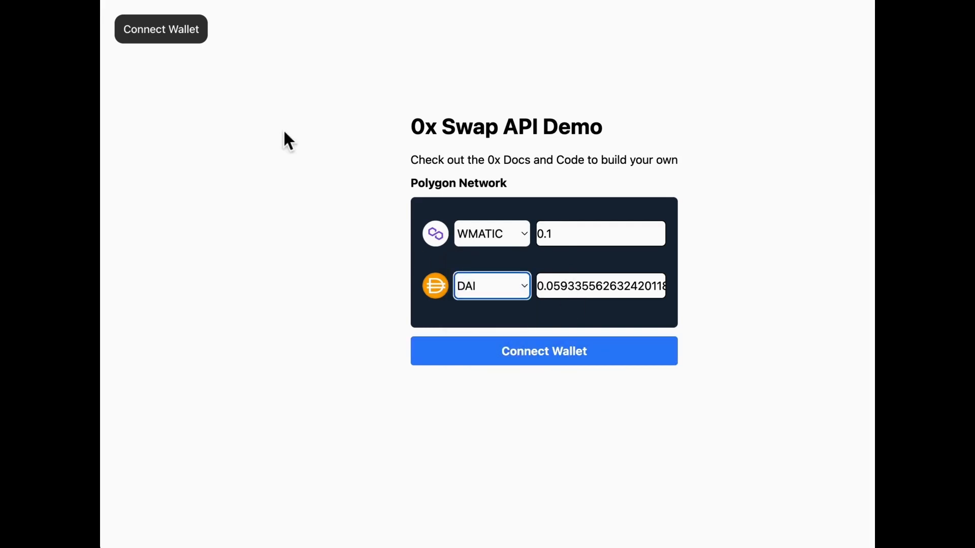
{"action": "mouse_move", "coordinate": [562, 277]}
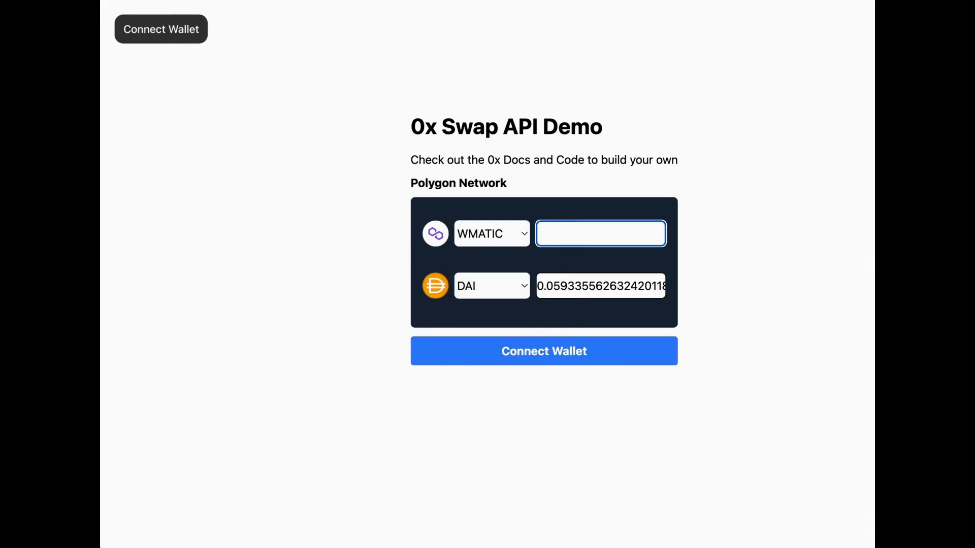
{"action": "type", "text": "2"}
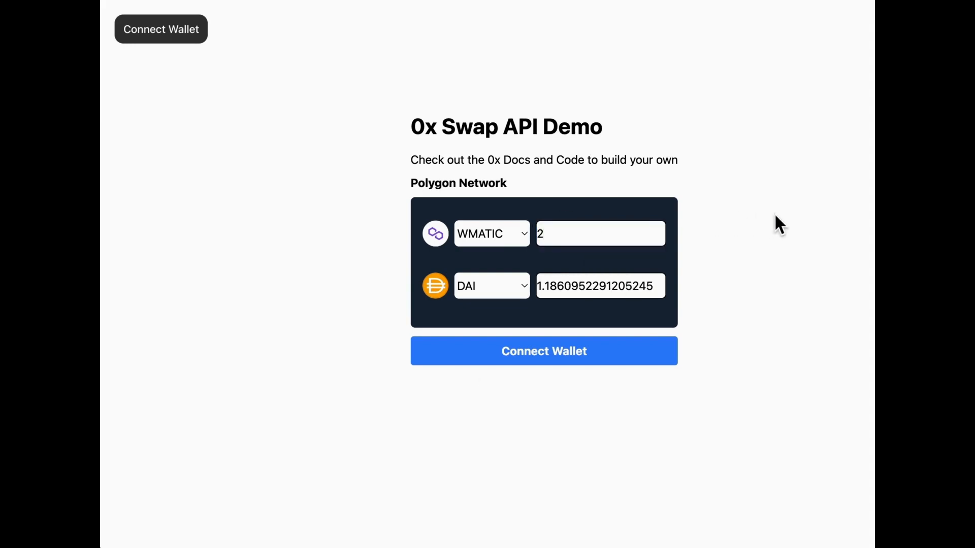
{"action": "mouse_move", "coordinate": [762, 313]}
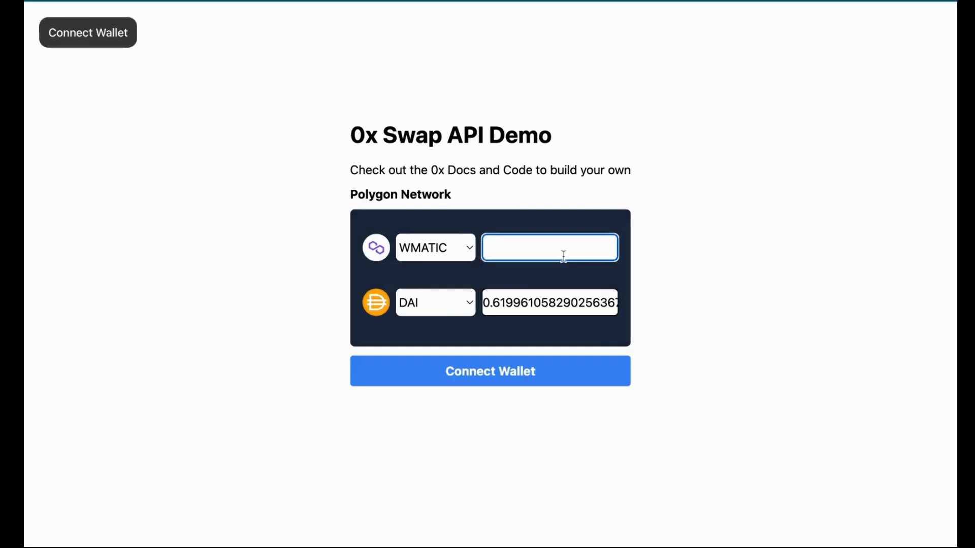
- Connect MetaMask and approve a maximum WMATIC spending cap for the swap demo
{"action": "left_click", "coordinate": [490, 371]}
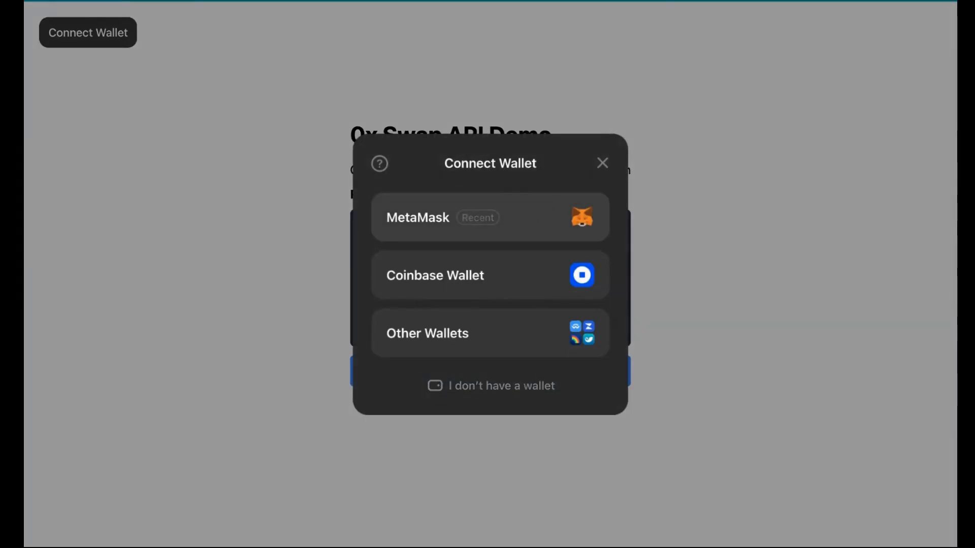
{"action": "left_click", "coordinate": [490, 216]}
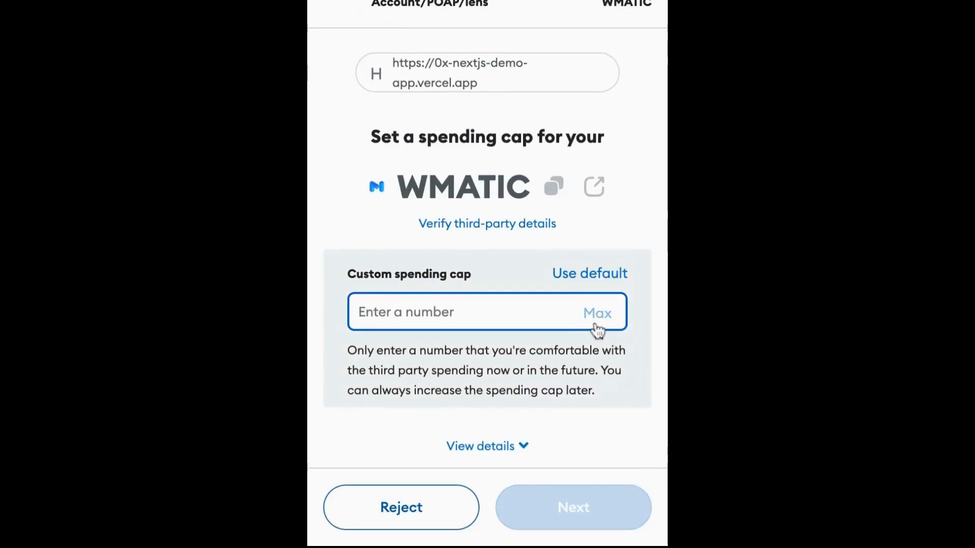
{"action": "left_click", "coordinate": [596, 312]}
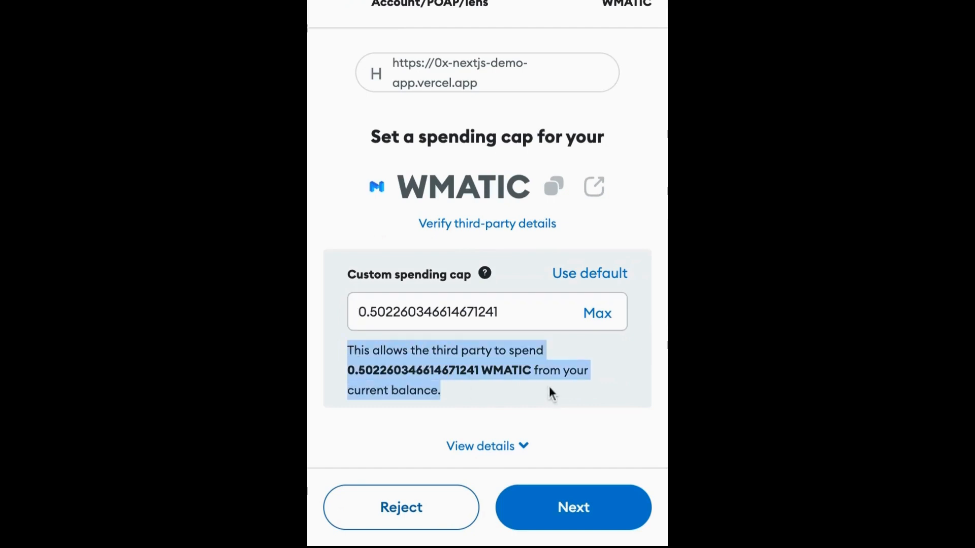
{"action": "left_click", "coordinate": [596, 313]}
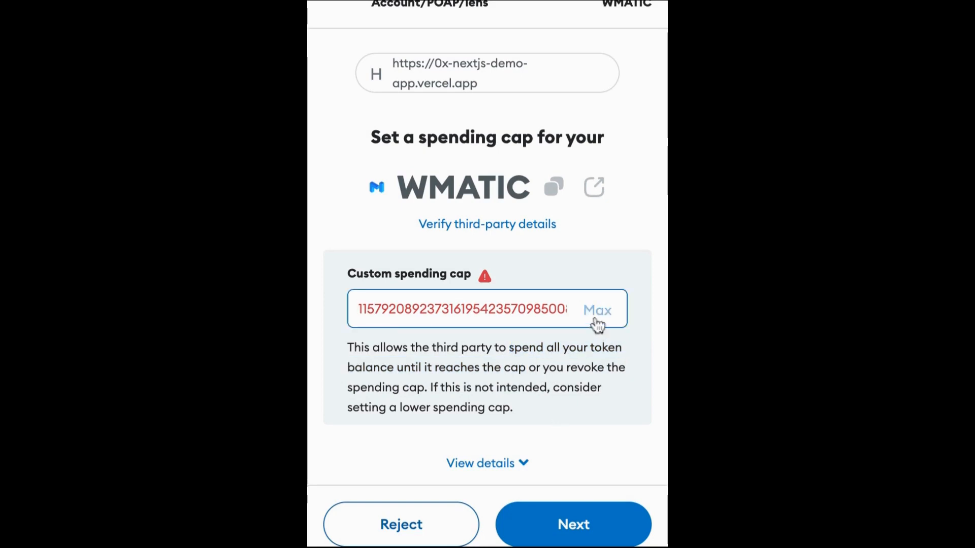
{"action": "left_click", "coordinate": [572, 523]}
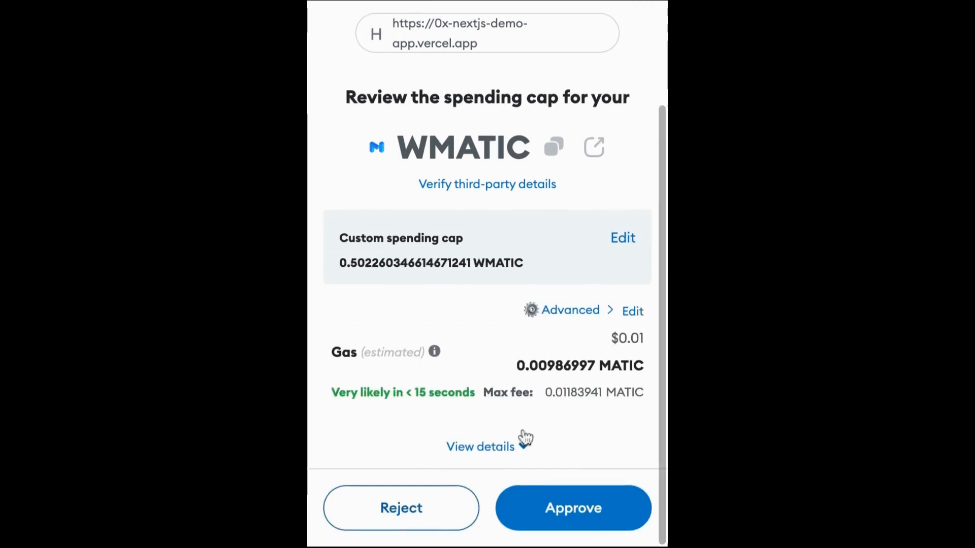
{"action": "left_click", "coordinate": [572, 507]}
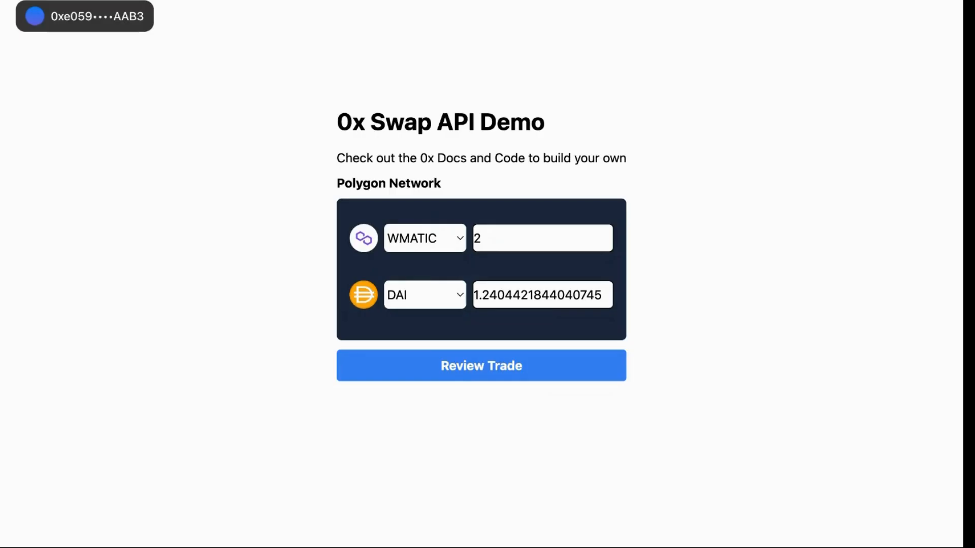
{"action": "mouse_move", "coordinate": [777, 120]}
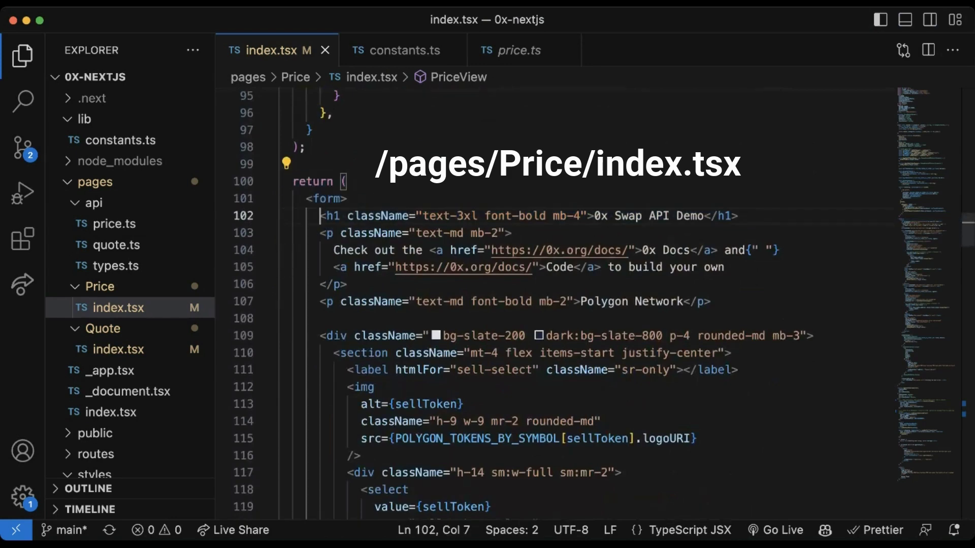
{"action": "scroll", "scroll_direction": "down", "scroll_amount": 3}
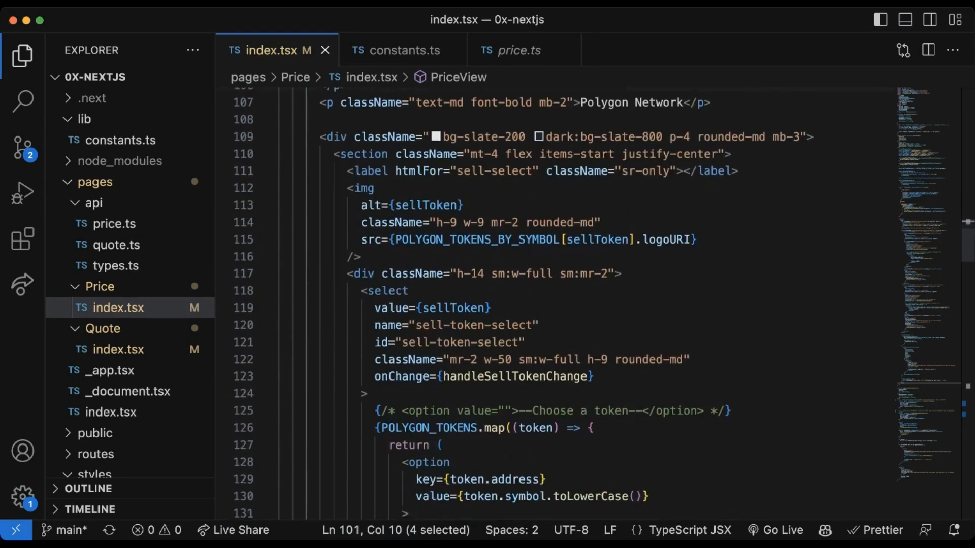
{"action": "scroll", "scroll_direction": "down", "scroll_amount": 3}
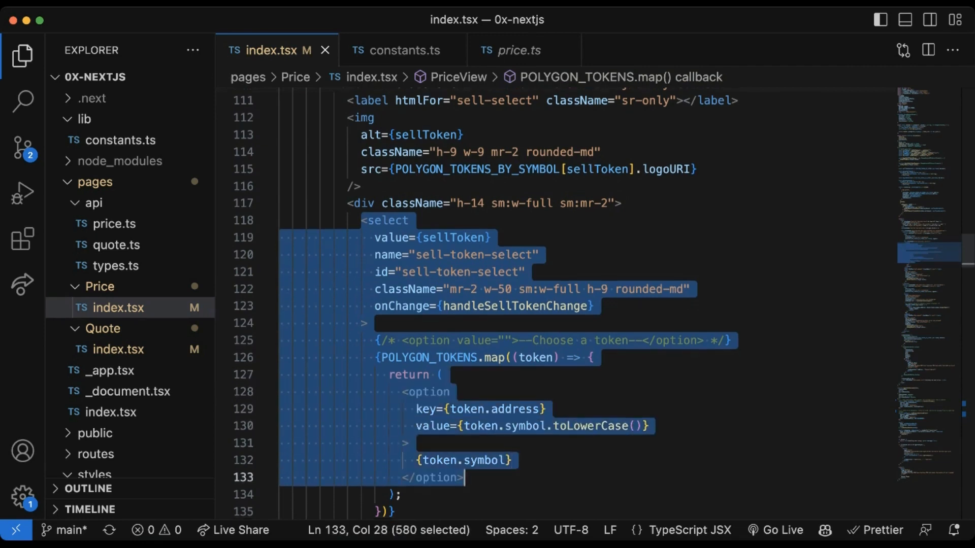
{"action": "scroll", "scroll_direction": "down", "scroll_amount": 3}
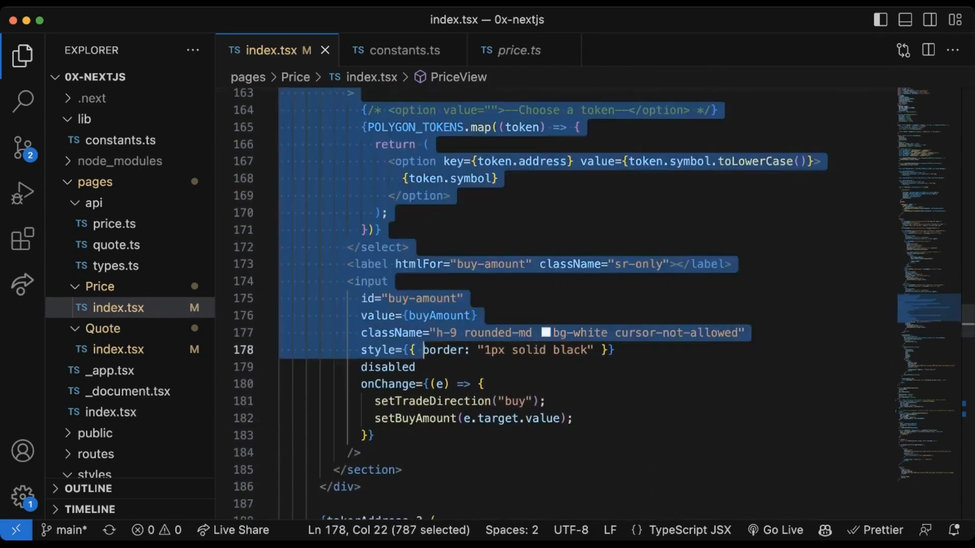
{"action": "left_click", "coordinate": [382, 229]}
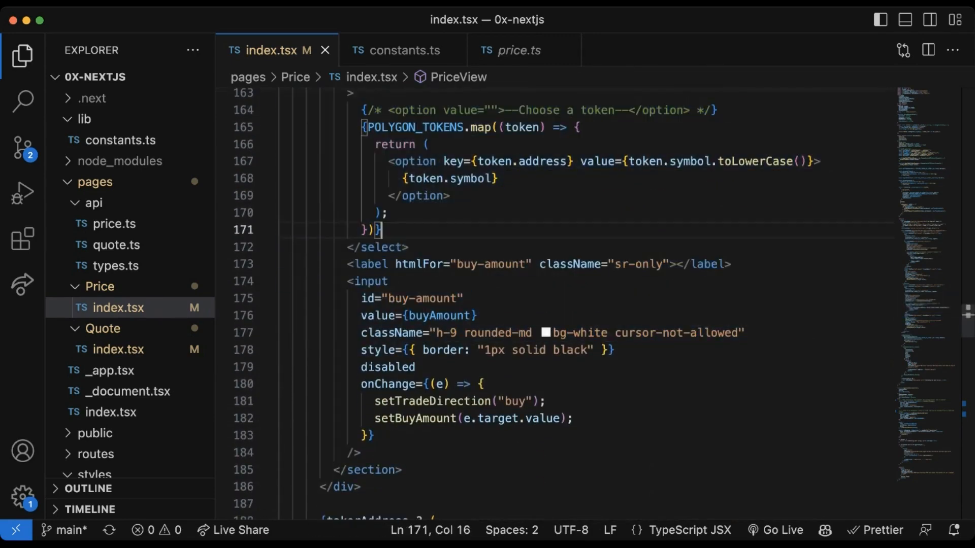
{"action": "scroll", "scroll_direction": "up", "scroll_amount": 3}
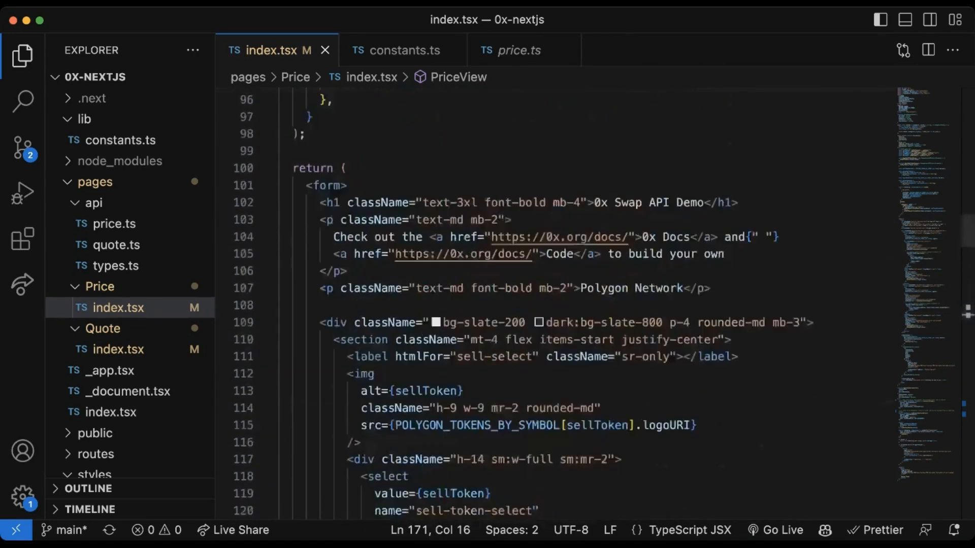
{"action": "scroll", "scroll_direction": "up", "scroll_amount": 3}
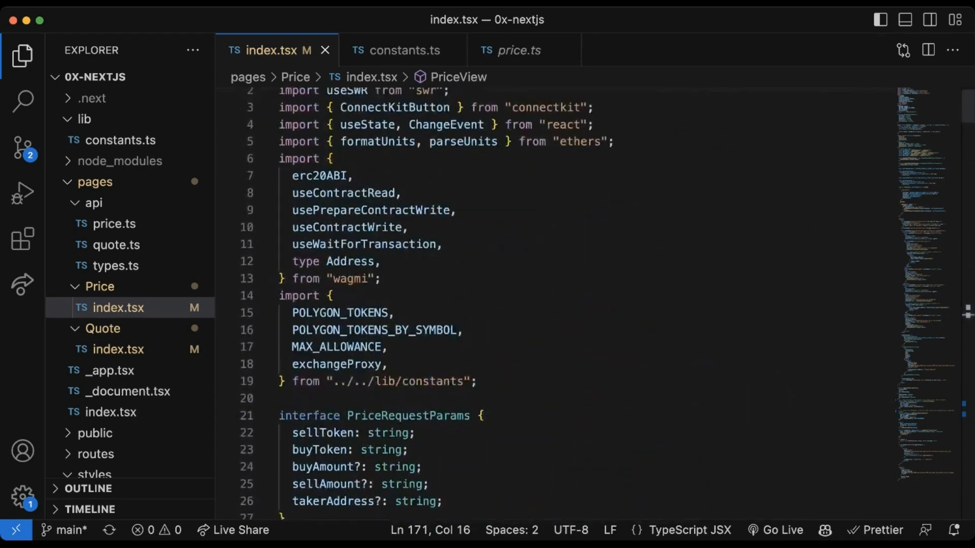
{"action": "scroll", "scroll_direction": "down", "scroll_amount": 3}
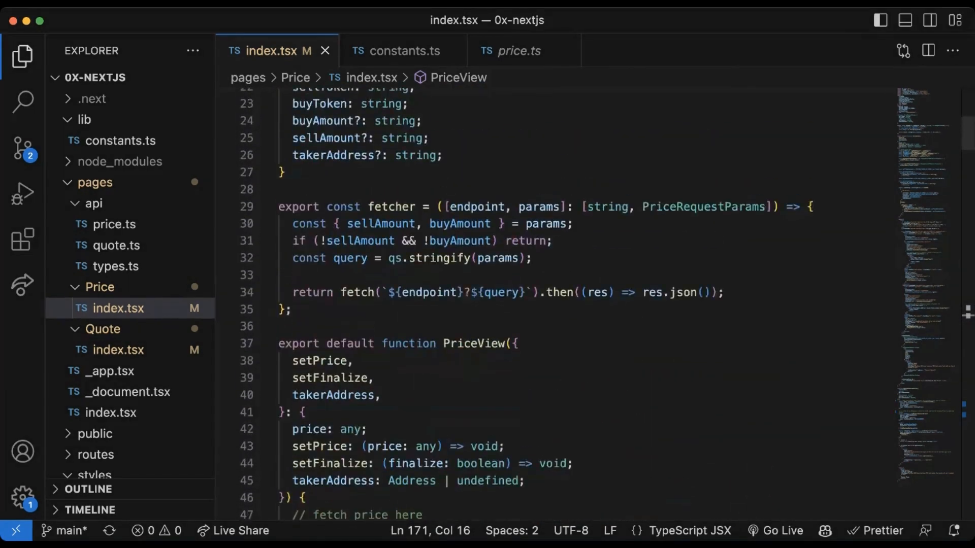
{"action": "scroll", "scroll_direction": "down", "scroll_amount": 3}
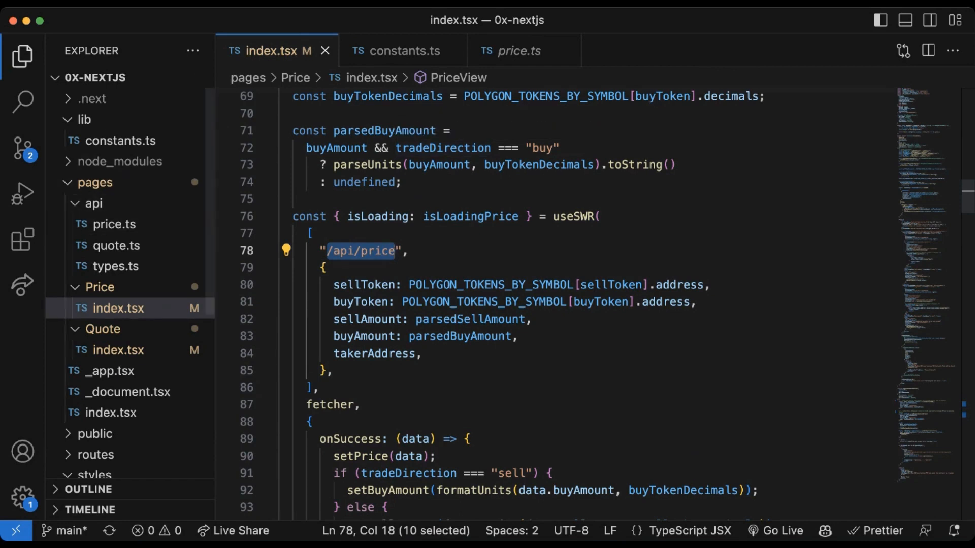
{"action": "mouse_move", "coordinate": [511, 51]}
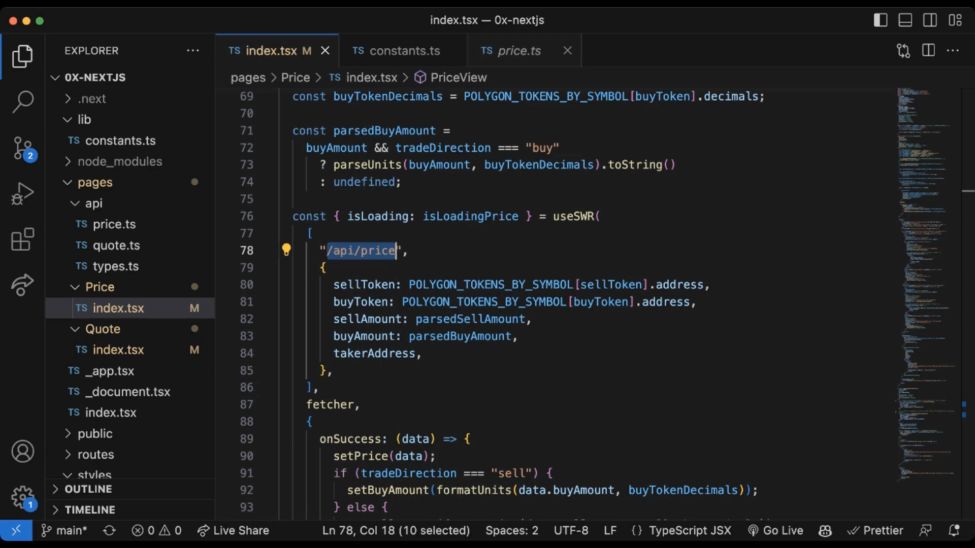
- Open pages/api/price.ts, the route behind the /api/price request
{"action": "left_click", "coordinate": [516, 51]}
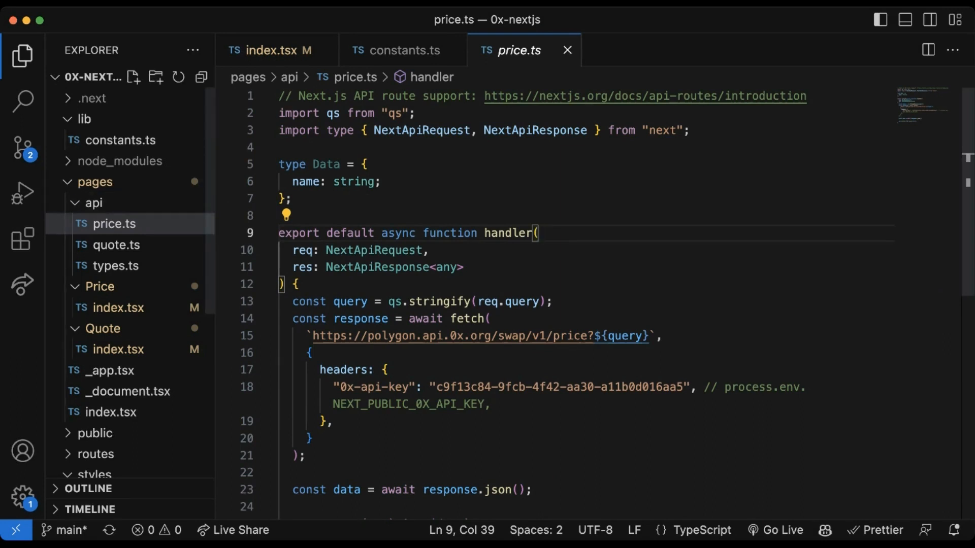
{"action": "mouse_move", "coordinate": [93, 77]}
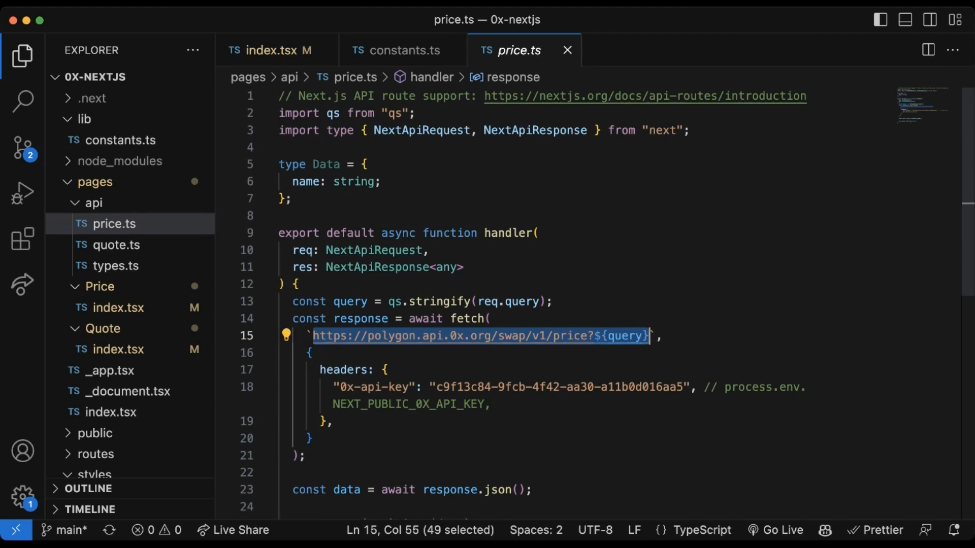
{"action": "double_click", "coordinate": [343, 371]}
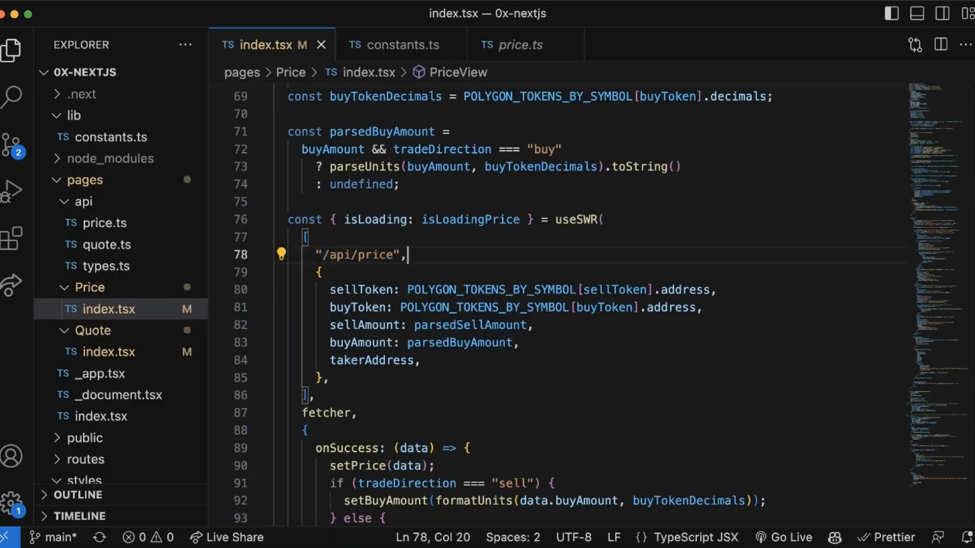
{"action": "mouse_move", "coordinate": [575, 219]}
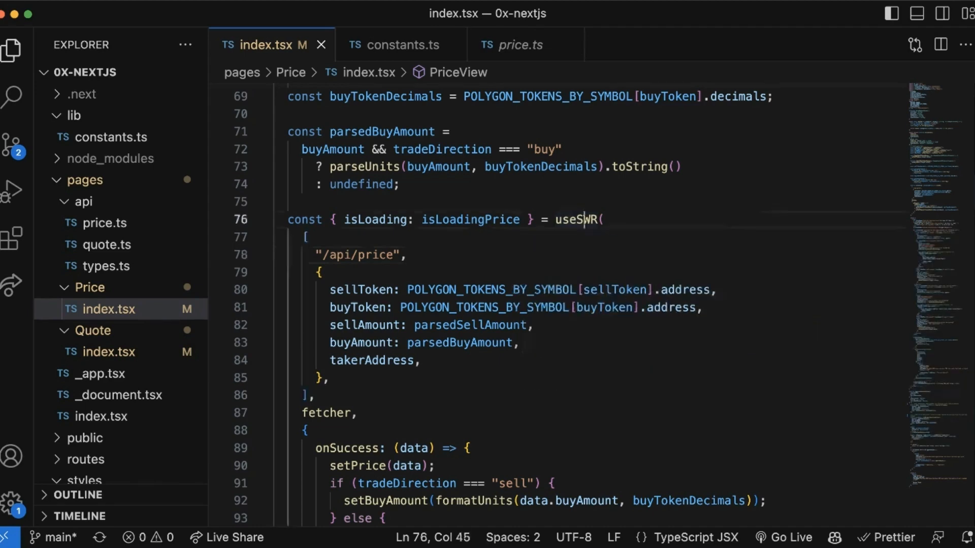
{"action": "double_click", "coordinate": [573, 219]}
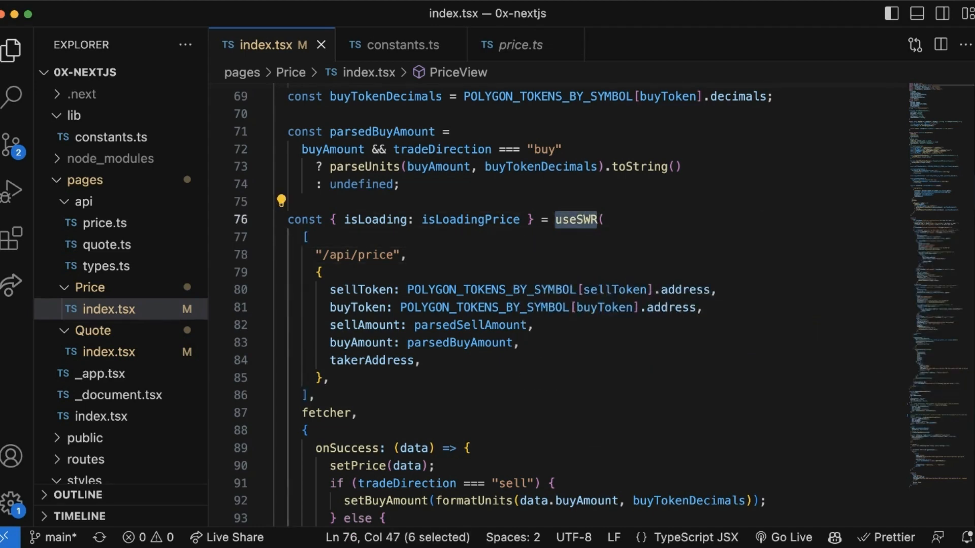
{"action": "left_click", "coordinate": [333, 377]}
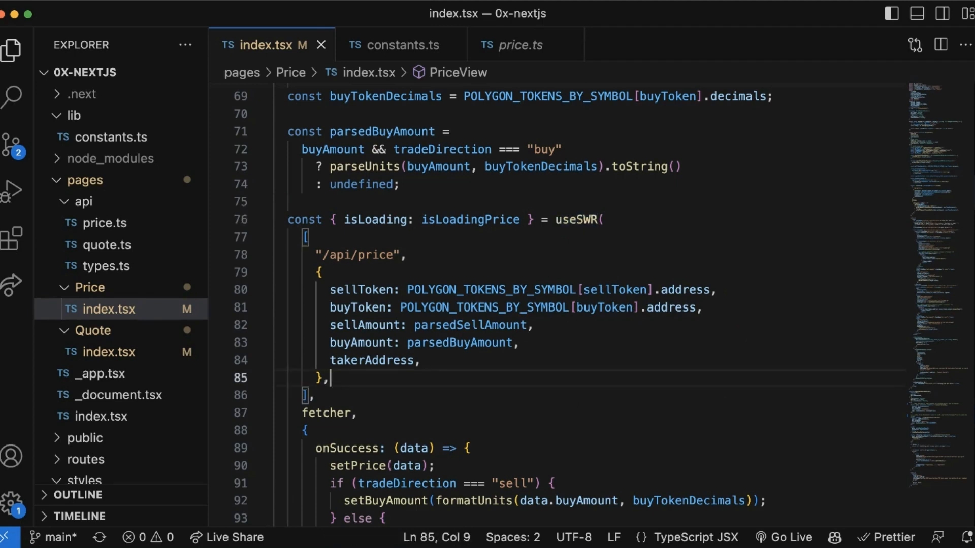
{"action": "scroll", "scroll_direction": "down", "scroll_amount": 3}
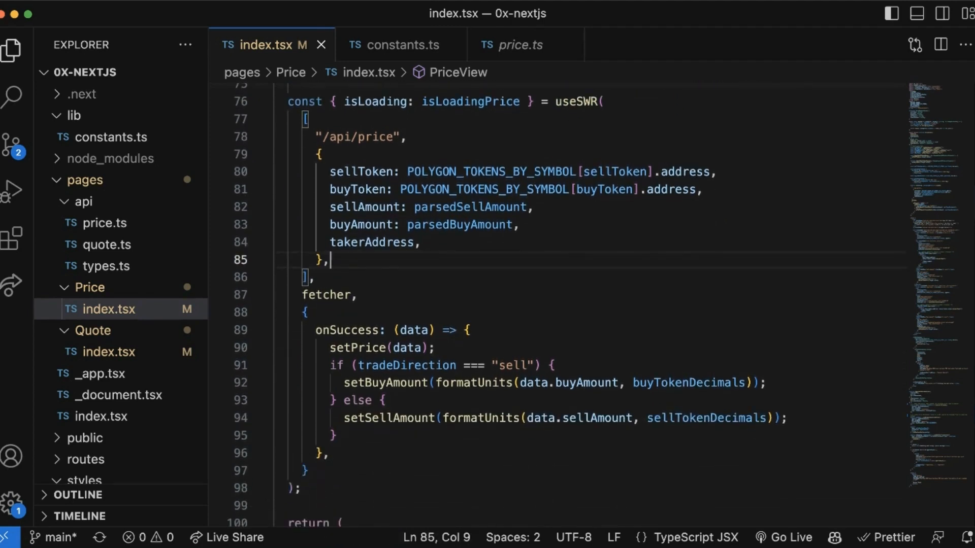
{"action": "double_click", "coordinate": [383, 383]}
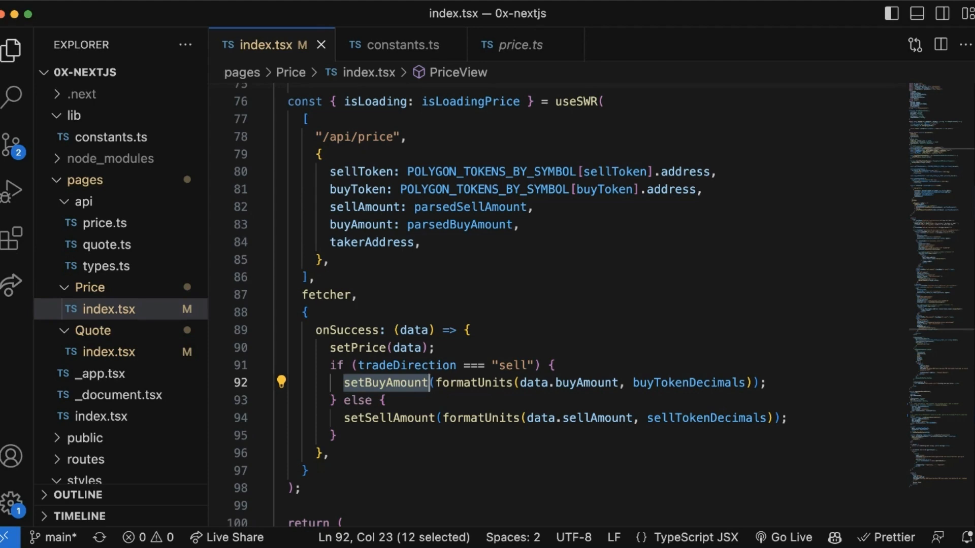
{"action": "scroll", "scroll_direction": "up", "scroll_amount": 3}
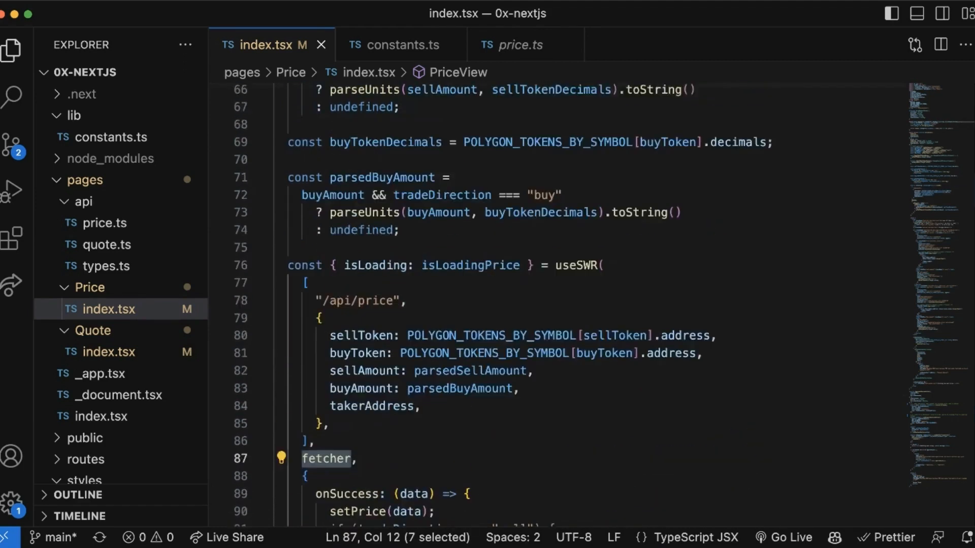
{"action": "scroll", "scroll_direction": "up", "scroll_amount": 3}
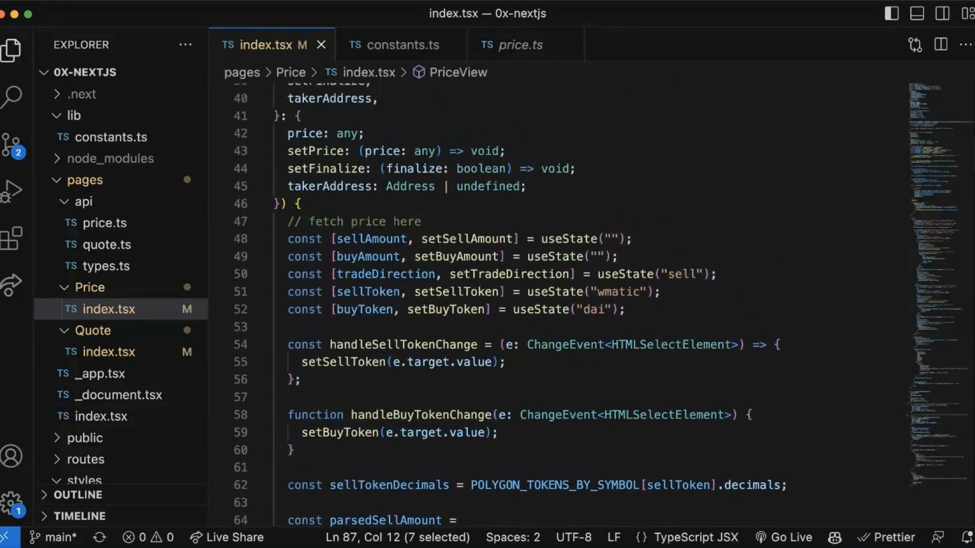
{"action": "scroll", "scroll_direction": "up", "scroll_amount": 3}
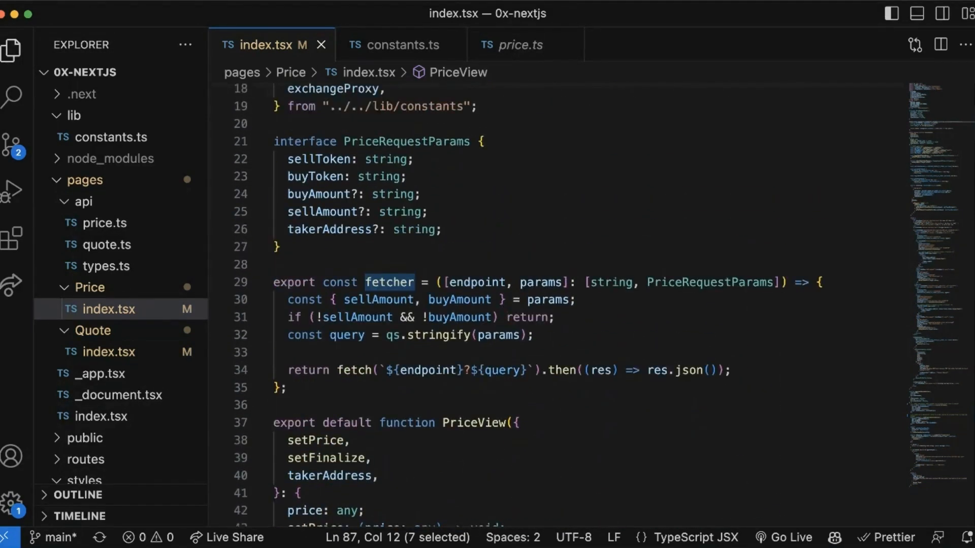
{"action": "left_click", "coordinate": [389, 282]}
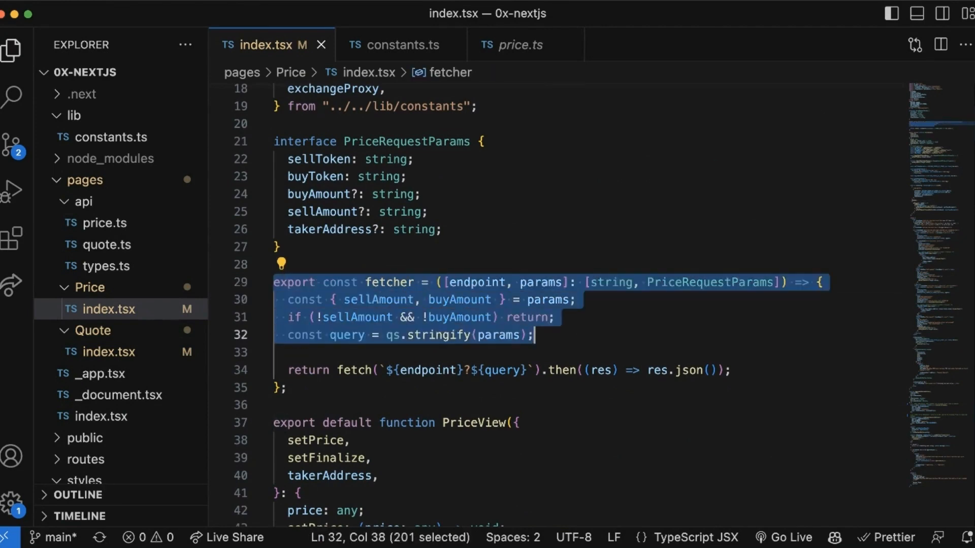
{"action": "left_click", "coordinate": [534, 335]}
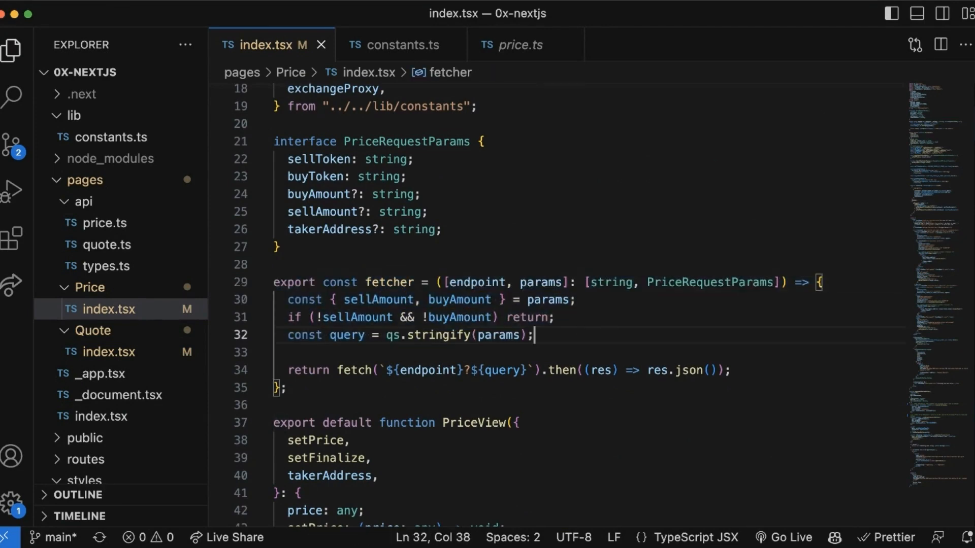
{"action": "scroll", "scroll_direction": "down", "scroll_amount": 3}
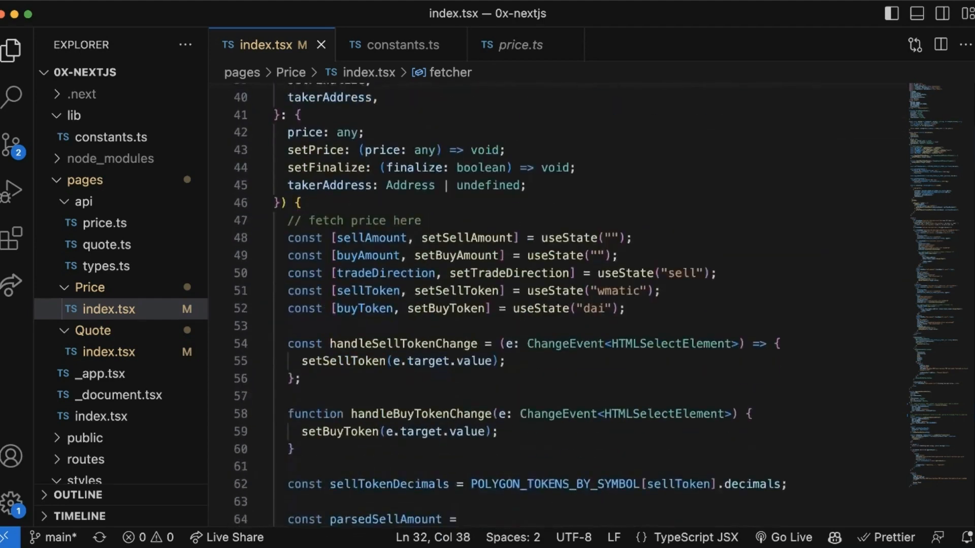
{"action": "scroll", "scroll_direction": "down", "scroll_amount": 3}
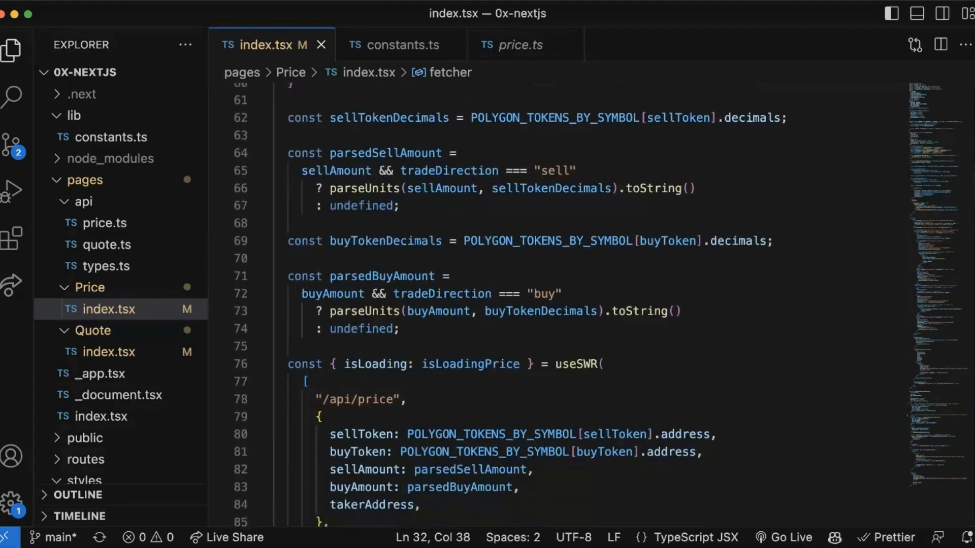
{"action": "scroll", "scroll_direction": "down", "scroll_amount": 3}
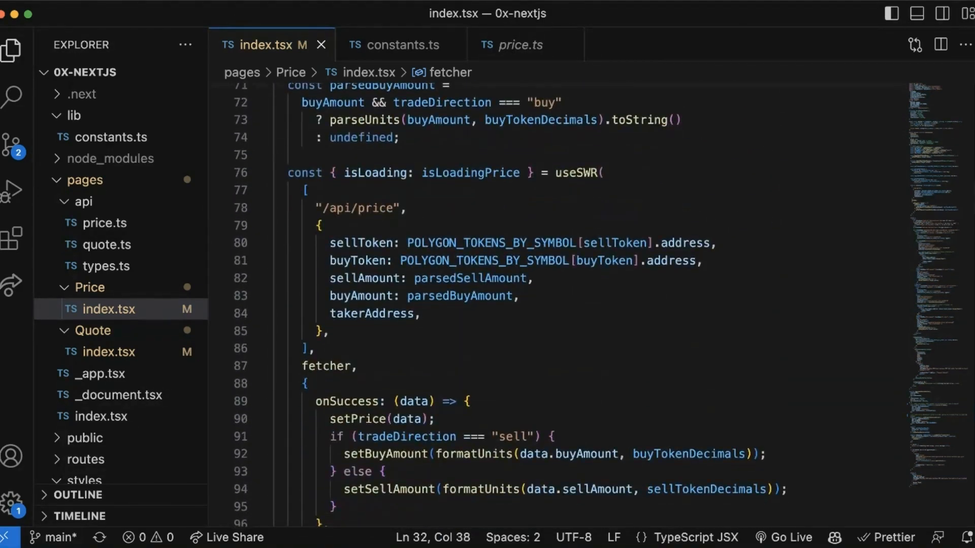
{"action": "scroll", "scroll_direction": "down", "scroll_amount": 3}
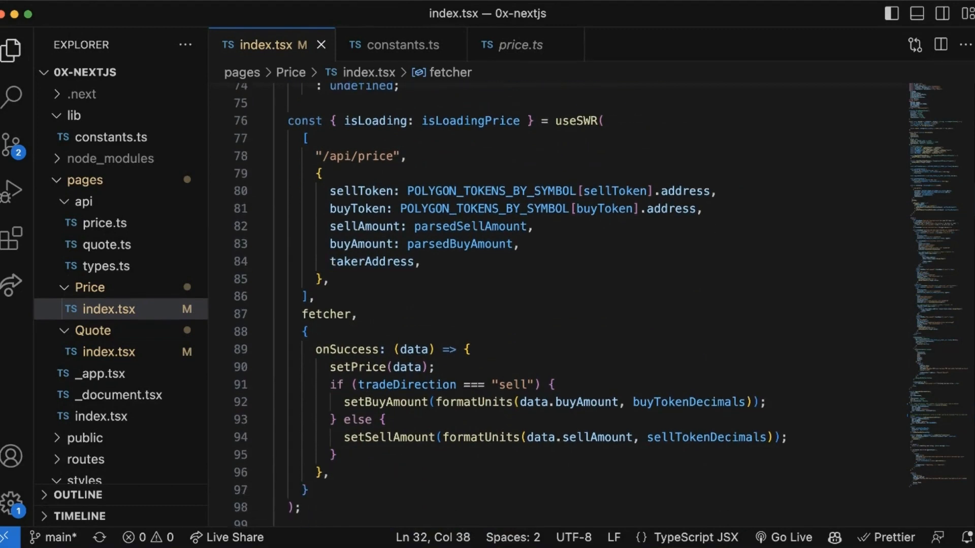
{"action": "double_click", "coordinate": [512, 385]}
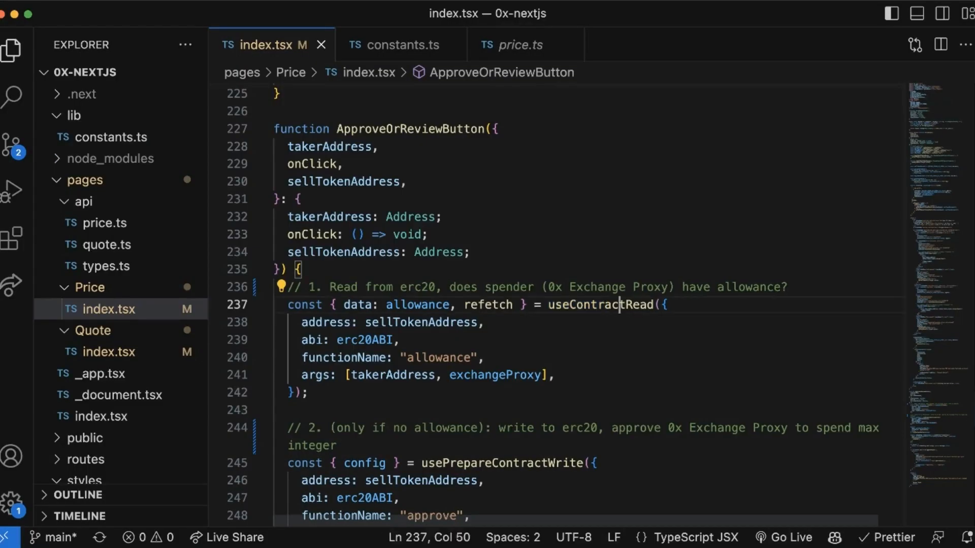
- Highlight allowance, usePrepareContractWrite and exchangeProxy in ApproveOrReviewButton
{"action": "double_click", "coordinate": [601, 304]}
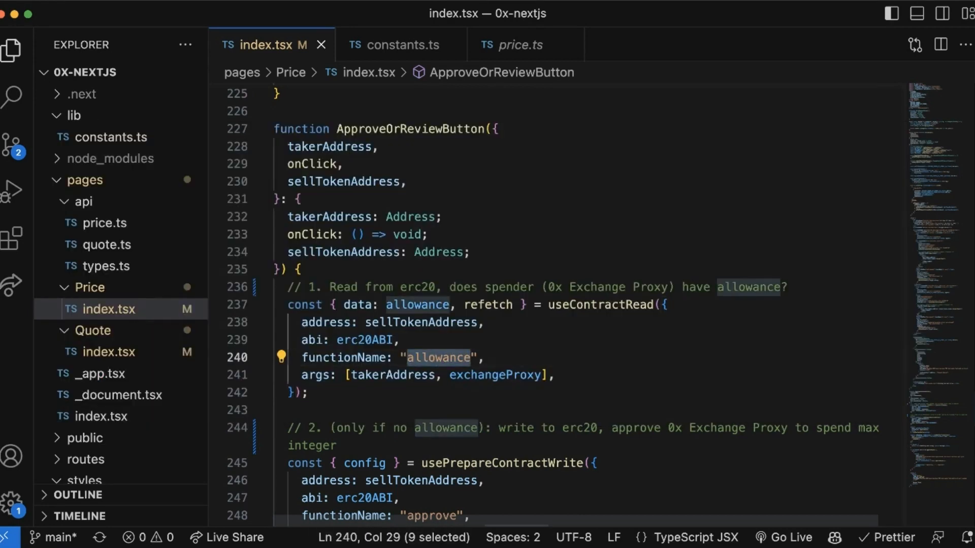
{"action": "scroll", "scroll_direction": "down", "scroll_amount": 3}
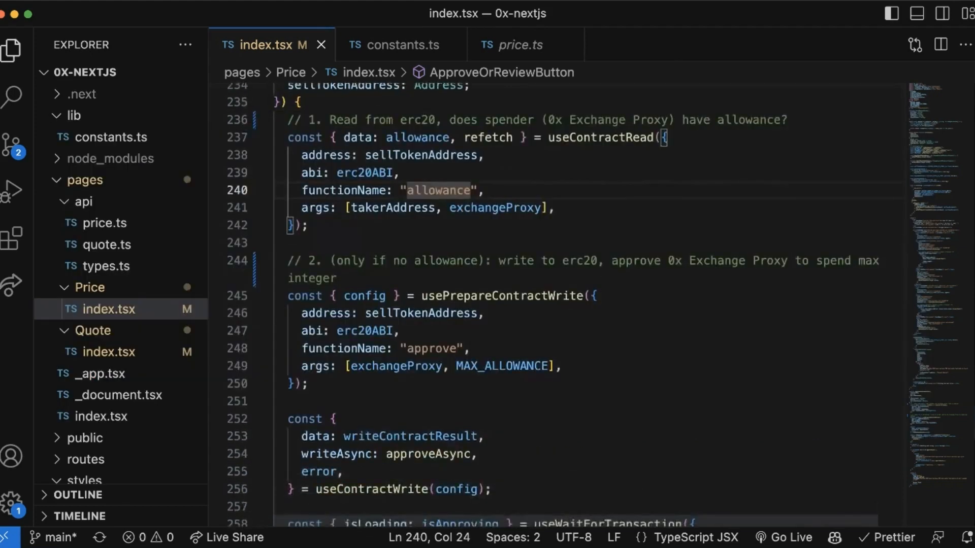
{"action": "double_click", "coordinate": [505, 296]}
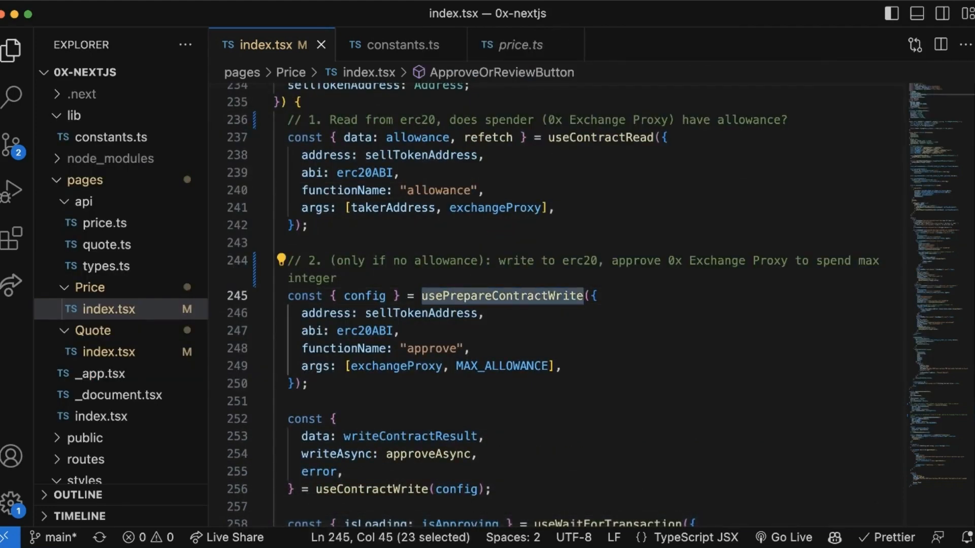
{"action": "double_click", "coordinate": [396, 366]}
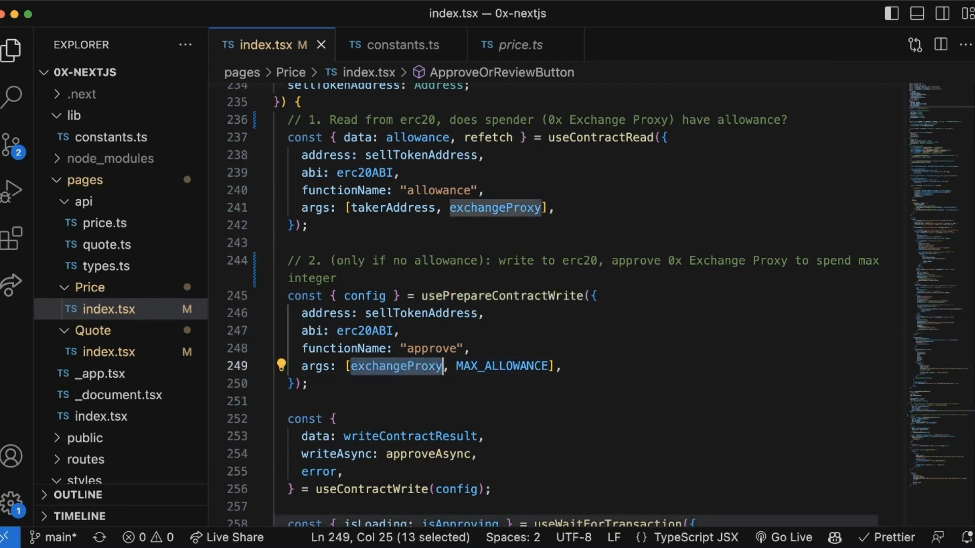
{"action": "double_click", "coordinate": [431, 348]}
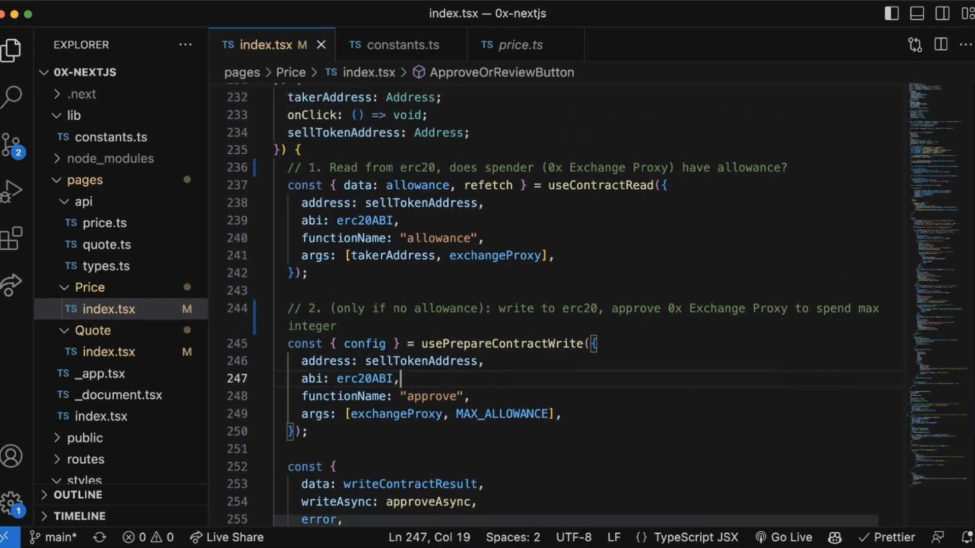
{"action": "scroll", "scroll_direction": "down", "scroll_amount": 3}
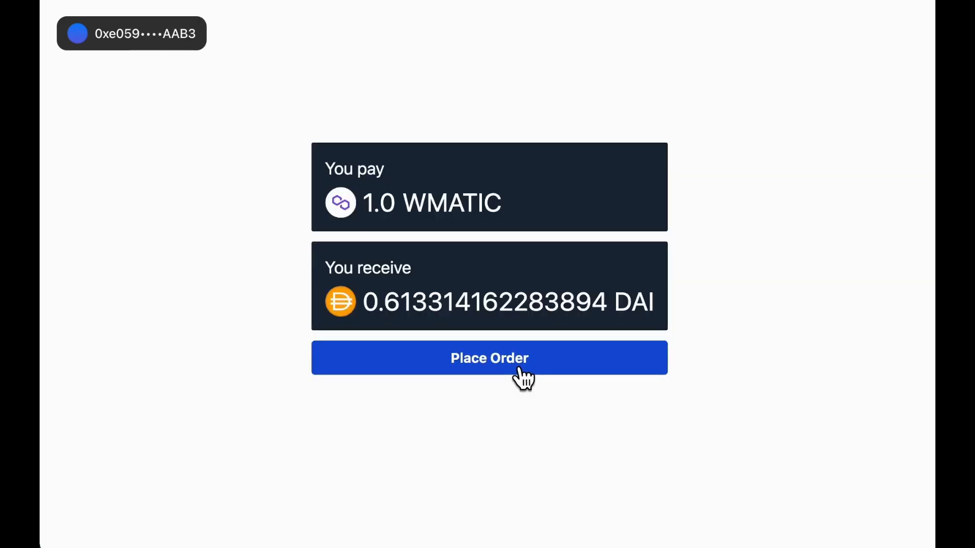
- Place the 1.0 WMATIC to DAI order to bring up MetaMask's Fill OTC Order confirmation
{"action": "left_click", "coordinate": [490, 358]}
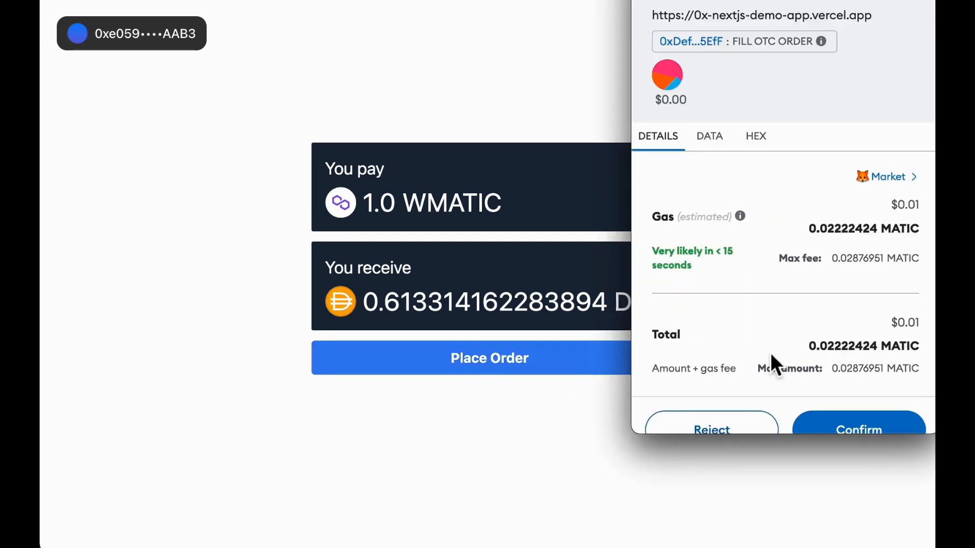
{"action": "mouse_move", "coordinate": [859, 232]}
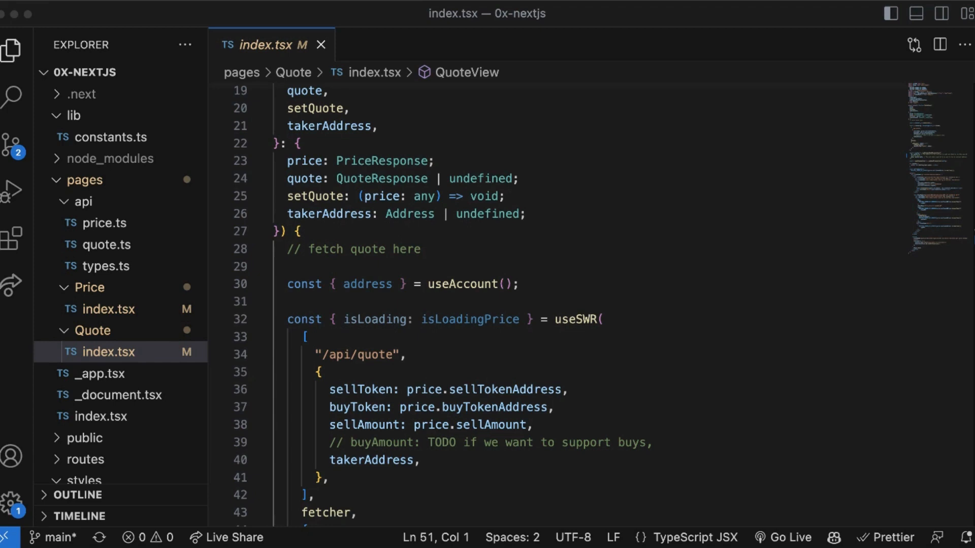
- Open pages/api/quote.ts and highlight the /swap/v1/quote part of the fetch URL
{"action": "left_click", "coordinate": [106, 244]}
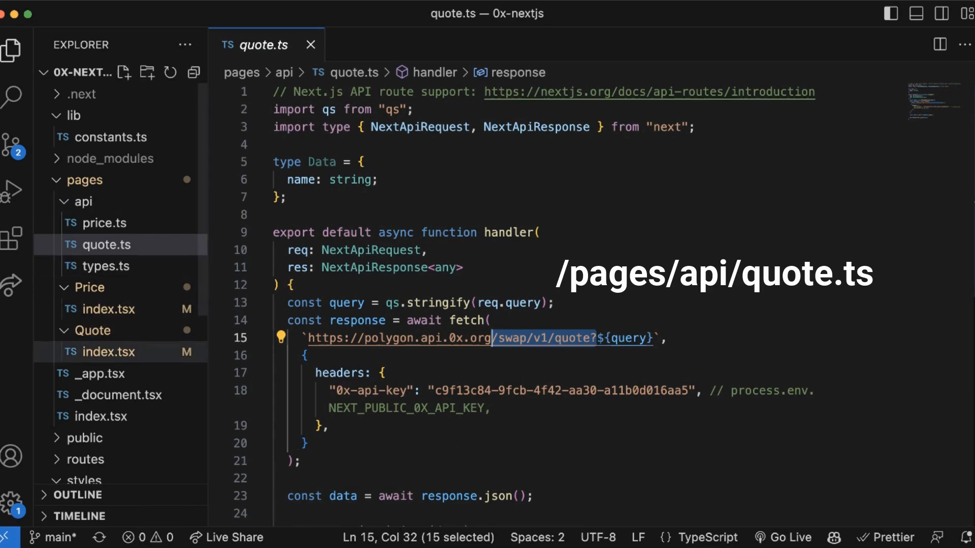
{"action": "left_click", "coordinate": [106, 352]}
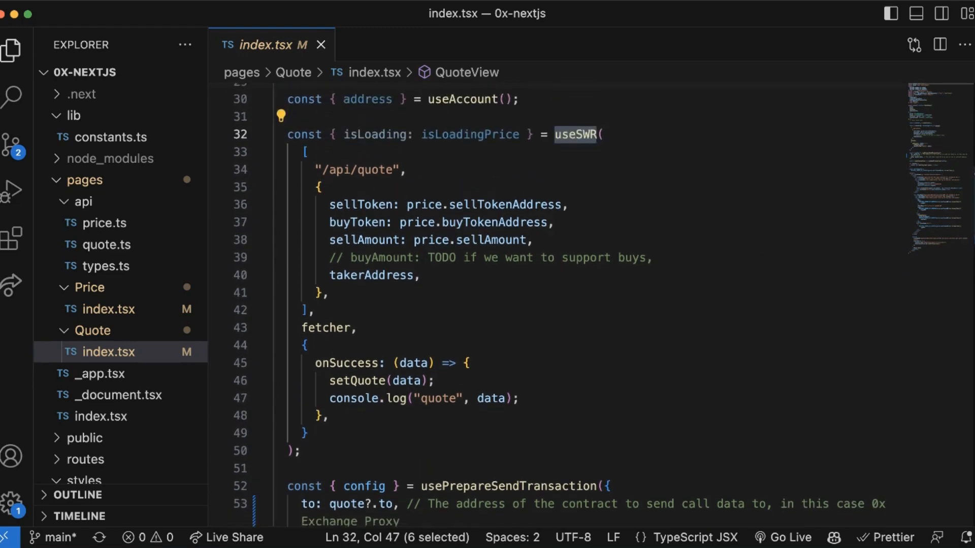
{"action": "scroll", "scroll_direction": "down", "scroll_amount": 3}
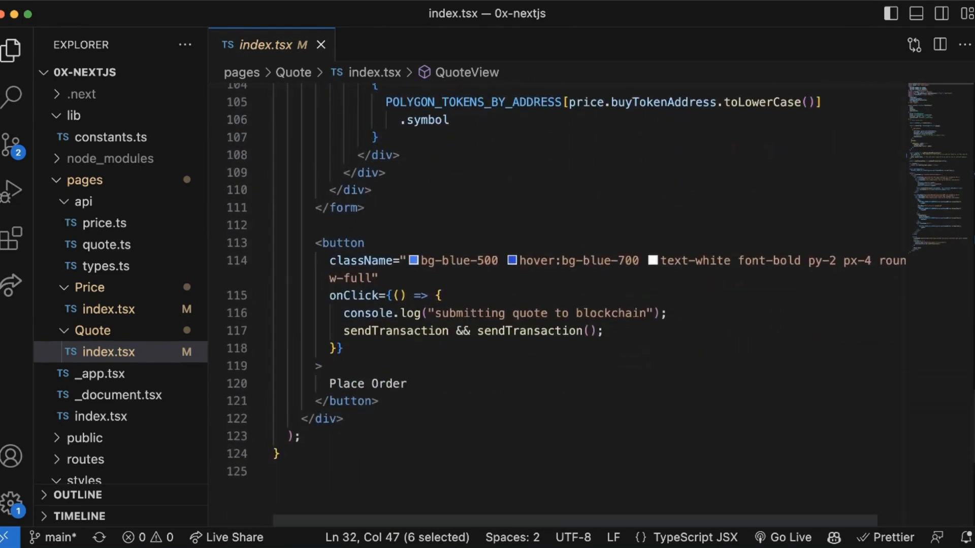
{"action": "left_click", "coordinate": [549, 331]}
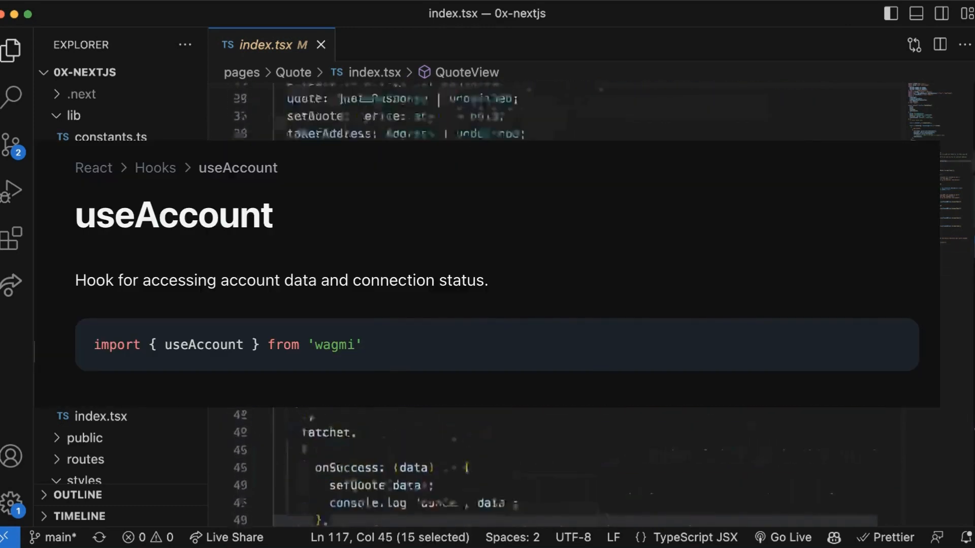
{"action": "scroll", "scroll_direction": "up", "scroll_amount": 3}
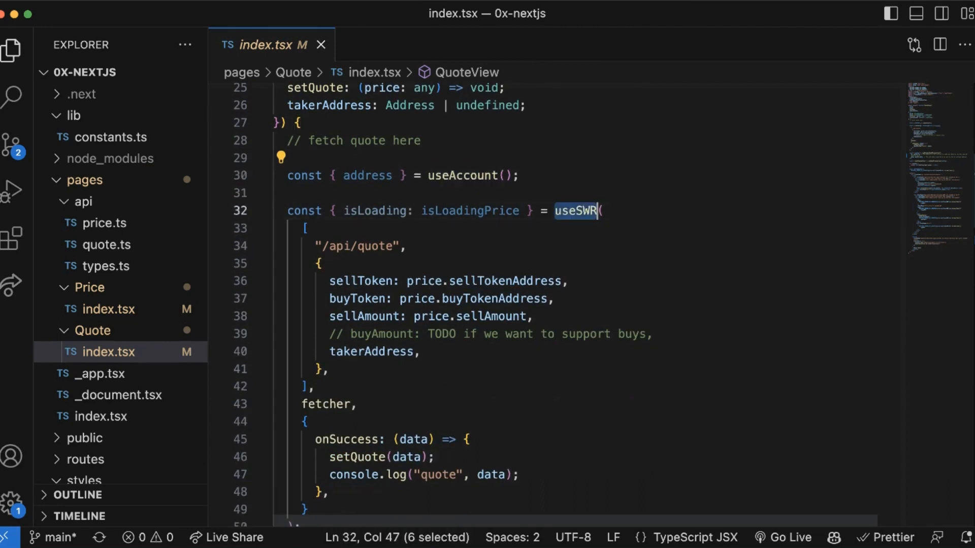
{"action": "left_click", "coordinate": [304, 228]}
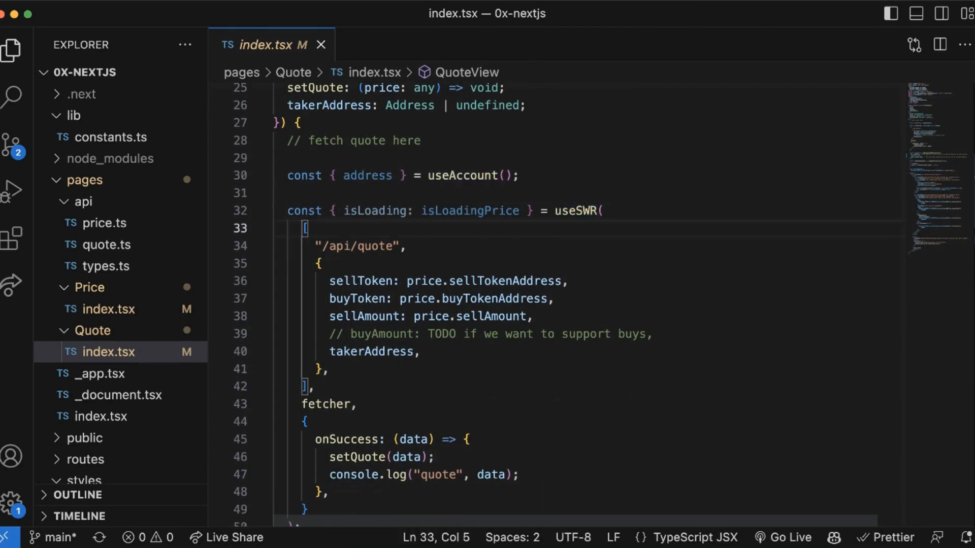
{"action": "left_click", "coordinate": [316, 386]}
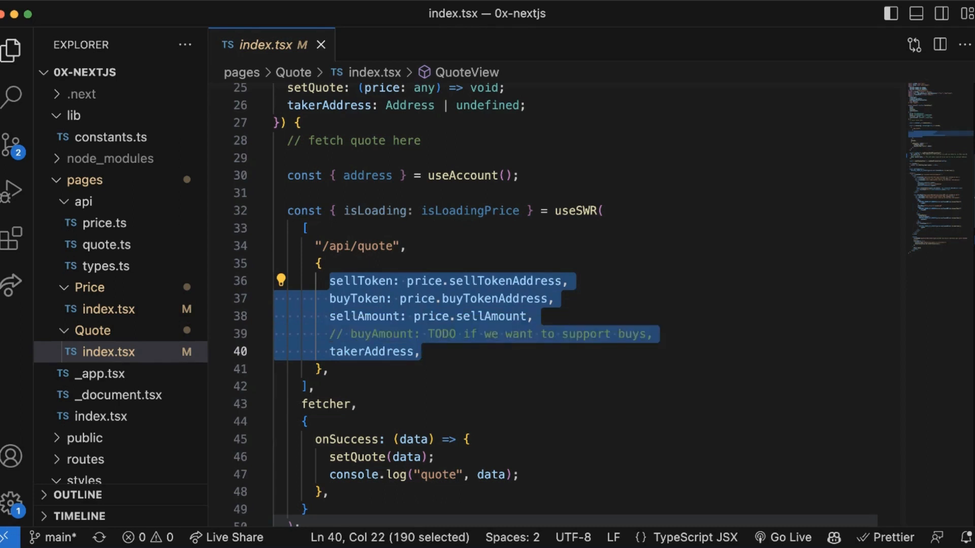
{"action": "double_click", "coordinate": [366, 175]}
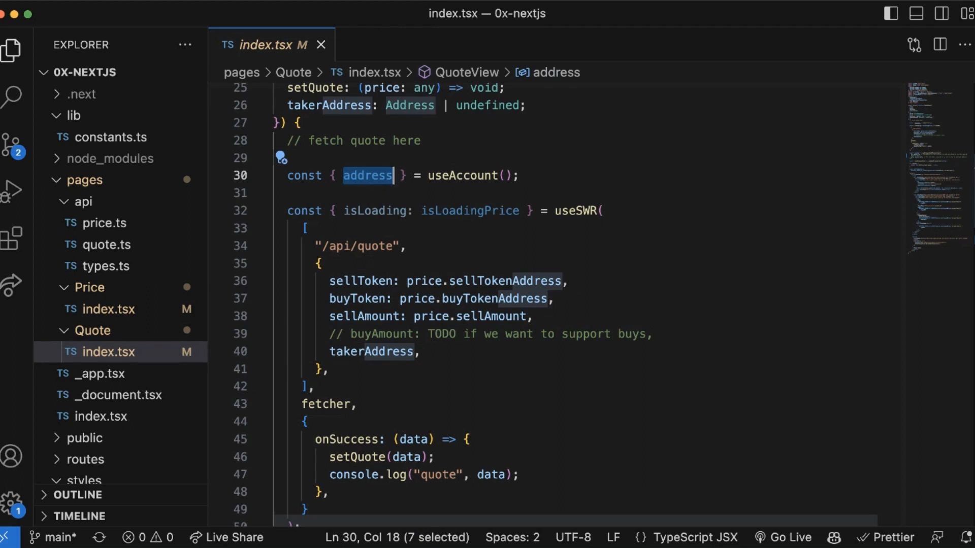
{"action": "scroll", "scroll_direction": "down", "scroll_amount": 3}
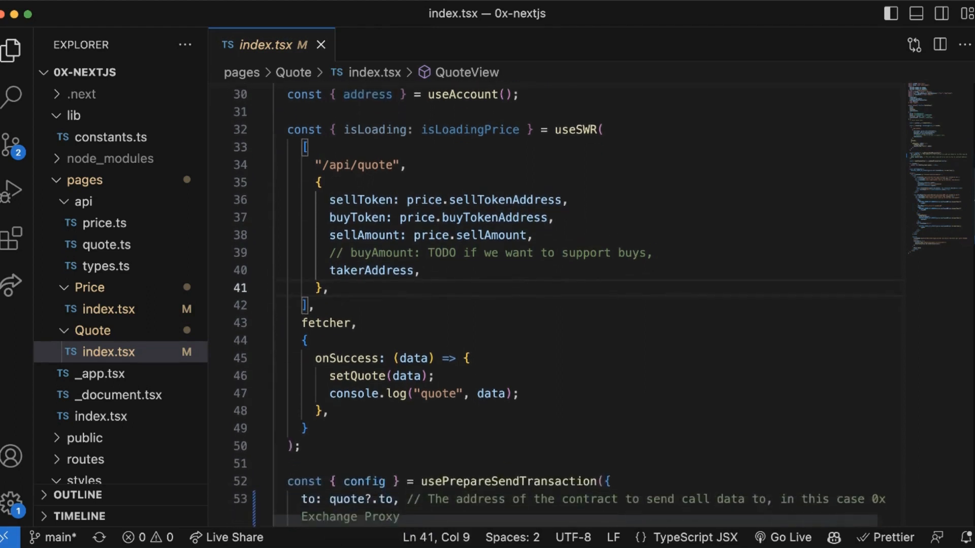
{"action": "double_click", "coordinate": [407, 361]}
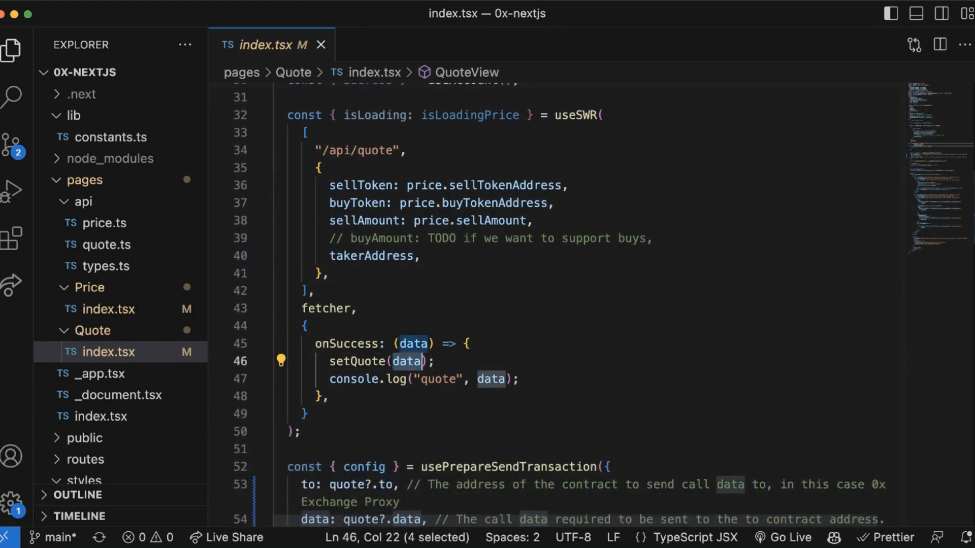
{"action": "double_click", "coordinate": [357, 361]}
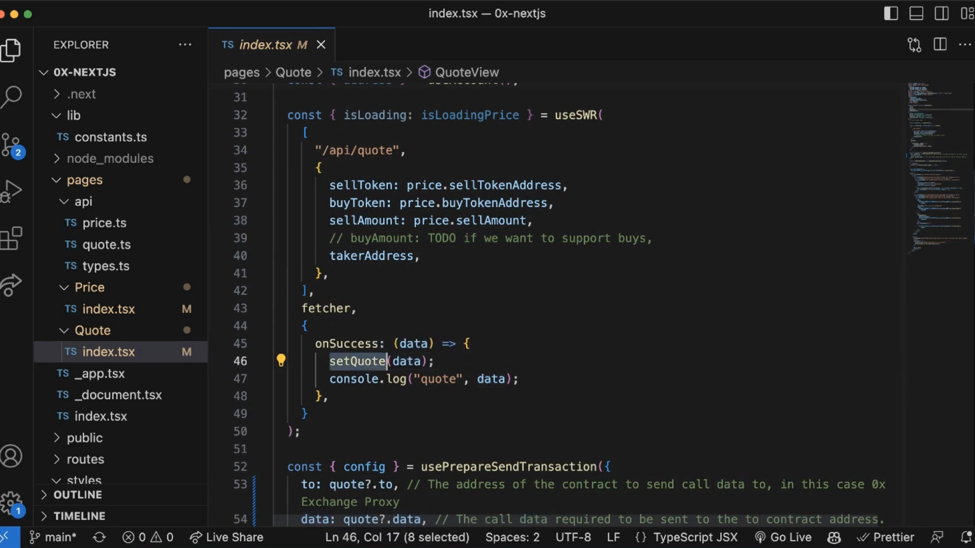
{"action": "scroll", "scroll_direction": "down", "scroll_amount": 3}
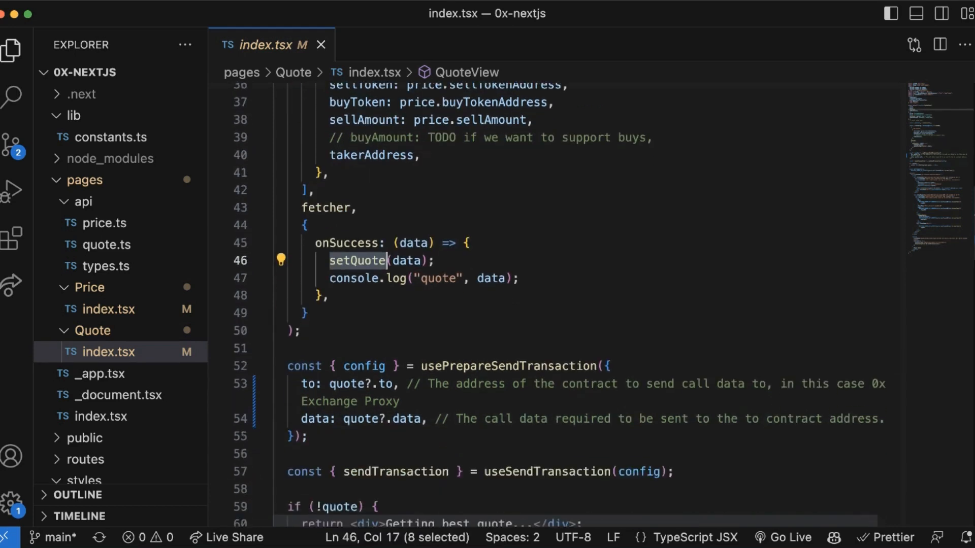
{"action": "scroll", "scroll_direction": "down", "scroll_amount": 3}
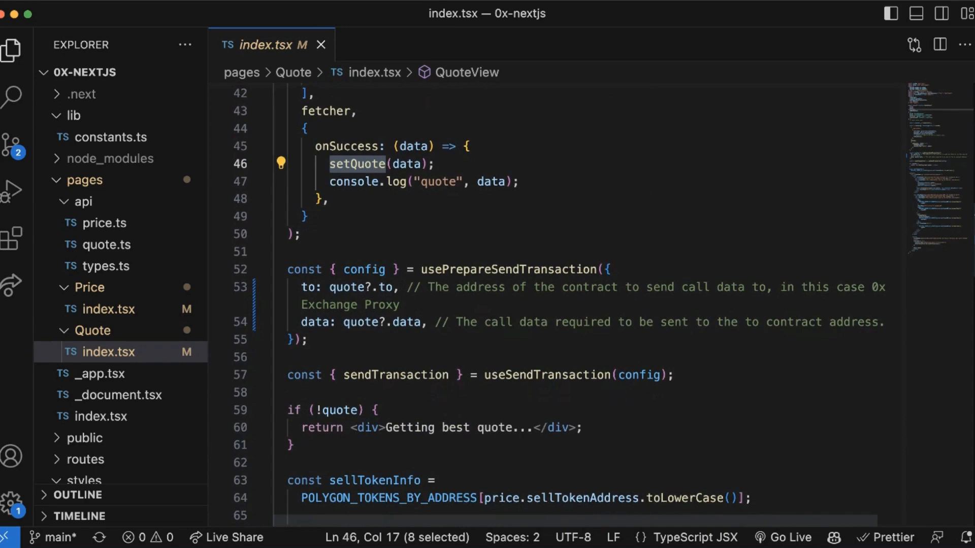
{"action": "mouse_move", "coordinate": [502, 269]}
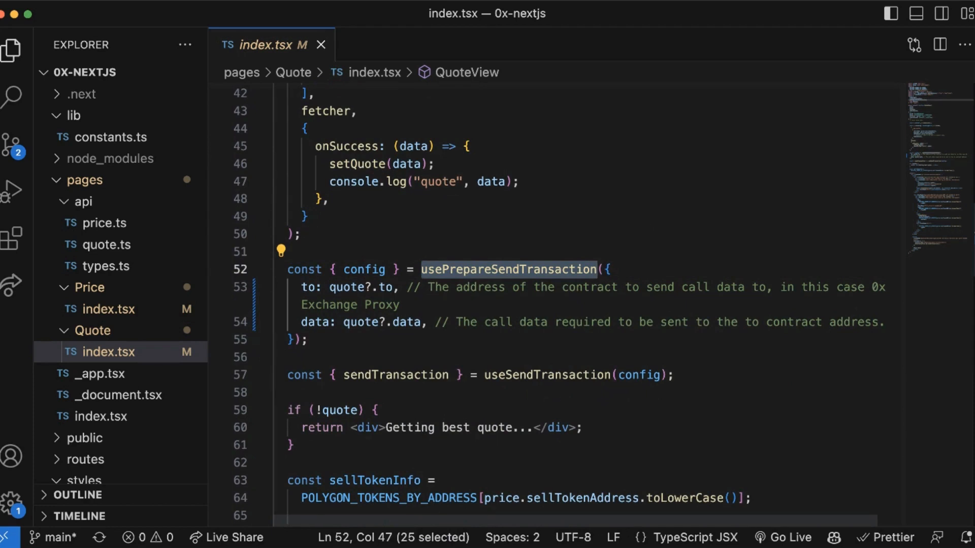
{"action": "mouse_move", "coordinate": [507, 269]}
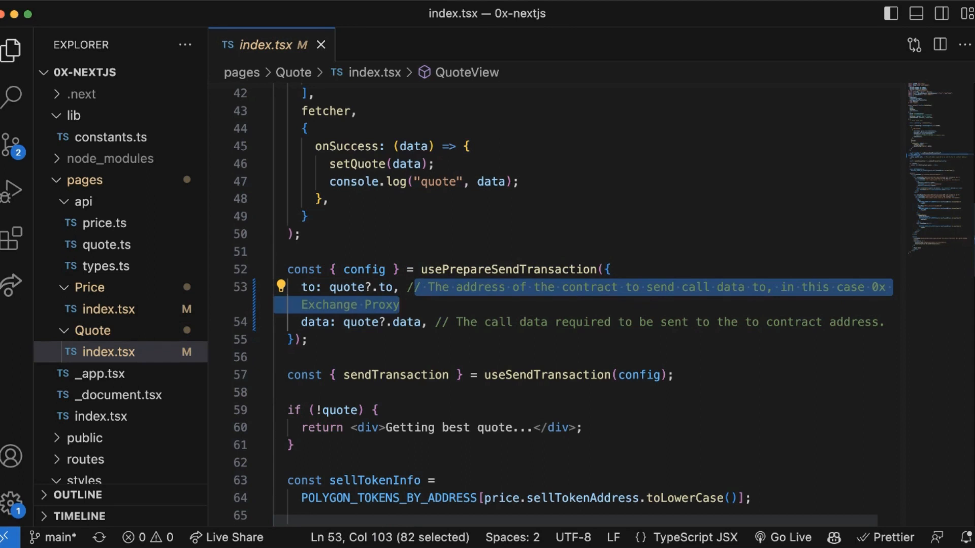
{"action": "double_click", "coordinate": [316, 322]}
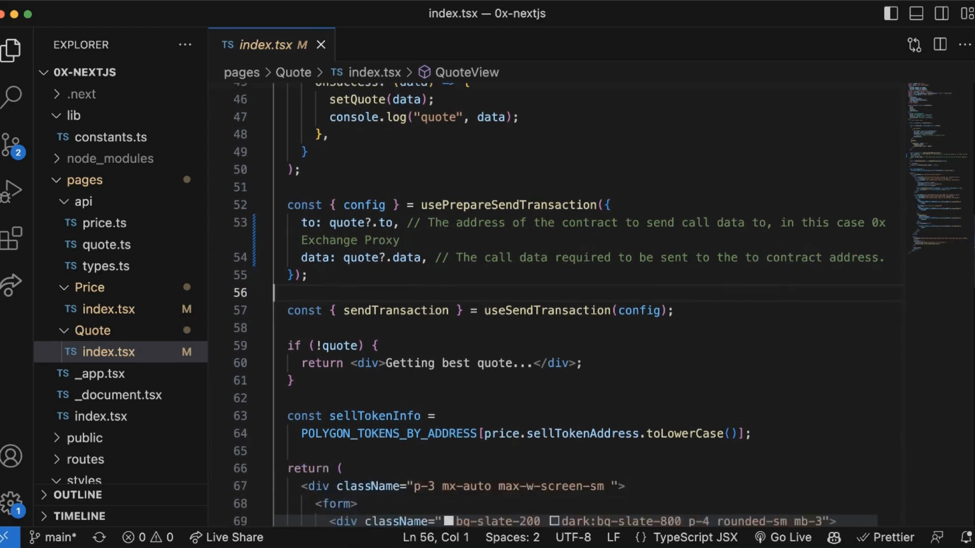
{"action": "double_click", "coordinate": [547, 311]}
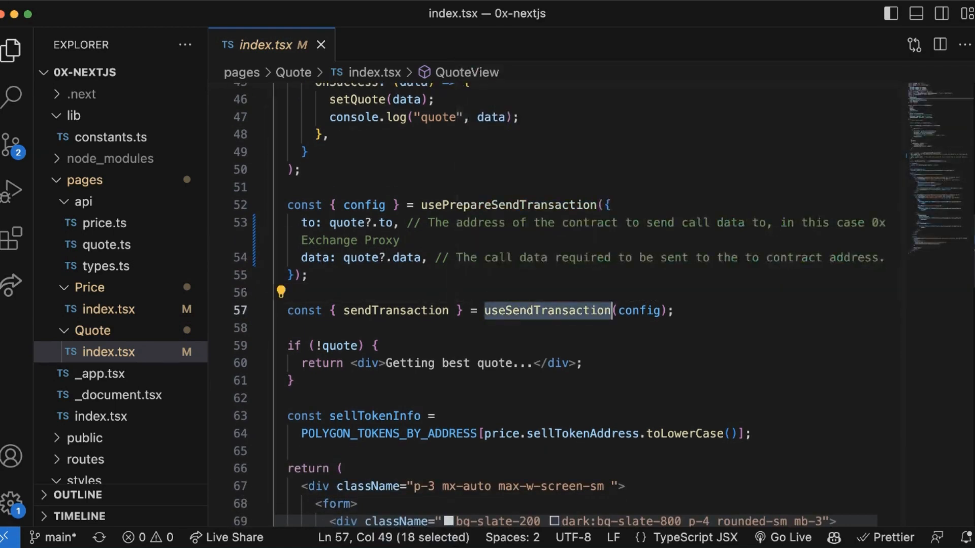
{"action": "mouse_move", "coordinate": [547, 310]}
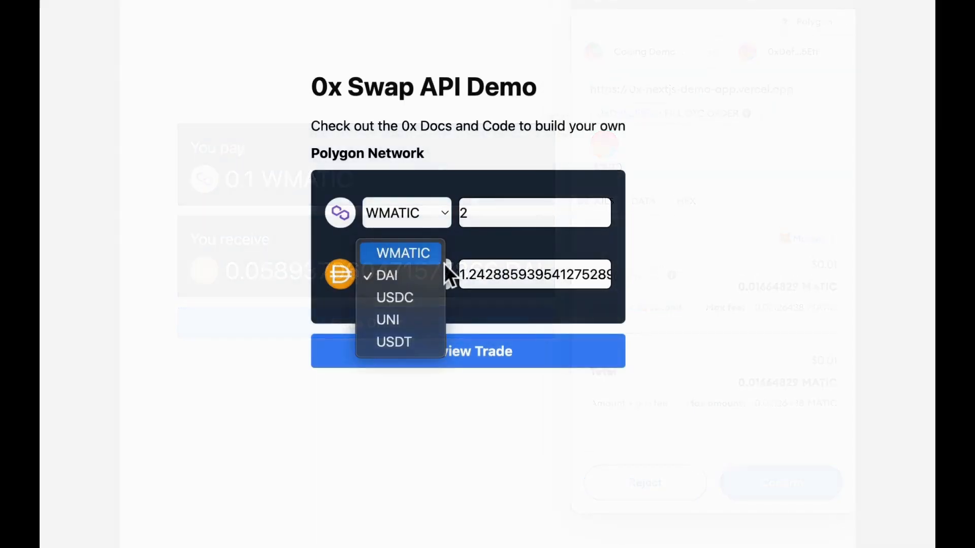
{"action": "left_click", "coordinate": [386, 275]}
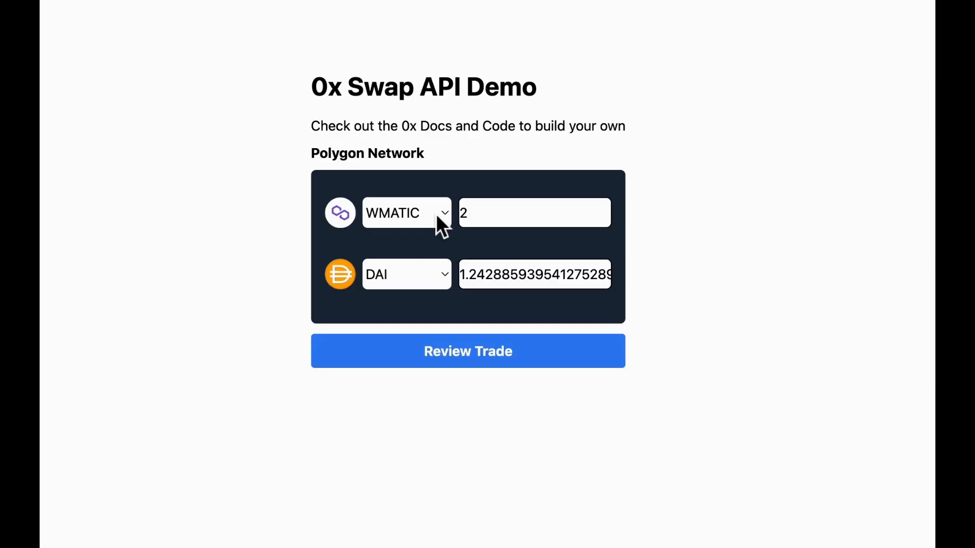
{"action": "left_click", "coordinate": [406, 213]}
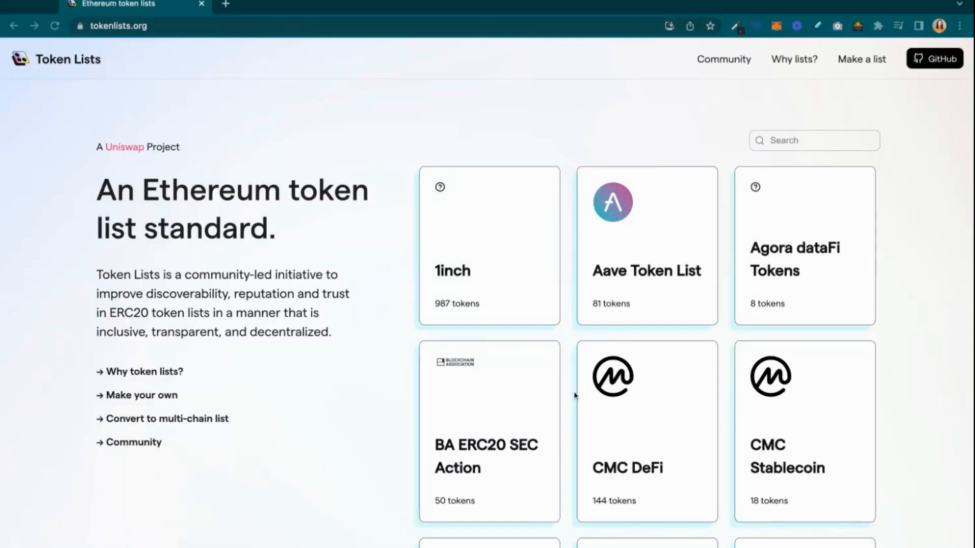
{"action": "mouse_move", "coordinate": [706, 359]}
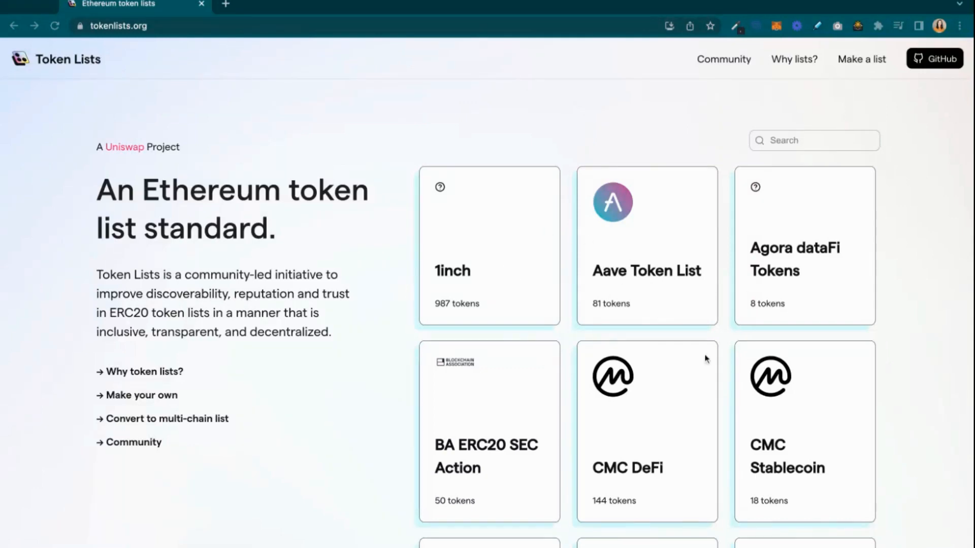
- Scroll the tokenlists.org home page and open the CoinGecko token list of 3969 tokens
{"action": "scroll", "scroll_direction": "down", "scroll_amount": 3}
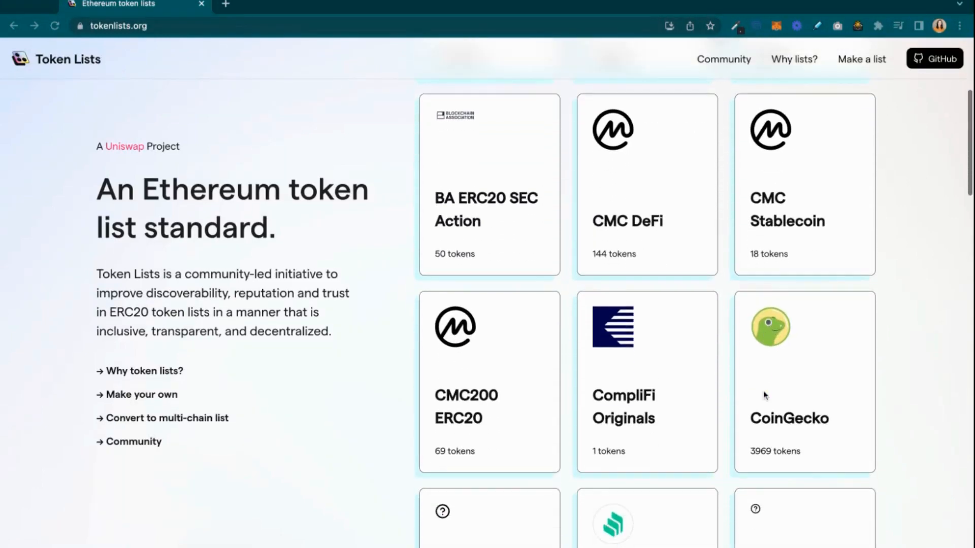
{"action": "scroll", "scroll_direction": "down", "scroll_amount": 3}
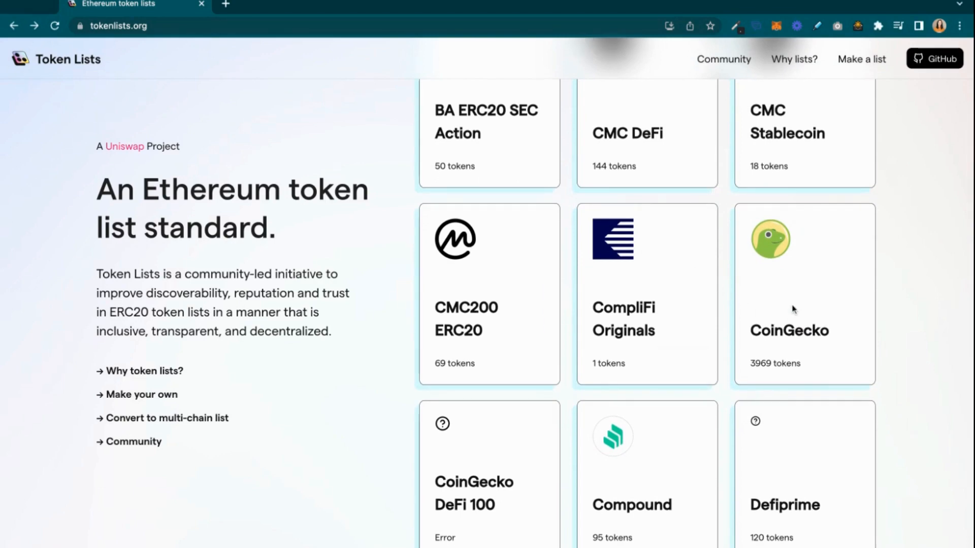
{"action": "left_click", "coordinate": [804, 292]}
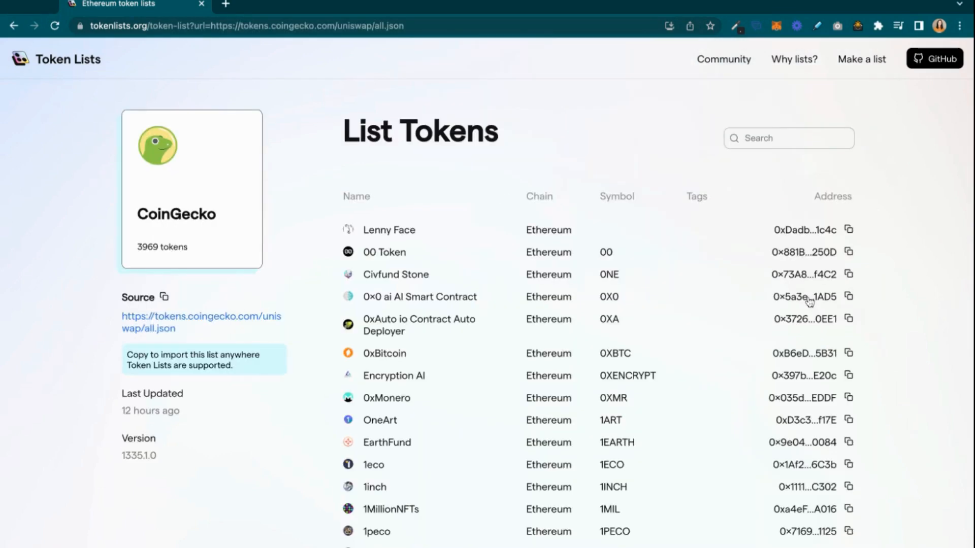
{"action": "mouse_move", "coordinate": [163, 330]}
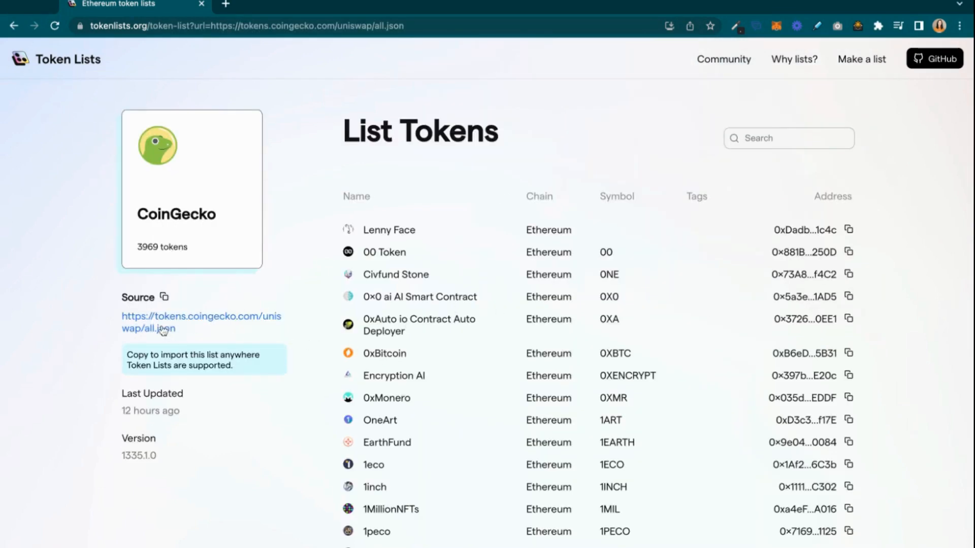